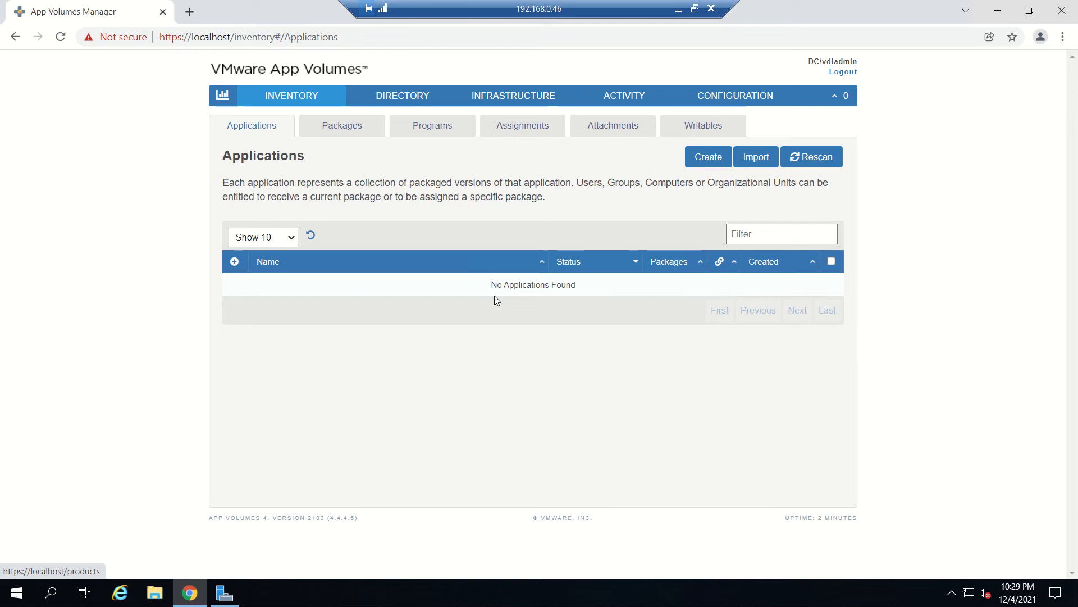
pyautogui.moveTo(678, 8)
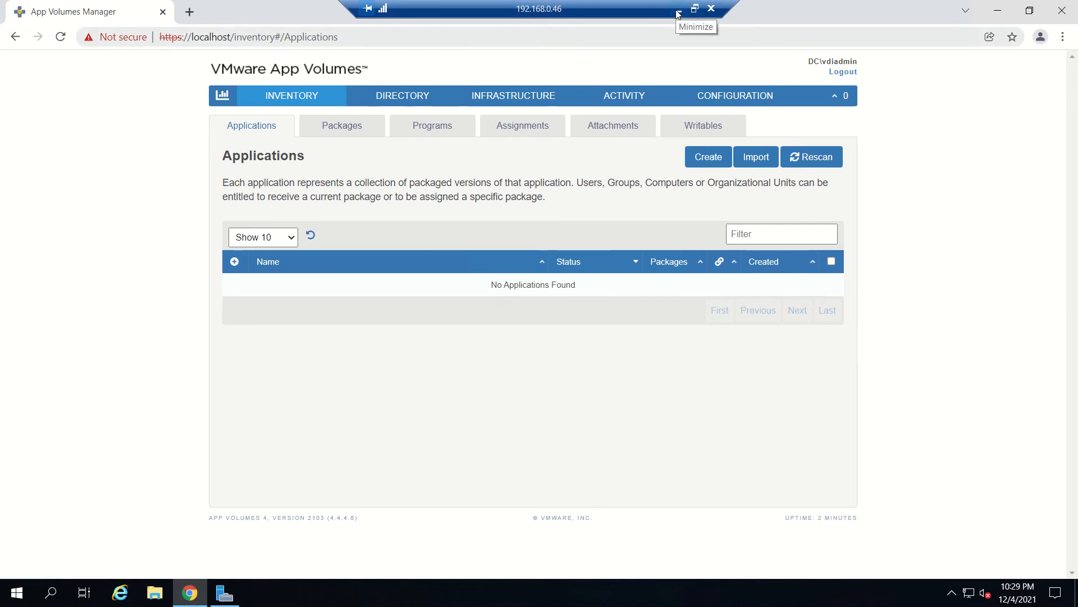
# Review the floating desktop pool in Horizon Console, then return to App Volumes Manager
pyautogui.click(676, 9)
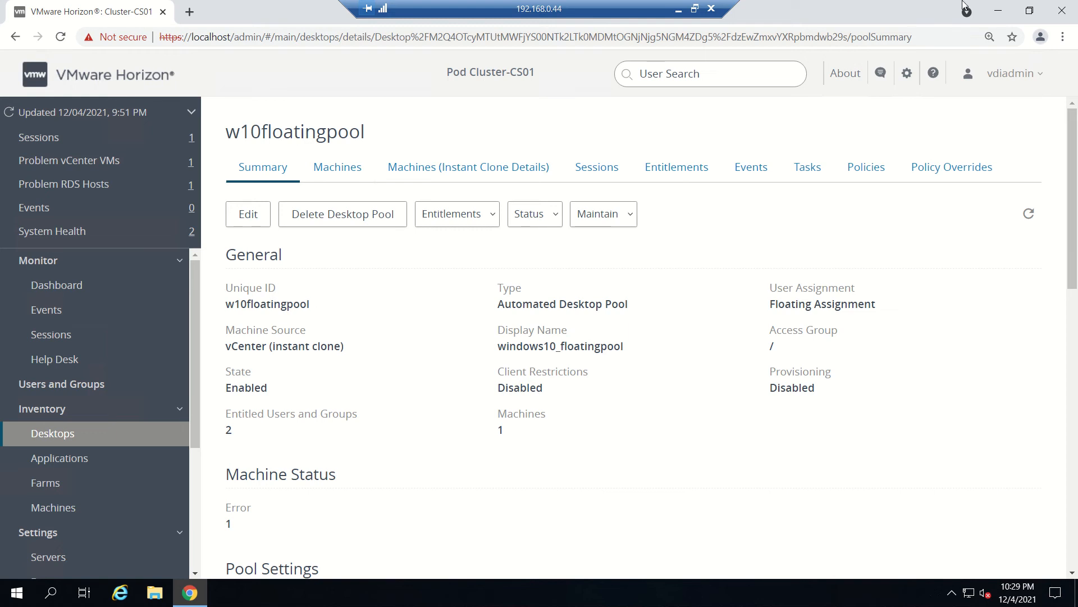
pyautogui.scroll(-3)
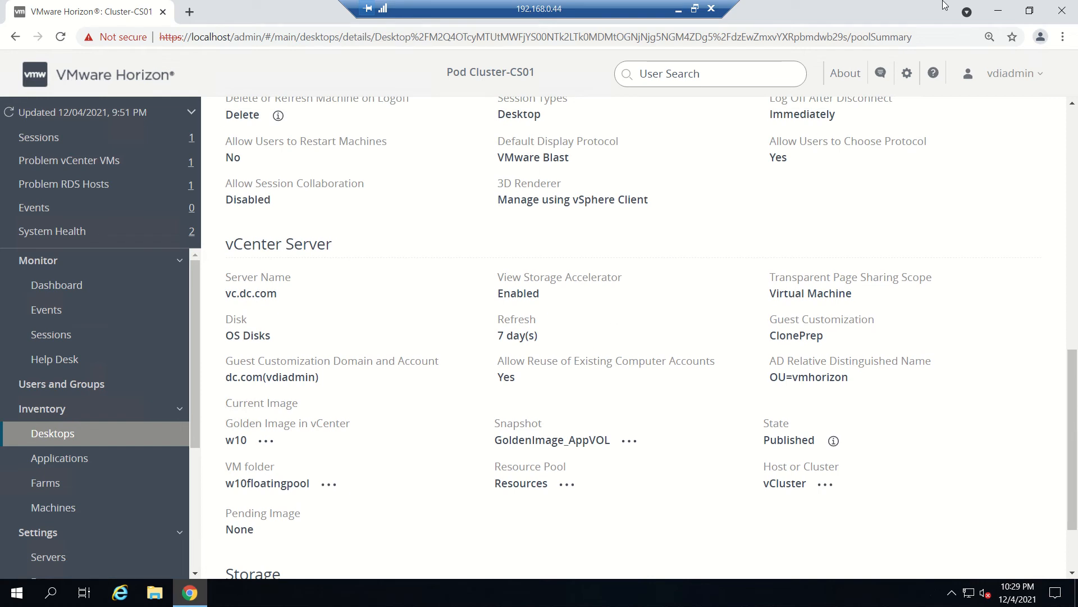
pyautogui.moveTo(998, 10)
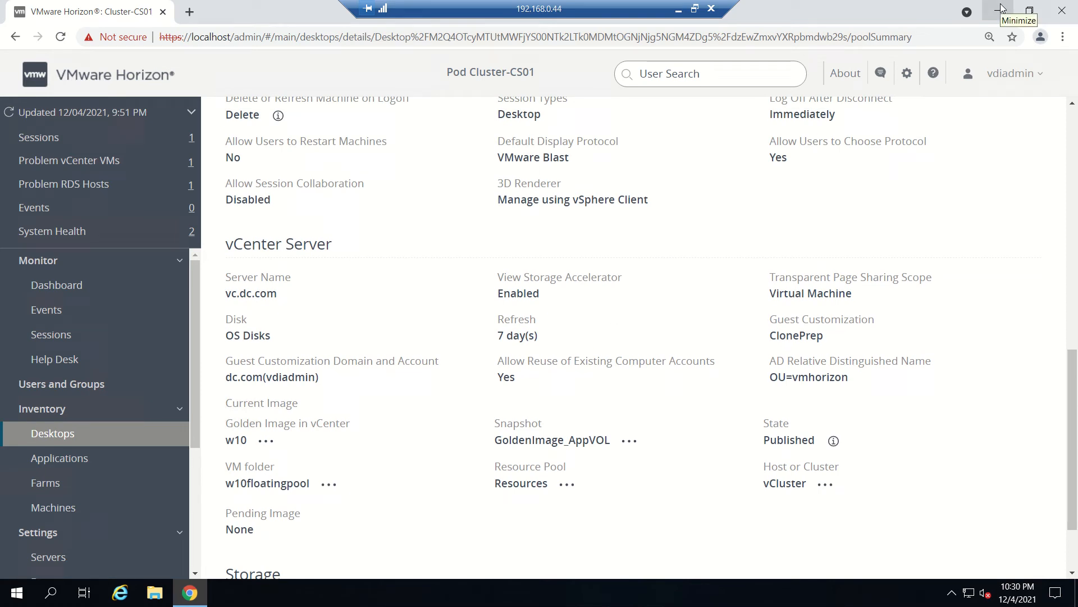
pyautogui.click(1019, 10)
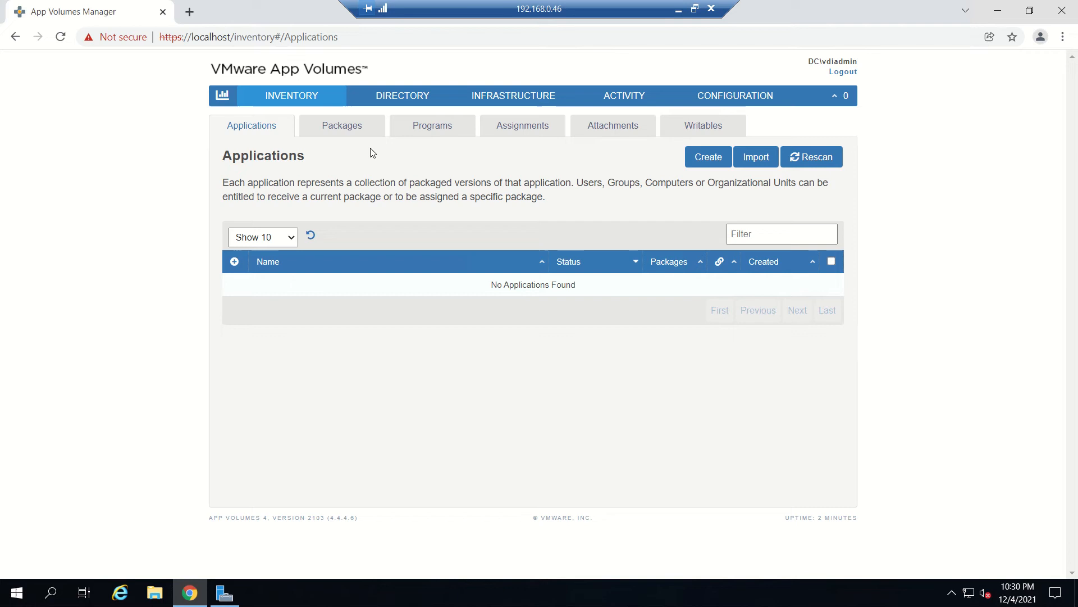
# Create a new application named Firefox and confirm, reaching its Create Package form
pyautogui.click(706, 156)
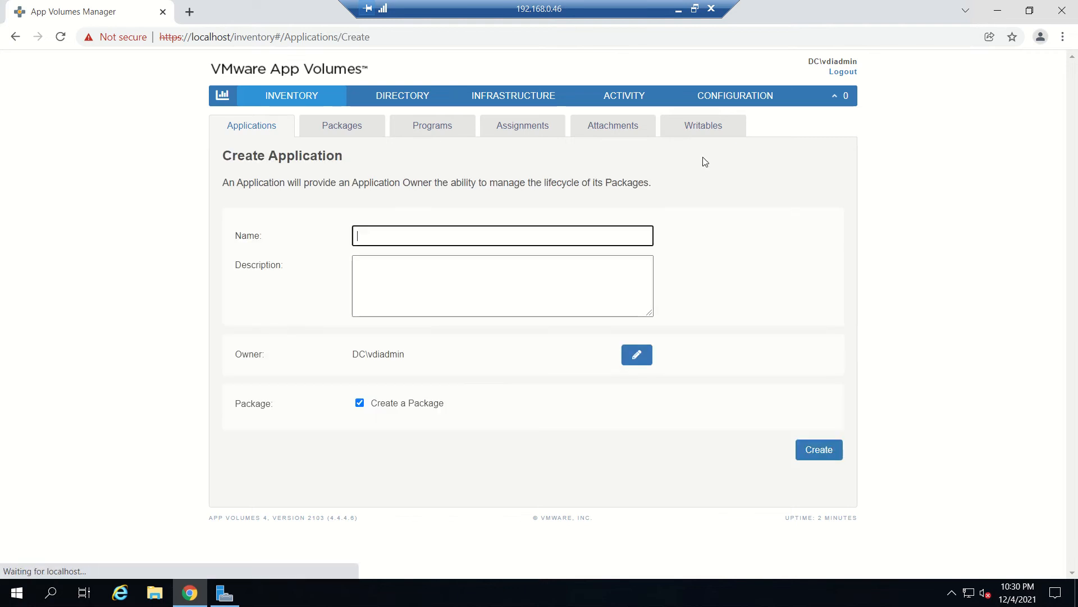
pyautogui.click(502, 234)
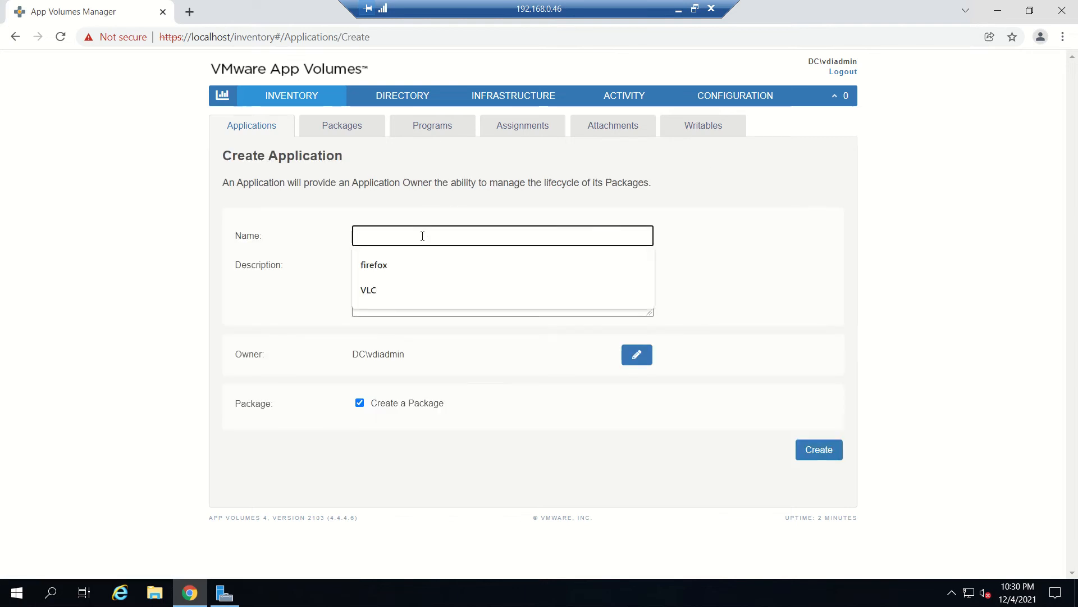
pyautogui.write('Firefox')
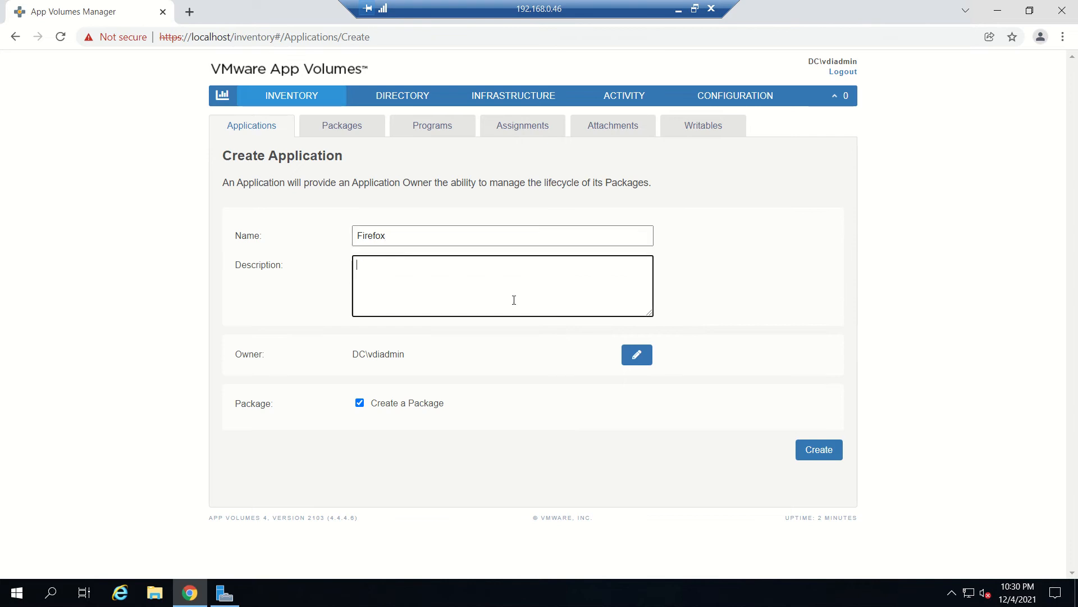
pyautogui.moveTo(258, 369)
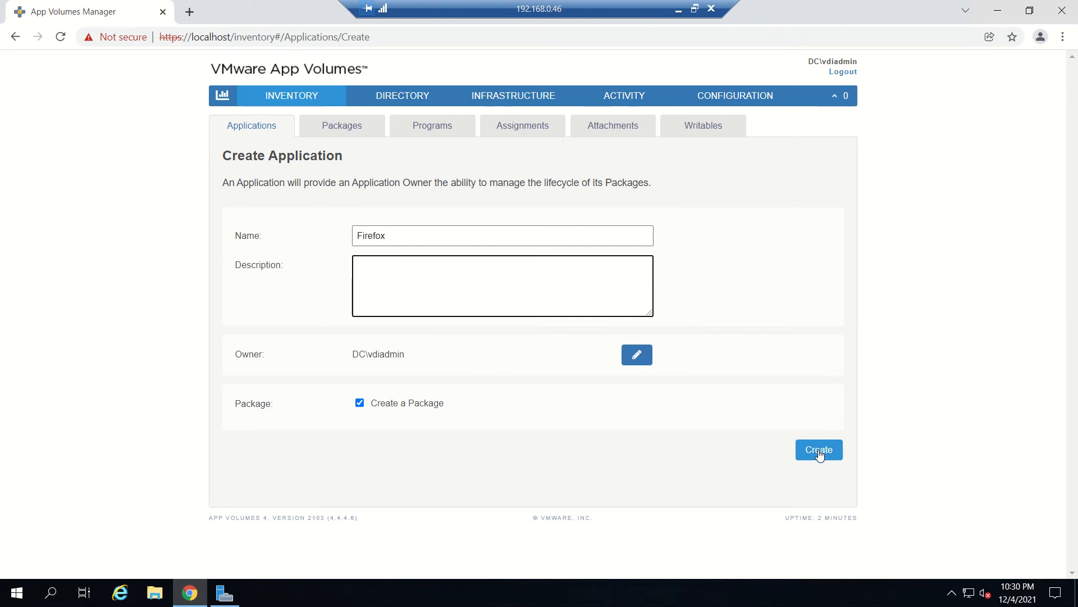
pyautogui.click(819, 449)
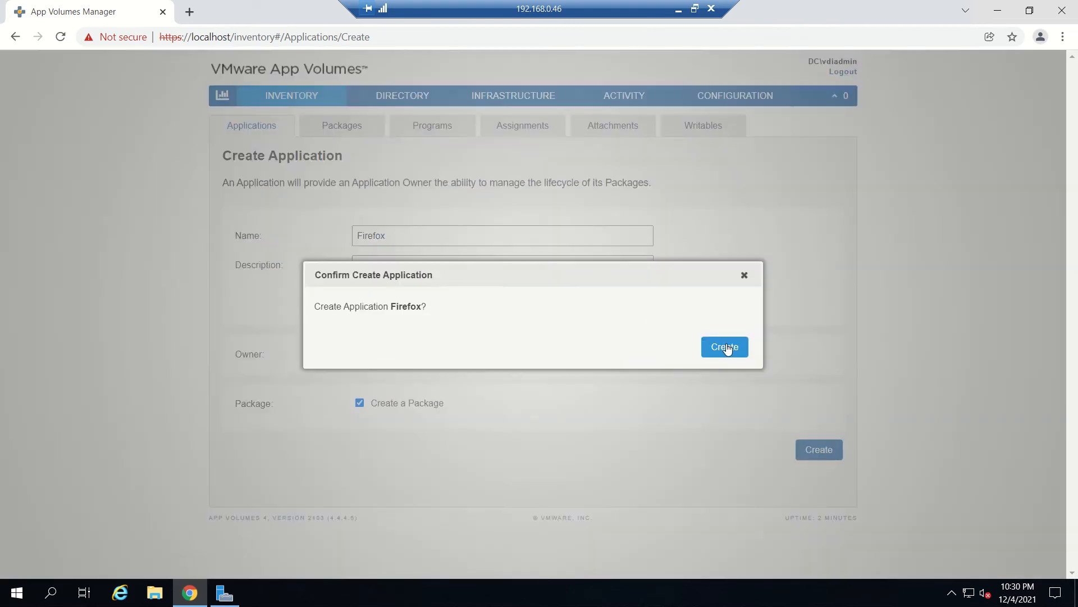
pyautogui.click(723, 347)
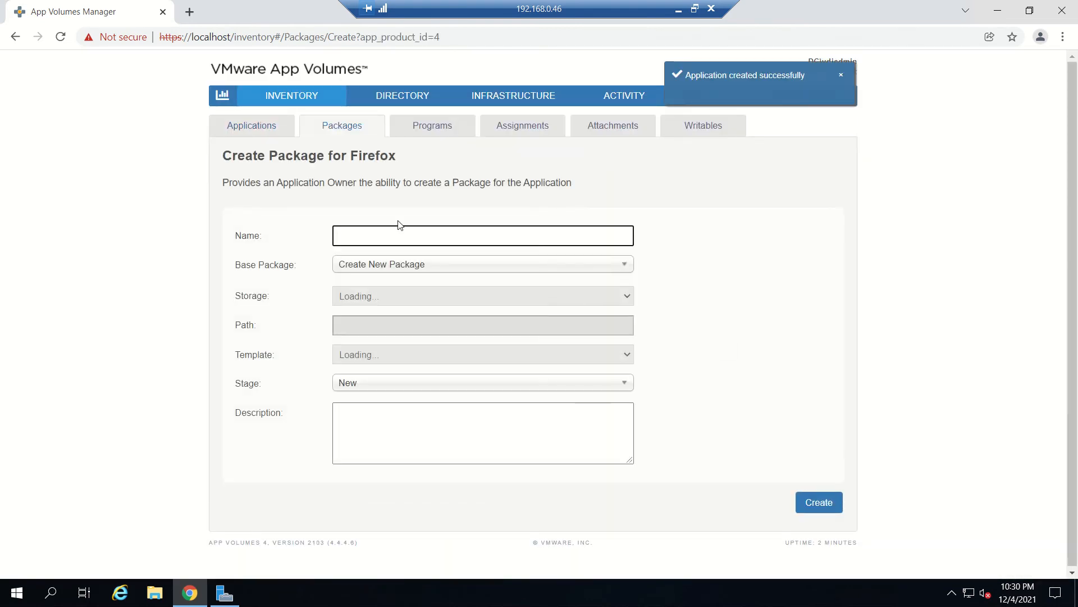
# Create the Firefoxbrower package on datastore1, confirmed to perform in the background
pyautogui.click(482, 235)
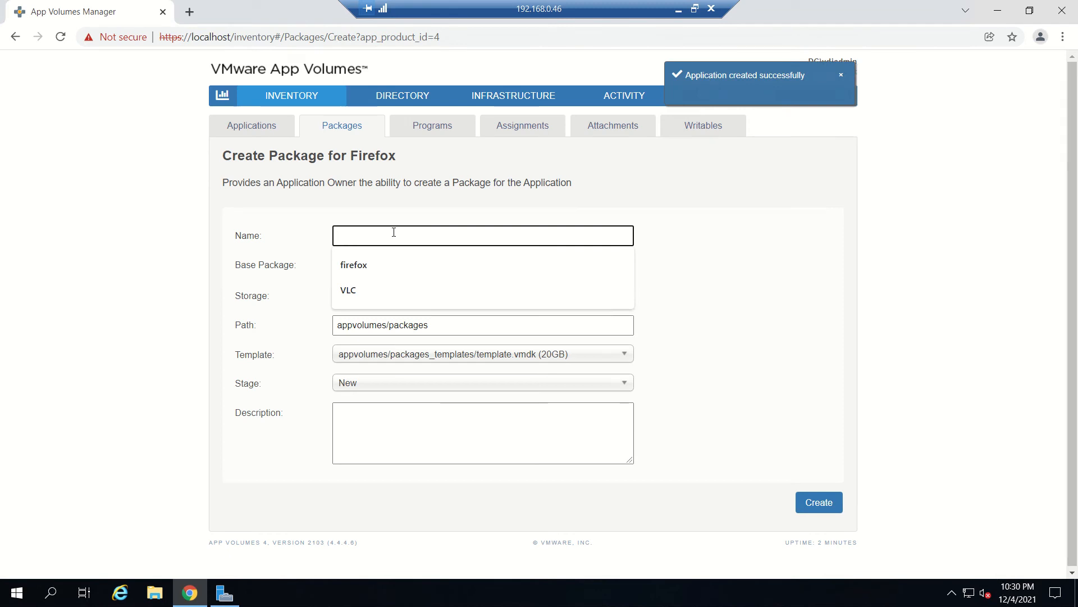
pyautogui.write('Firefoxb')
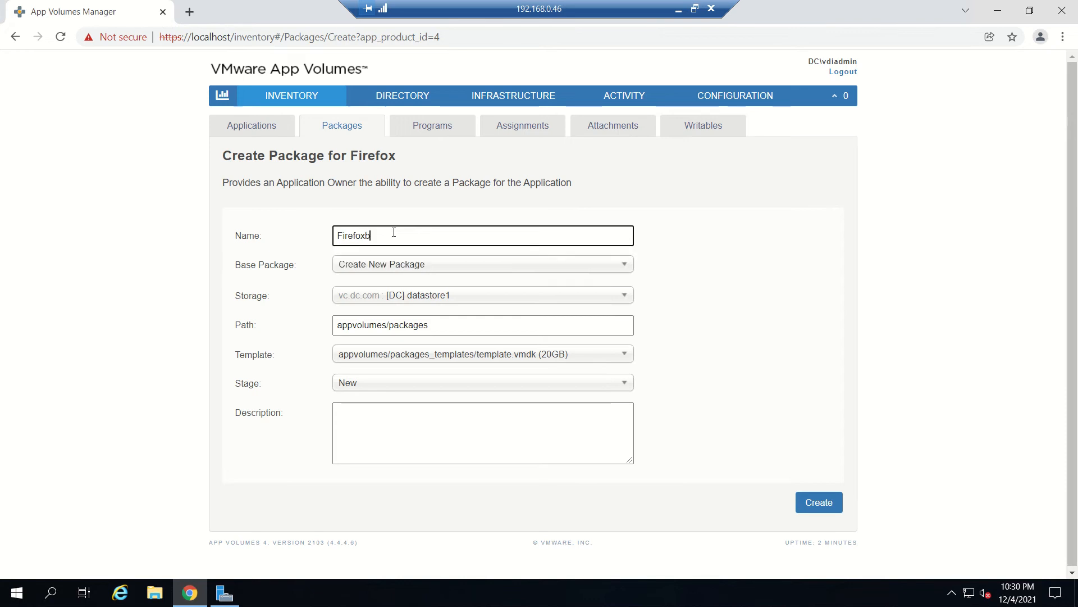
pyautogui.write('rower')
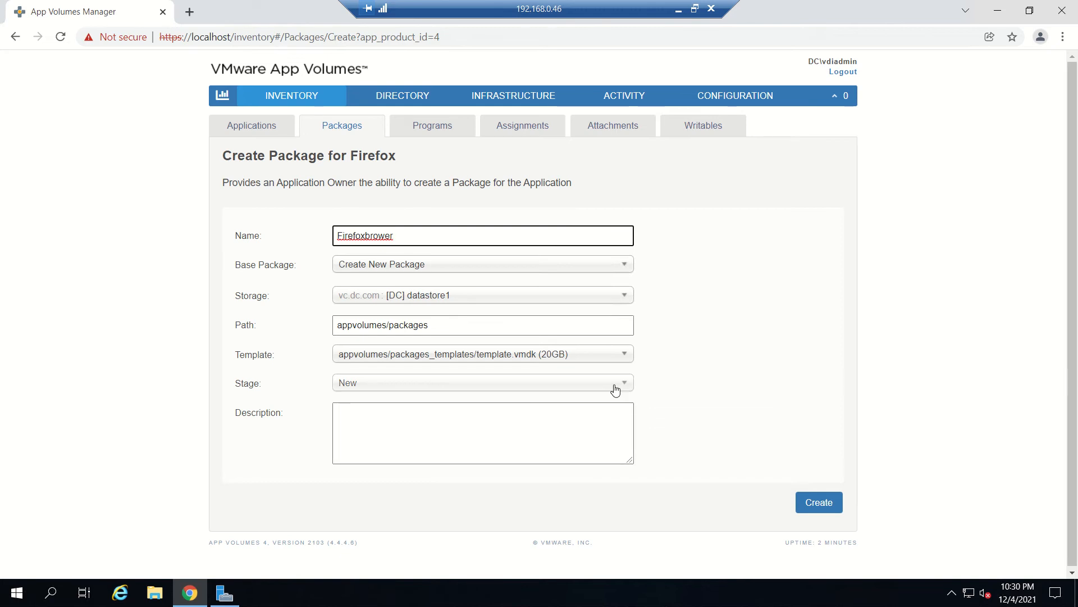
pyautogui.click(482, 382)
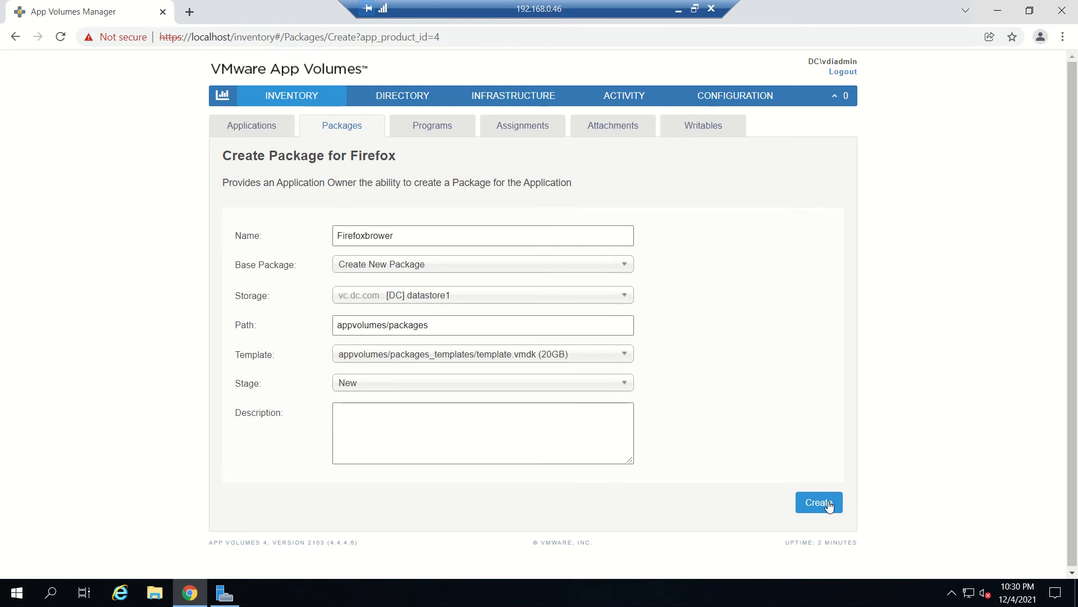
pyautogui.click(818, 502)
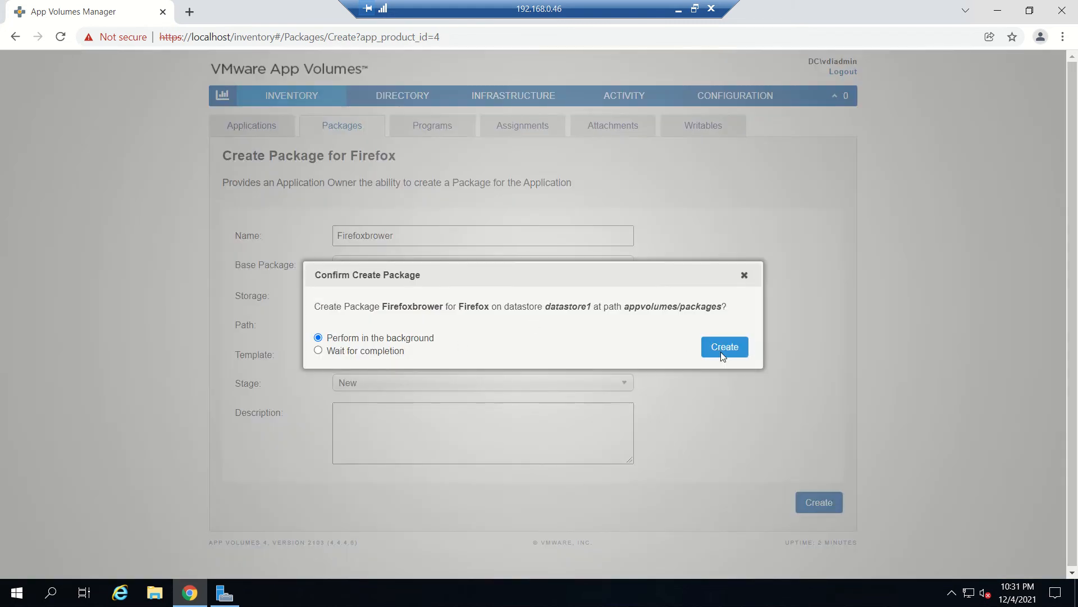
pyautogui.click(724, 347)
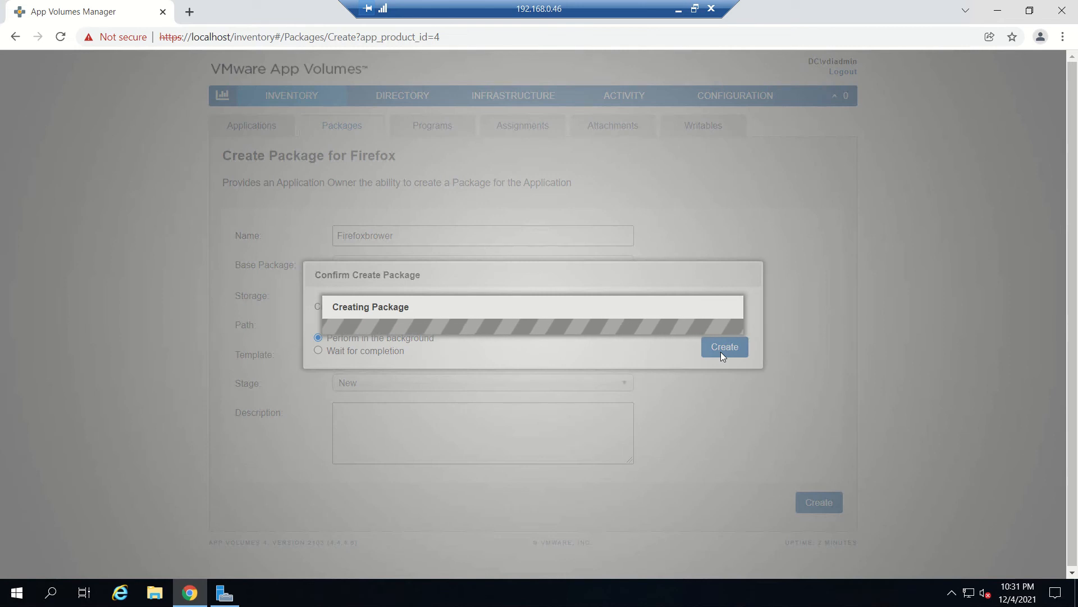
pyautogui.click(724, 347)
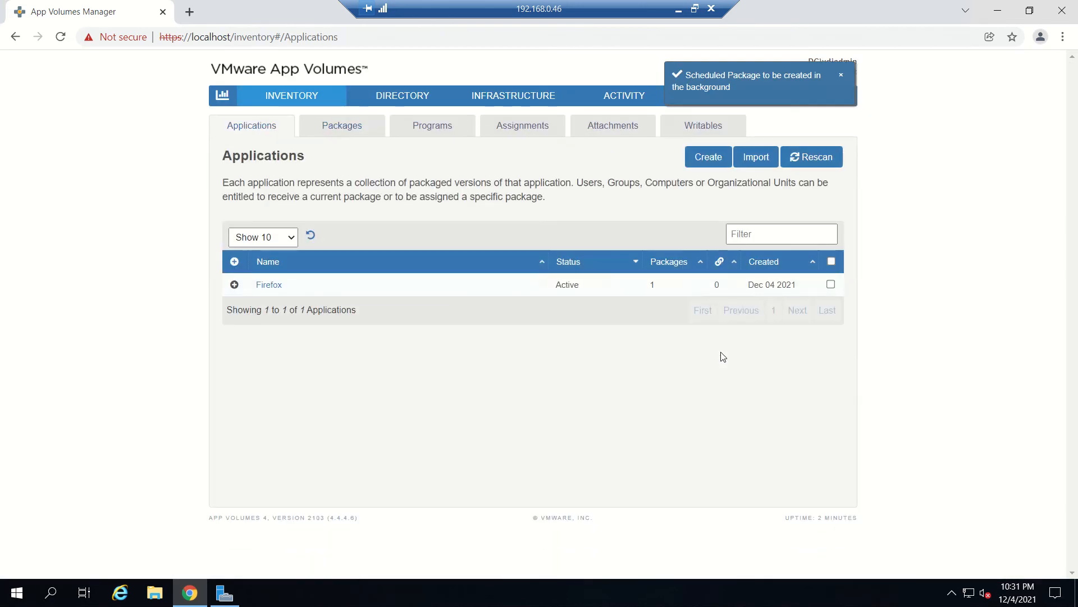
pyautogui.moveTo(342, 125)
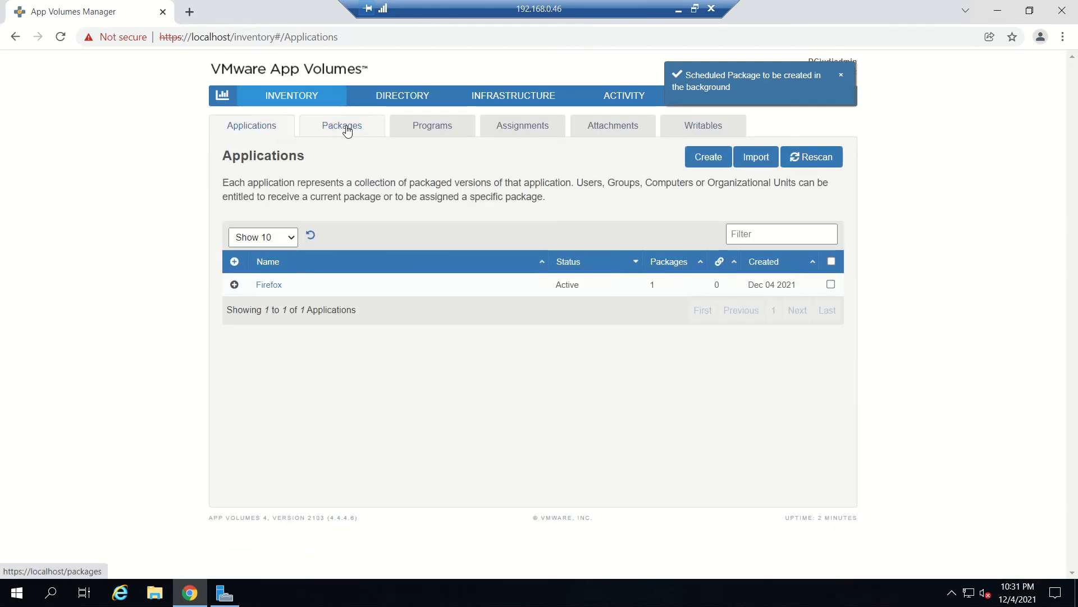
# Expand the Firefoxbrower row in the Packages list and begin packaging it
pyautogui.click(342, 125)
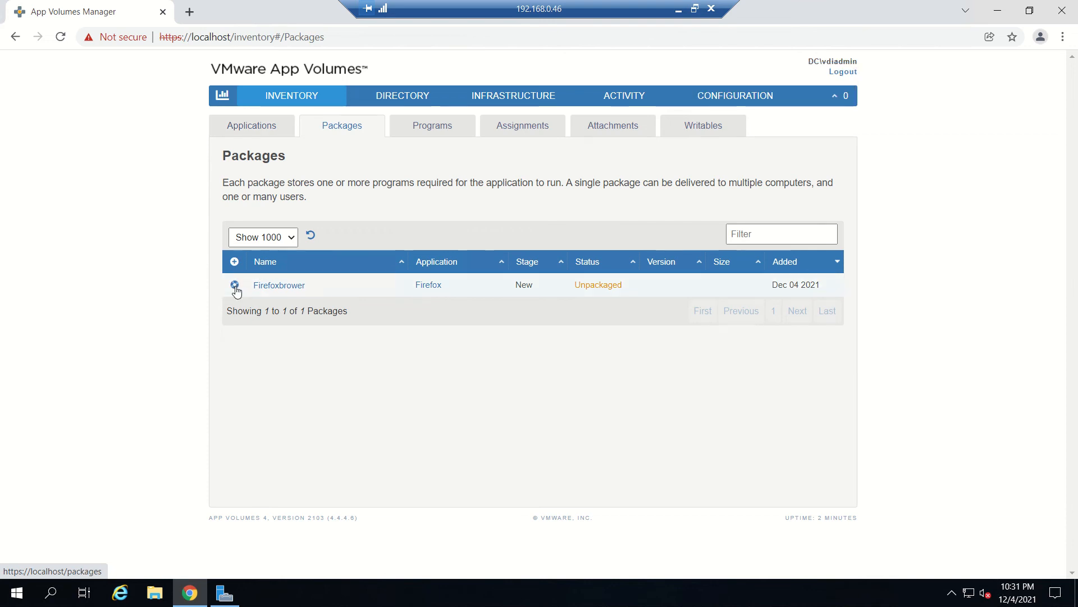
pyautogui.click(233, 284)
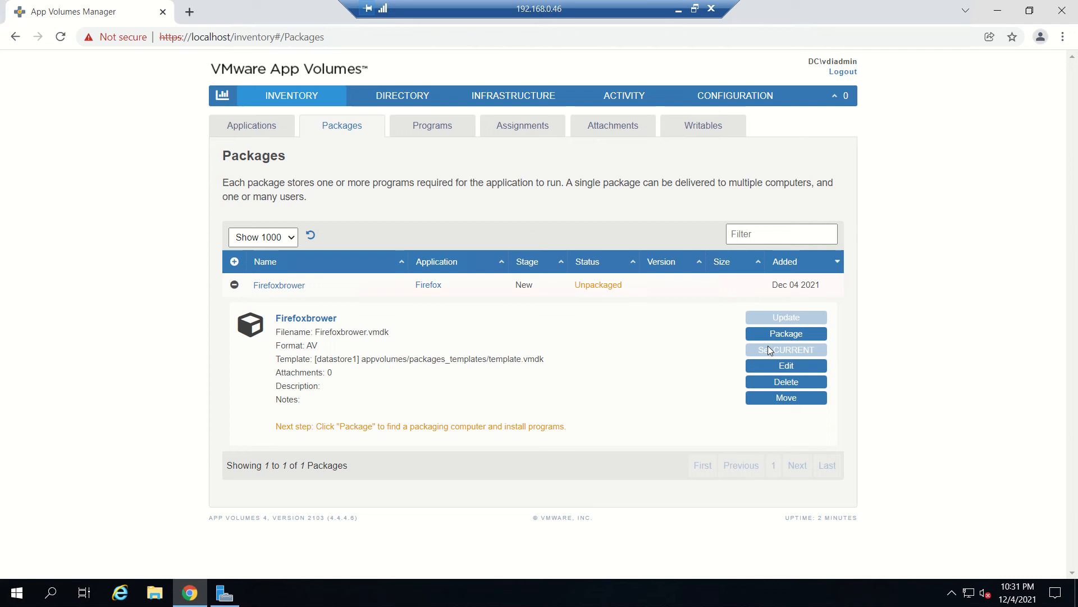
pyautogui.moveTo(786, 334)
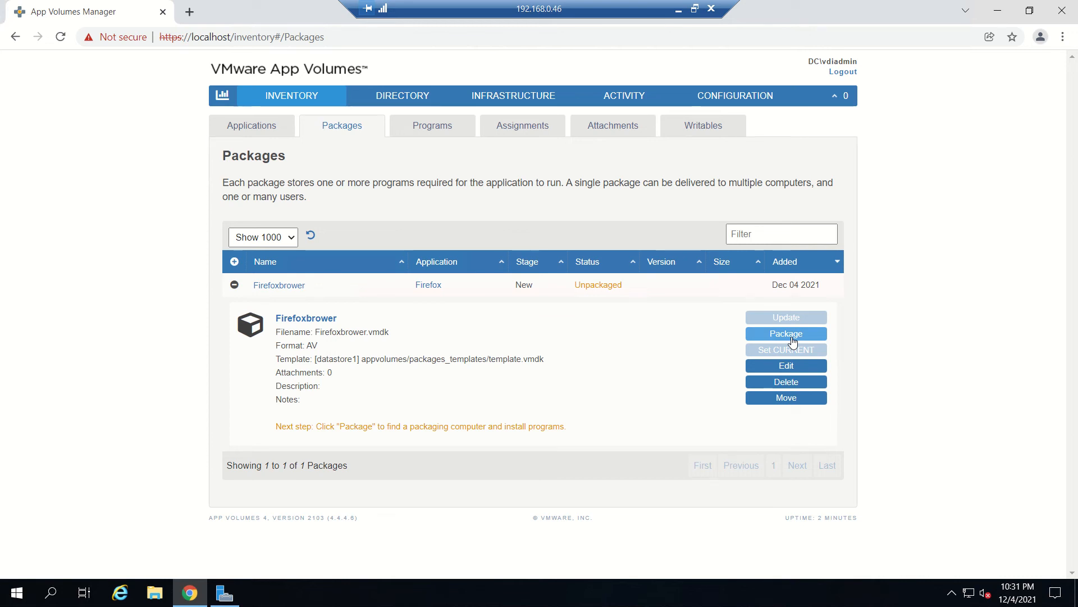
pyautogui.click(786, 333)
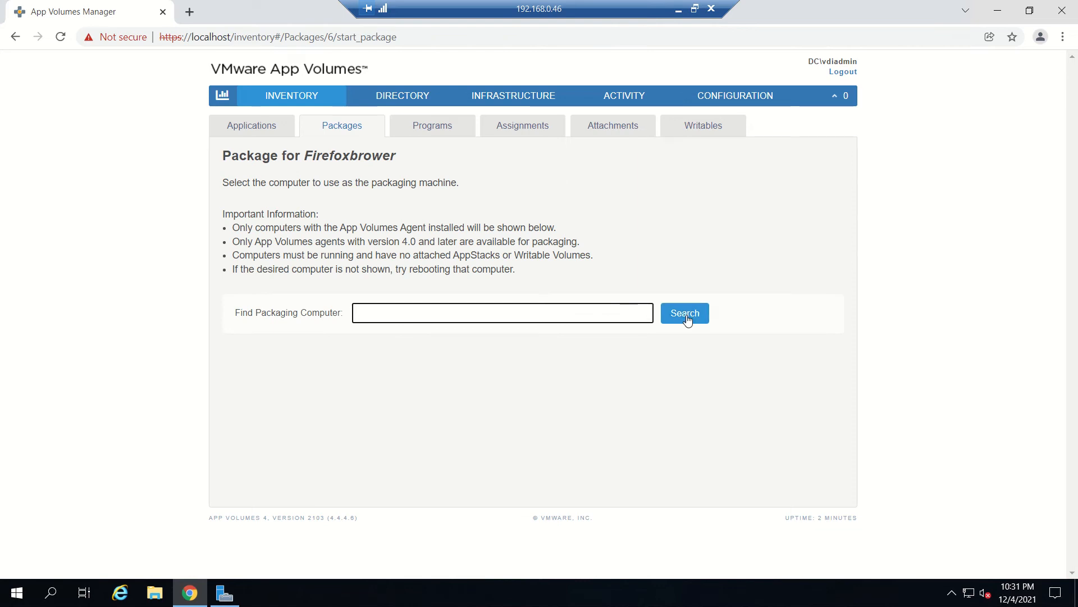
# Choose DC\PACKAGEVM$ as the packaging computer and confirm starting packaging of Firefoxbrower
pyautogui.click(684, 313)
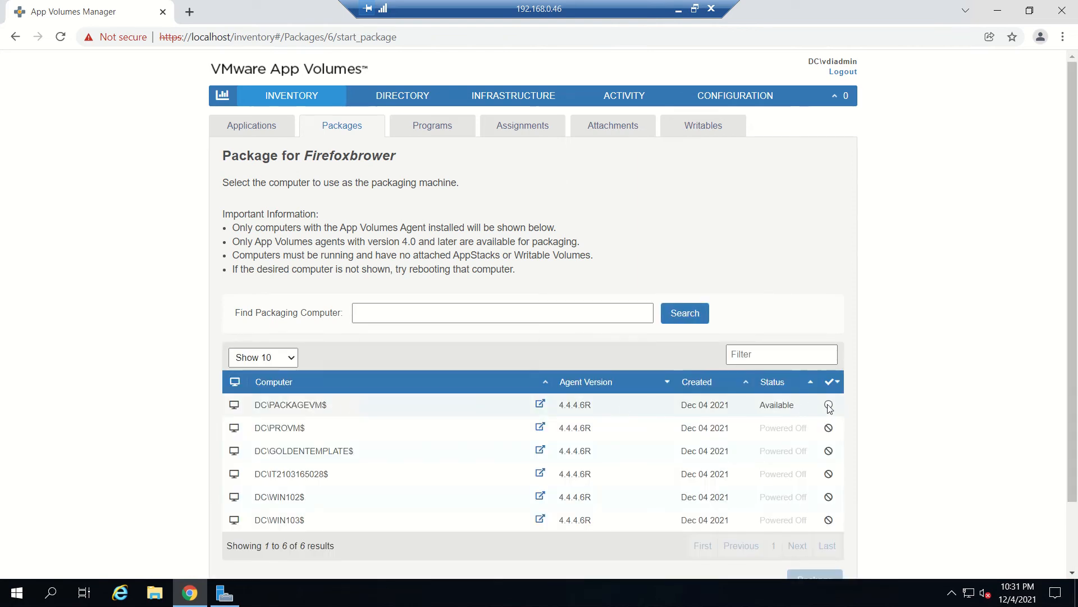
pyautogui.click(829, 405)
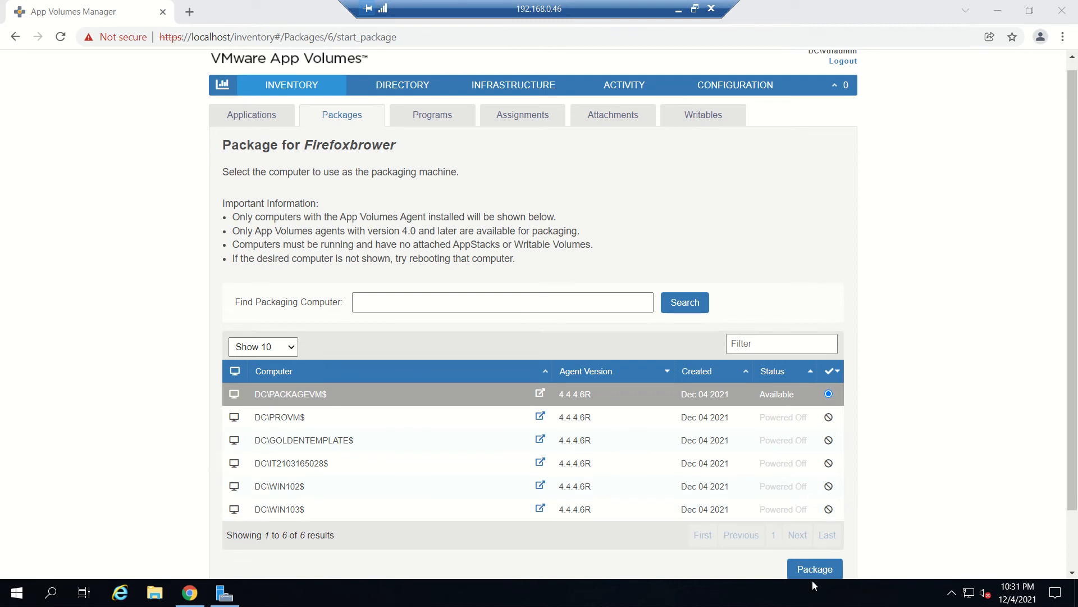
pyautogui.click(814, 568)
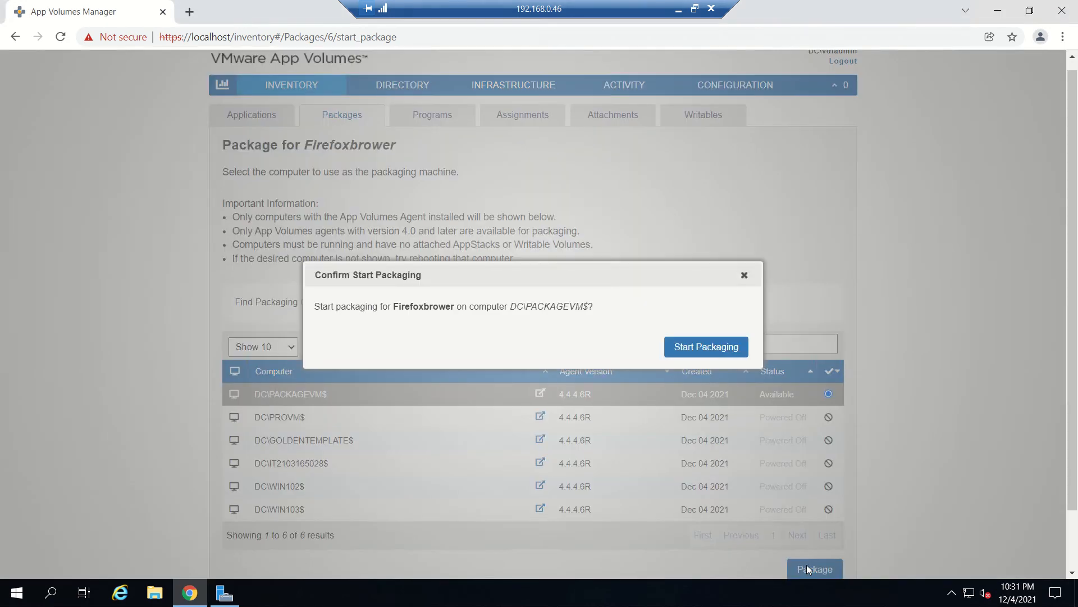
pyautogui.click(705, 347)
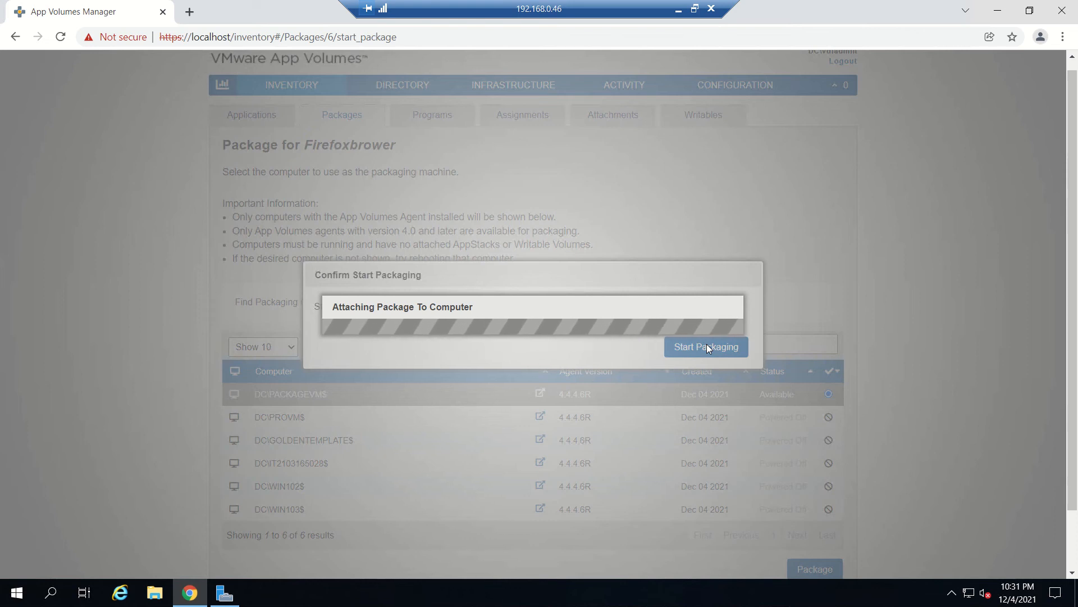
pyautogui.click(706, 347)
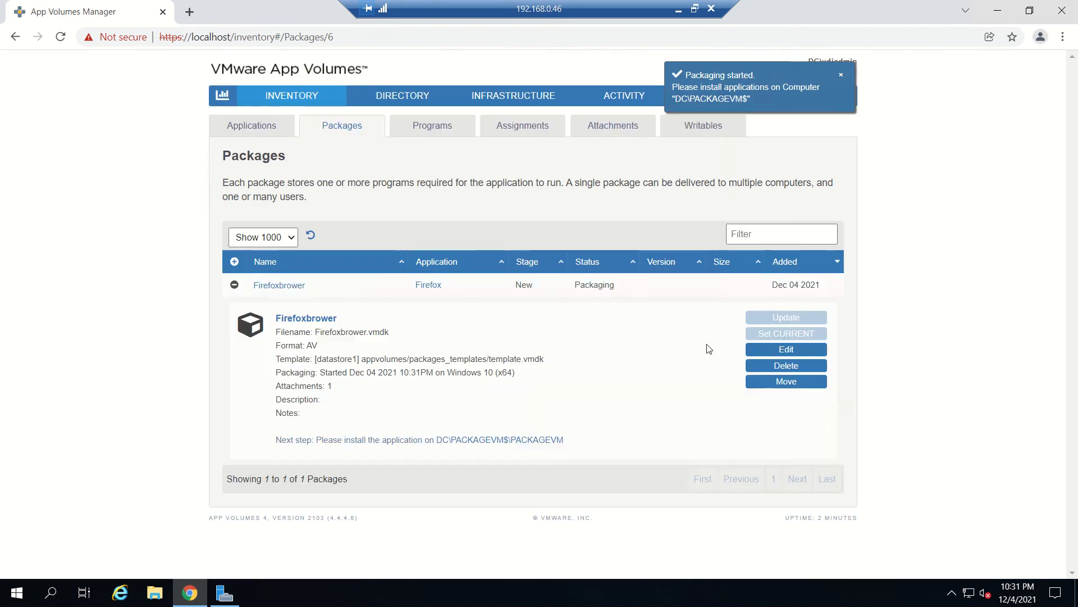
pyautogui.moveTo(599, 307)
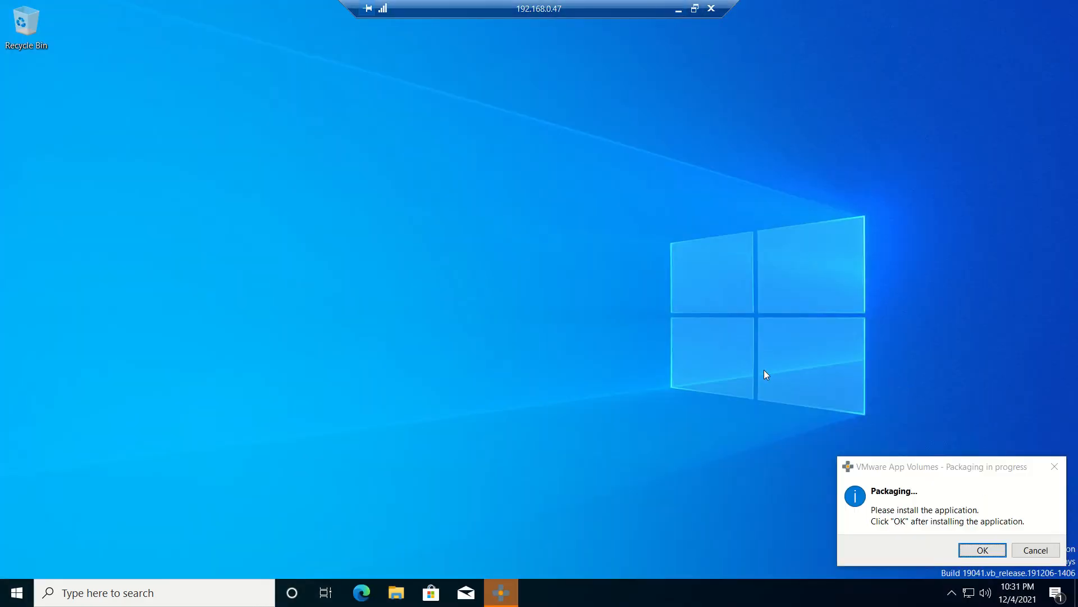
pyautogui.moveTo(746, 486)
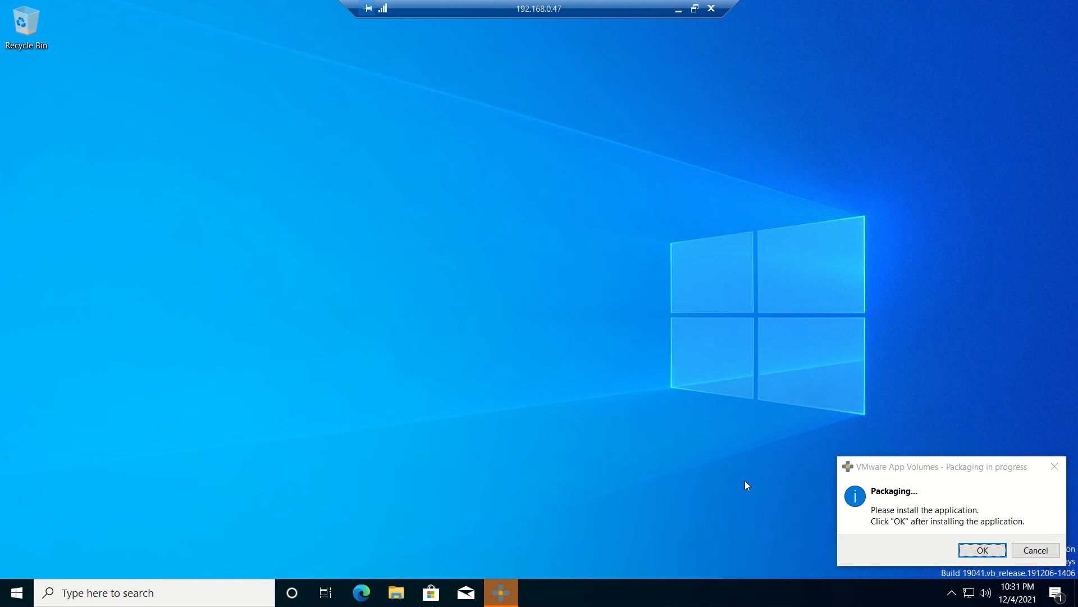
pyautogui.moveTo(952, 457)
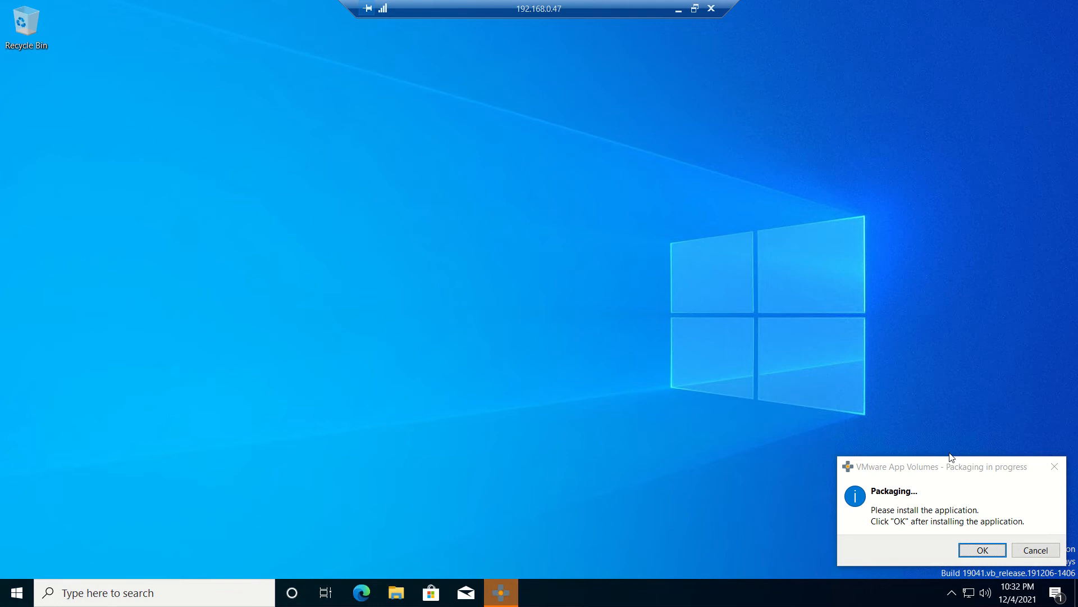
pyautogui.moveTo(698, 449)
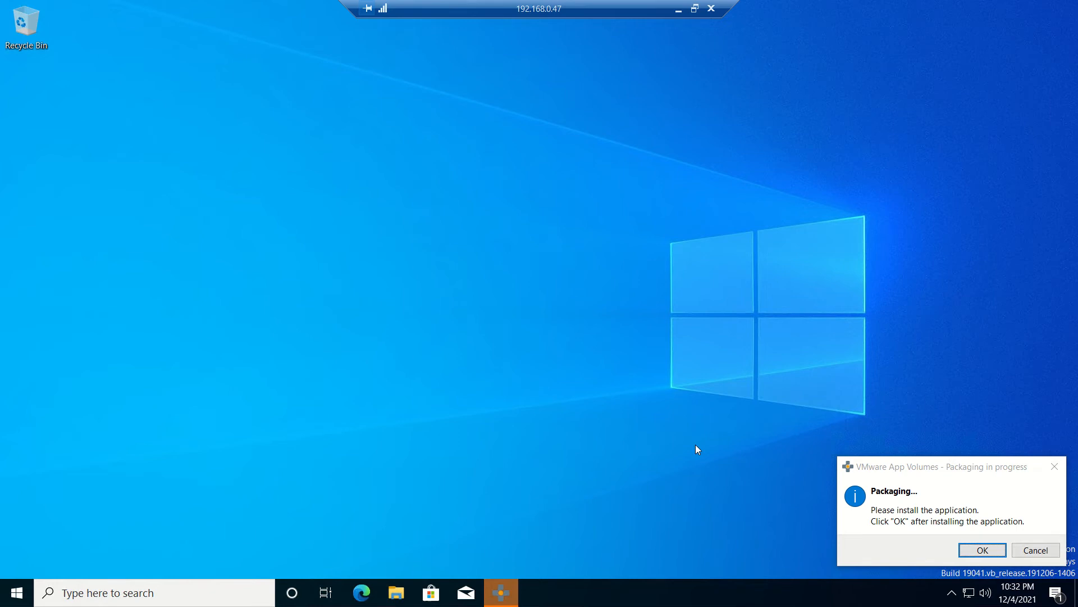
pyautogui.moveTo(4, 513)
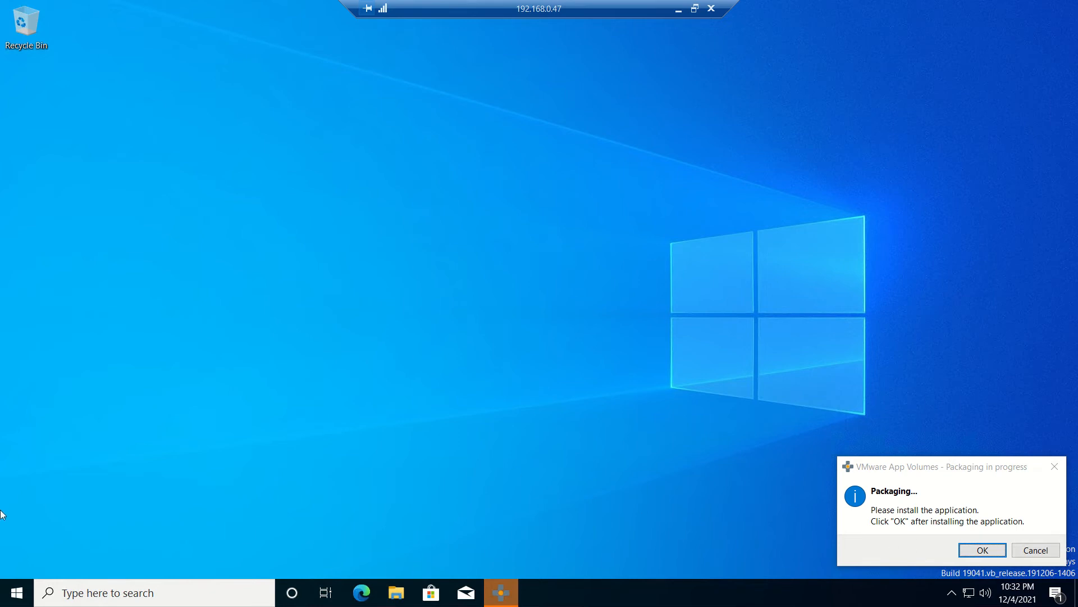
# Open the \\appvol\c$\temp share from the Run prompt to reach the installers
pyautogui.rightClick(15, 592)
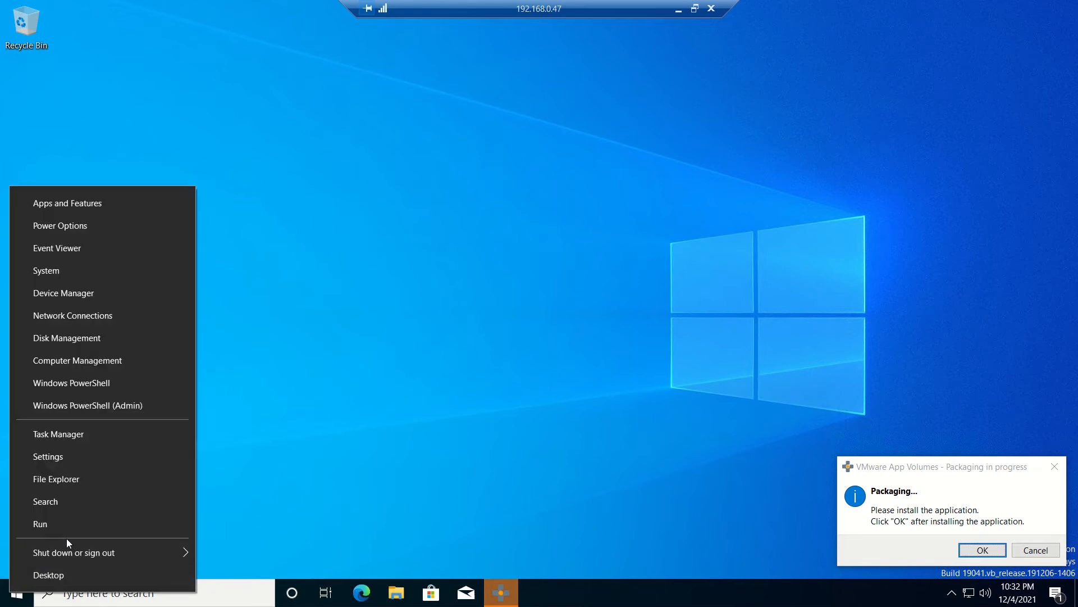
pyautogui.click(40, 524)
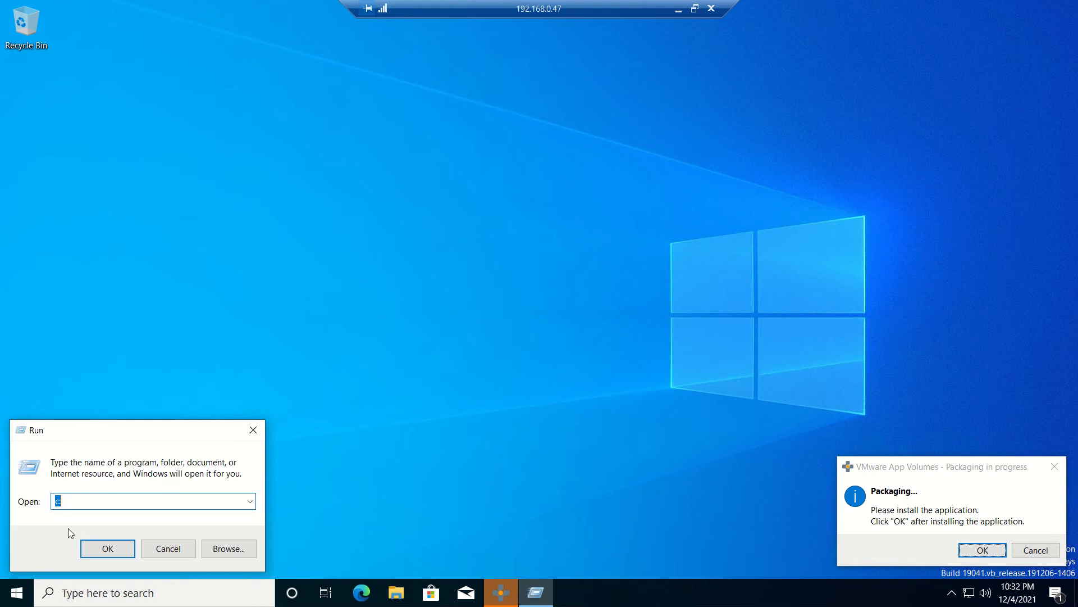
pyautogui.write('\\\\')
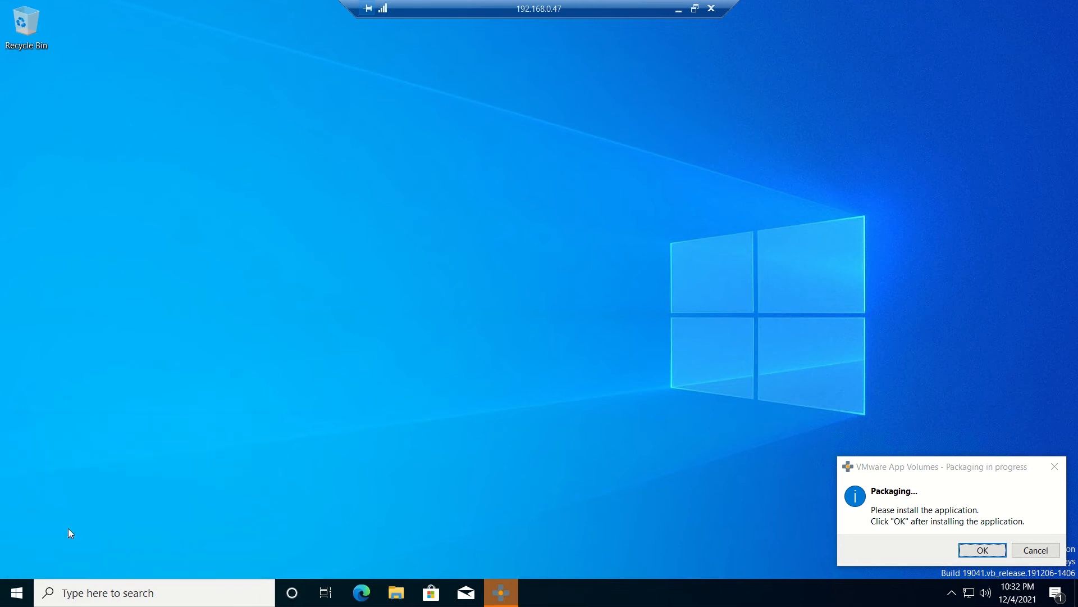
pyautogui.click(396, 592)
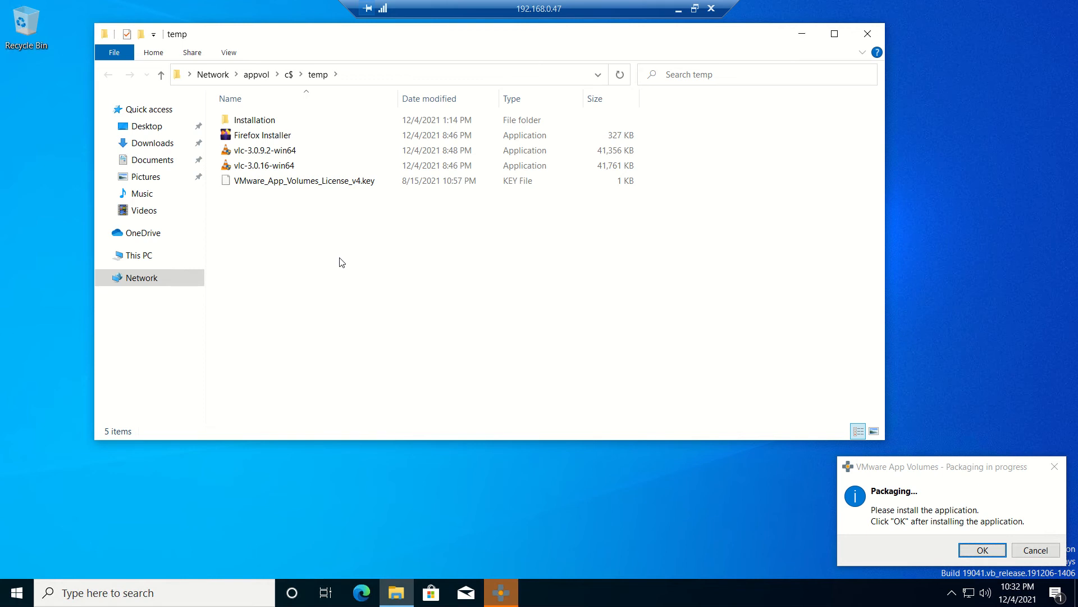
# Run the Firefox Installer from the temp share, allowing it past the security warning
pyautogui.click(262, 135)
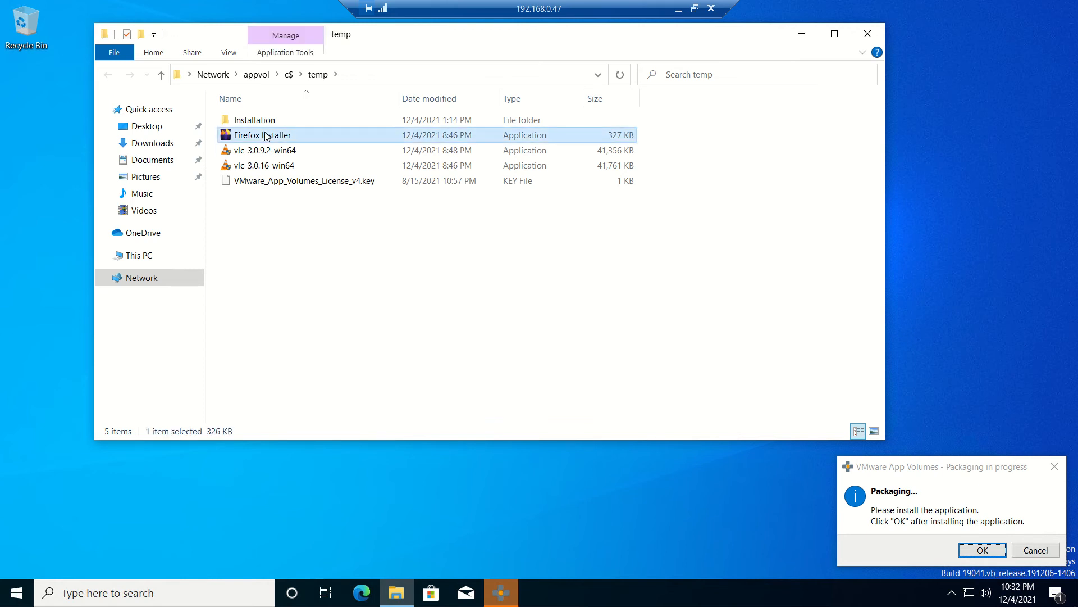
pyautogui.moveTo(276, 137)
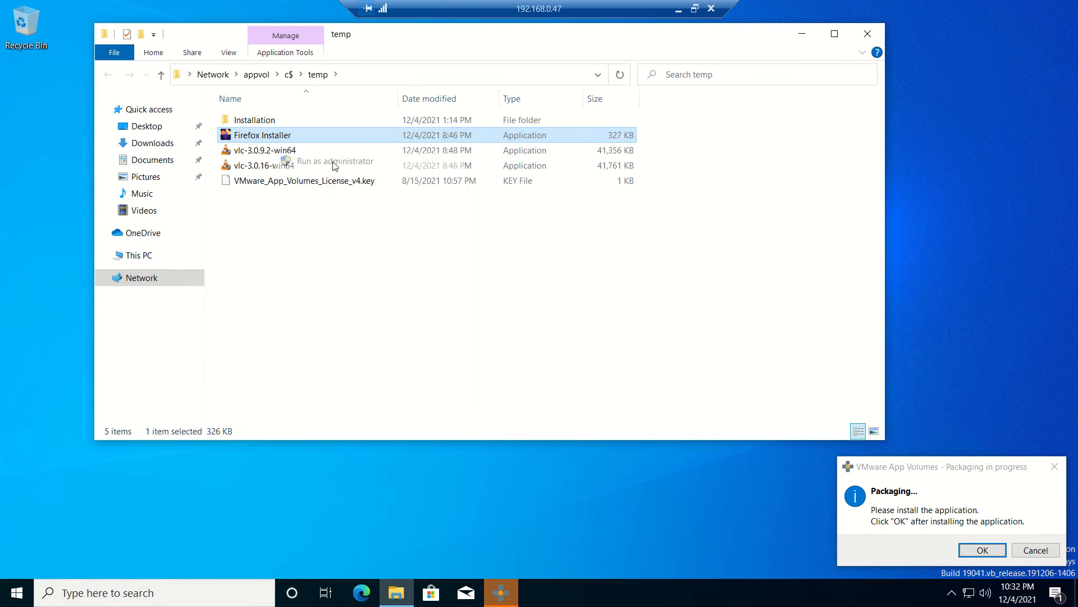
pyautogui.doubleClick(262, 134)
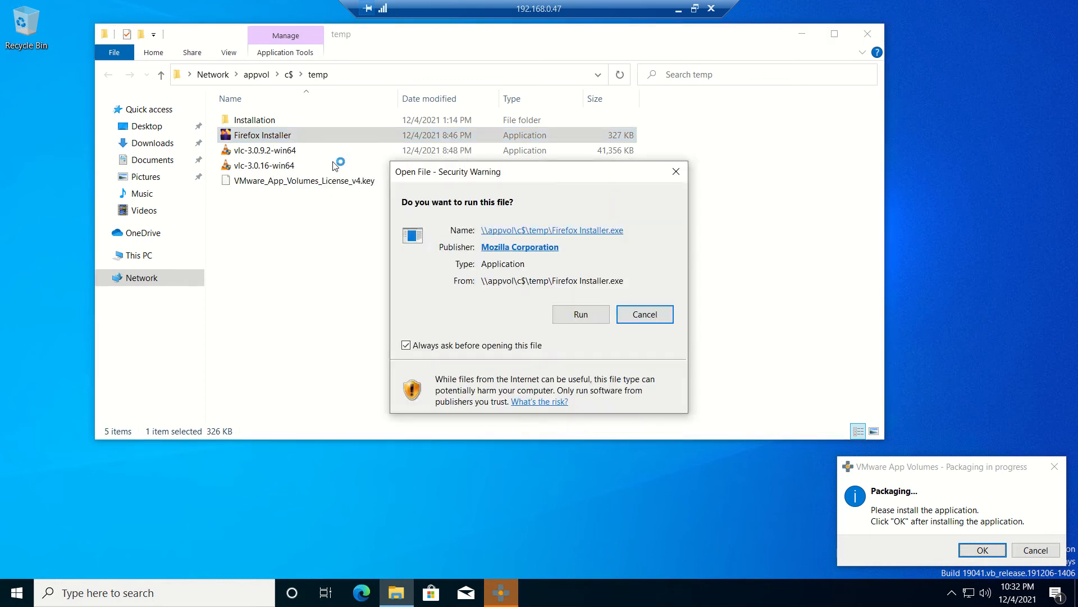
pyautogui.click(644, 314)
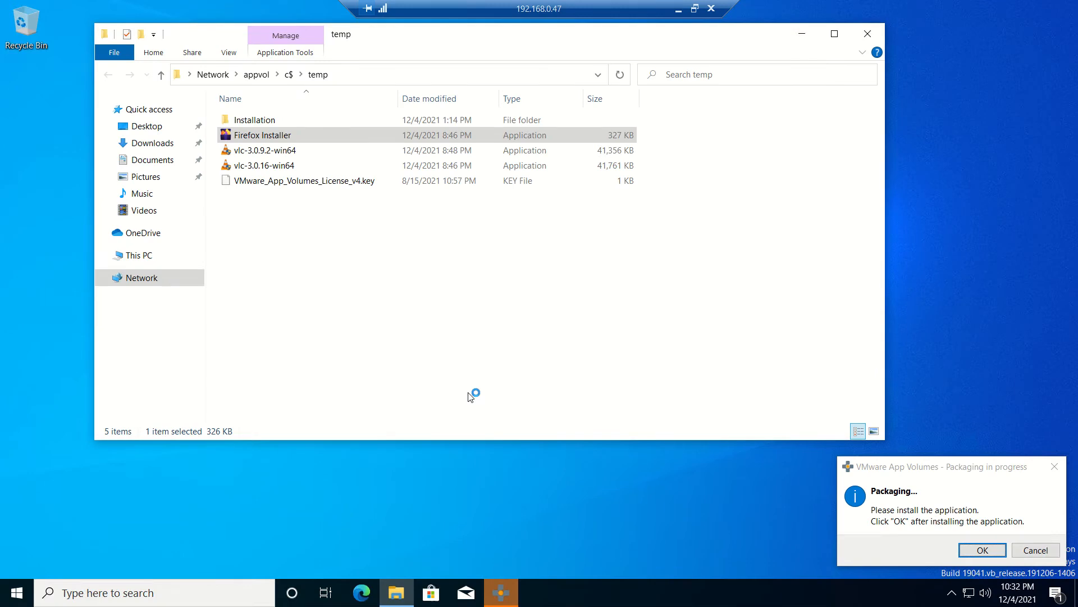
pyautogui.click(867, 32)
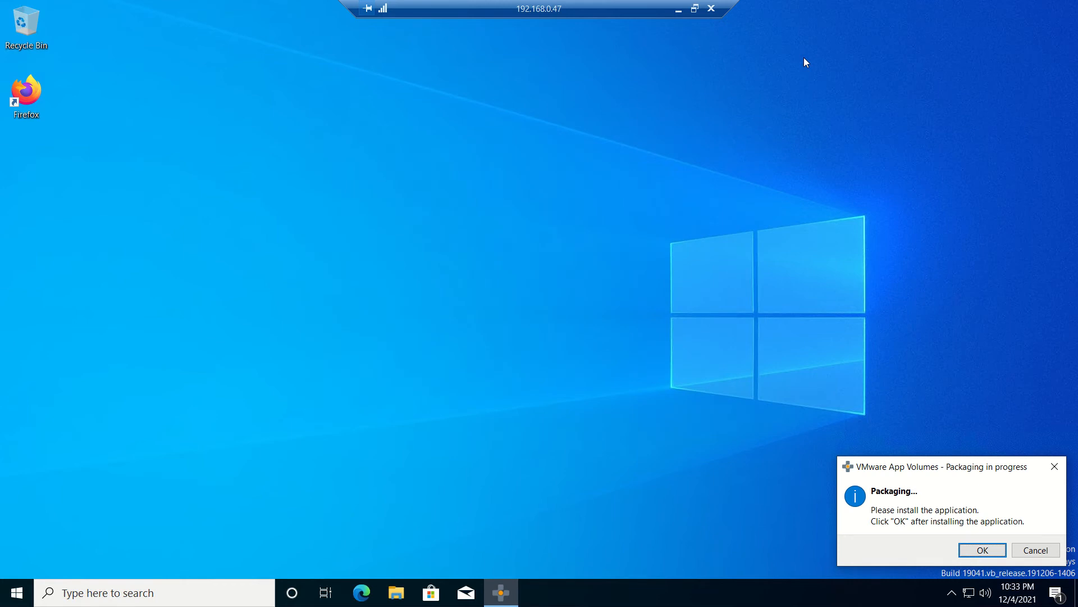
# Launch the newly installed Firefox once from the desktop shortcut and close it
pyautogui.doubleClick(25, 91)
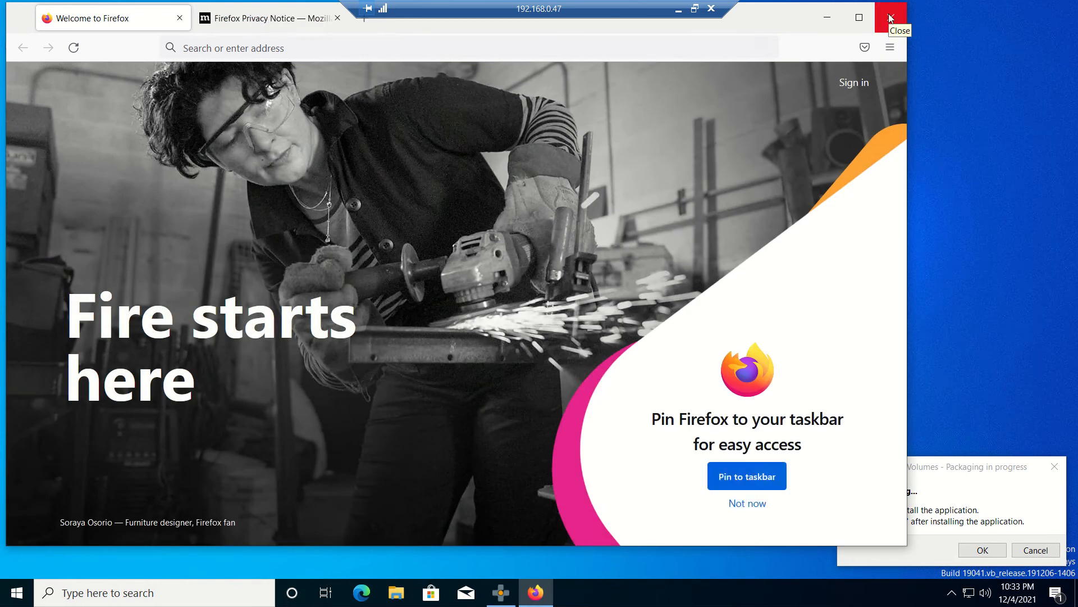
pyautogui.click(890, 18)
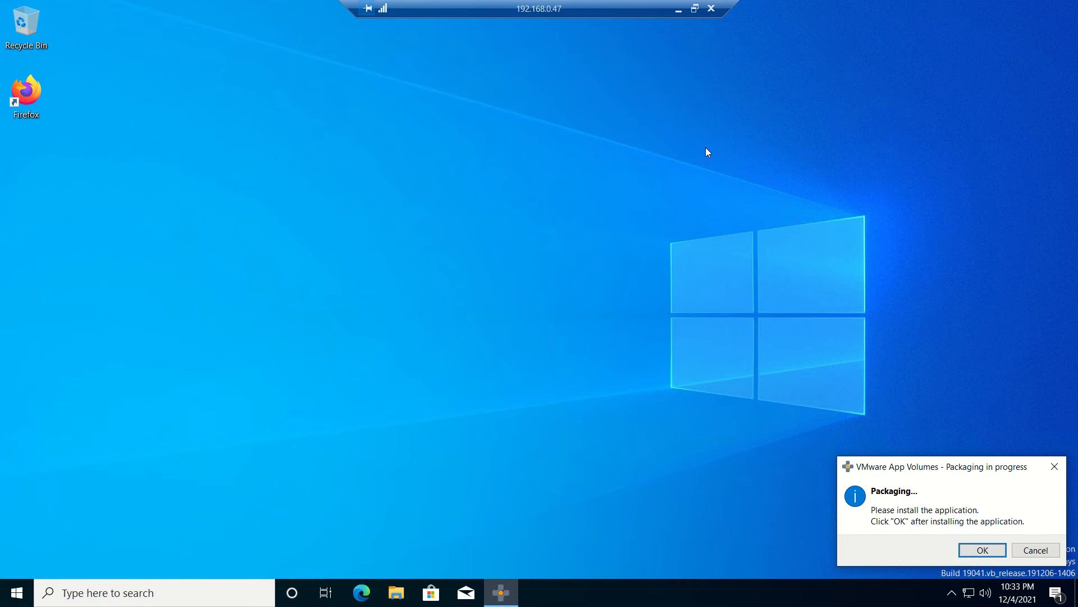
pyautogui.moveTo(377, 246)
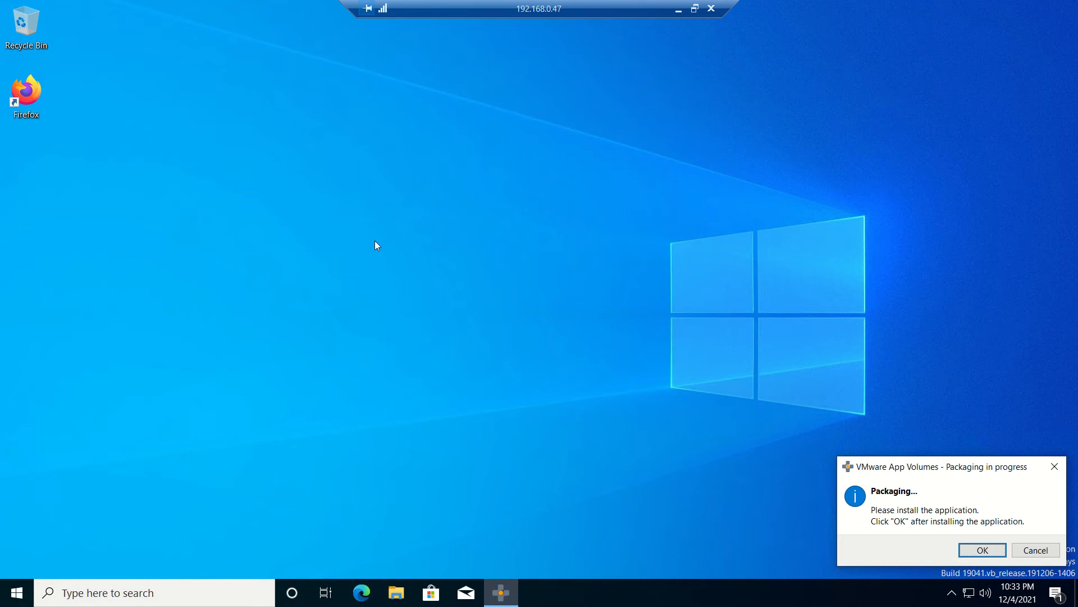
pyautogui.moveTo(865, 473)
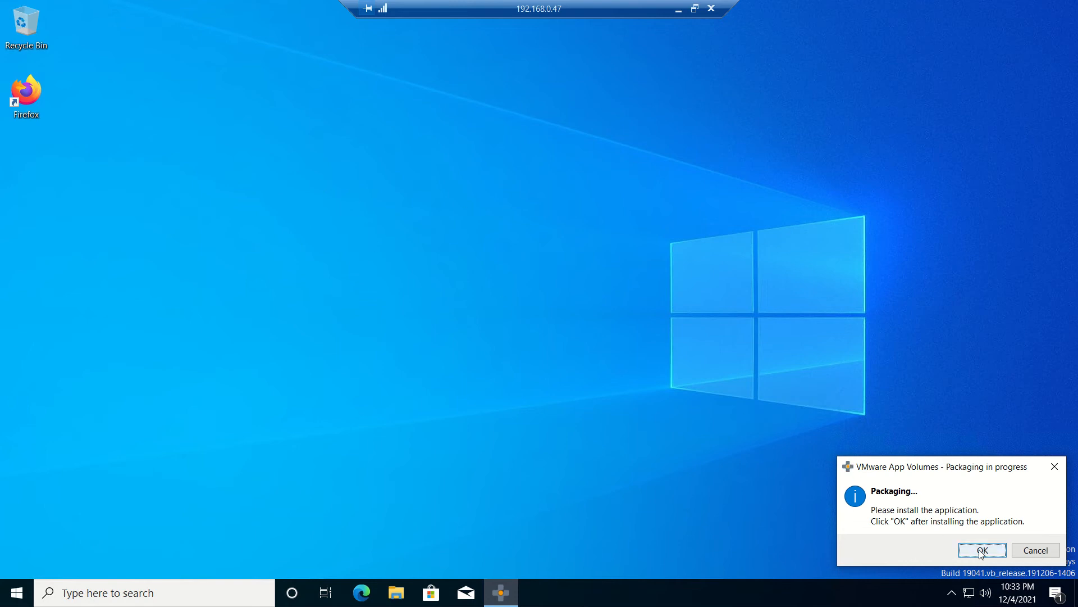
# Report installation complete, finalize the Mozilla Firefox 94.0.2 package and restart the VM
pyautogui.click(982, 550)
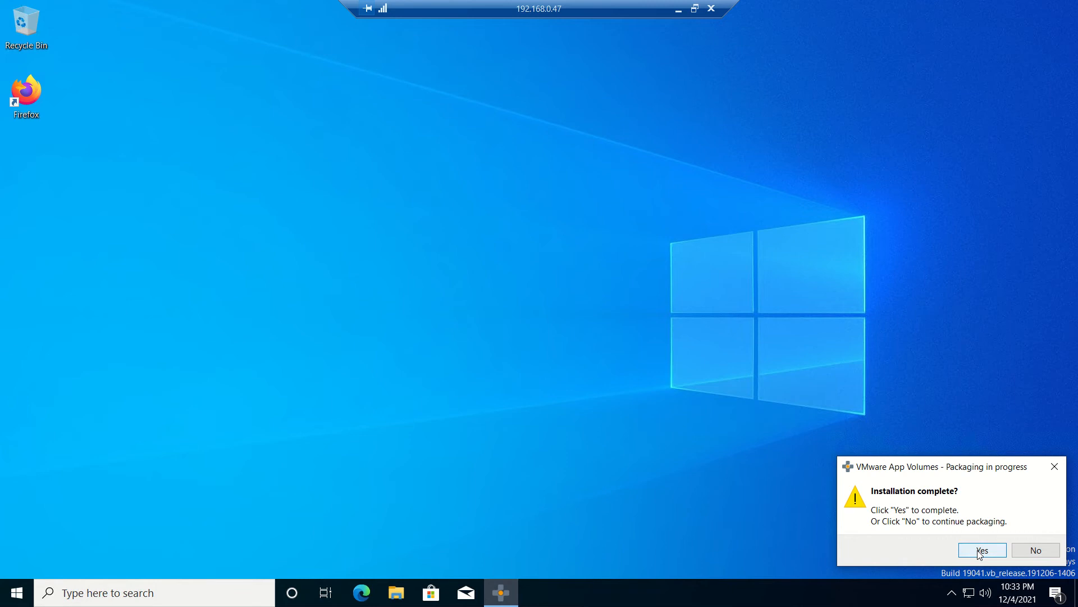
pyautogui.click(982, 550)
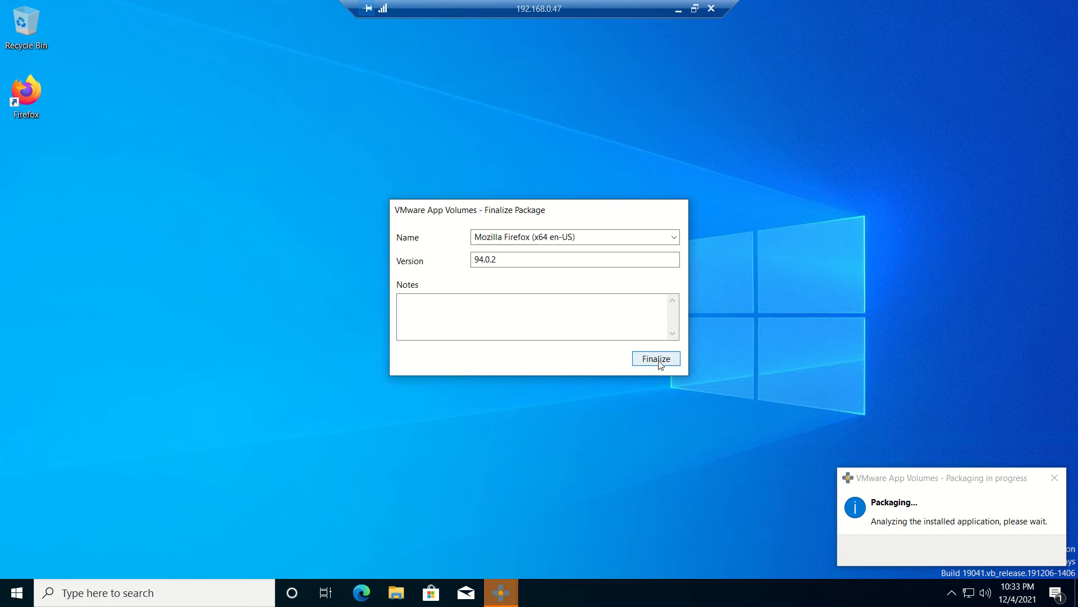
pyautogui.click(653, 358)
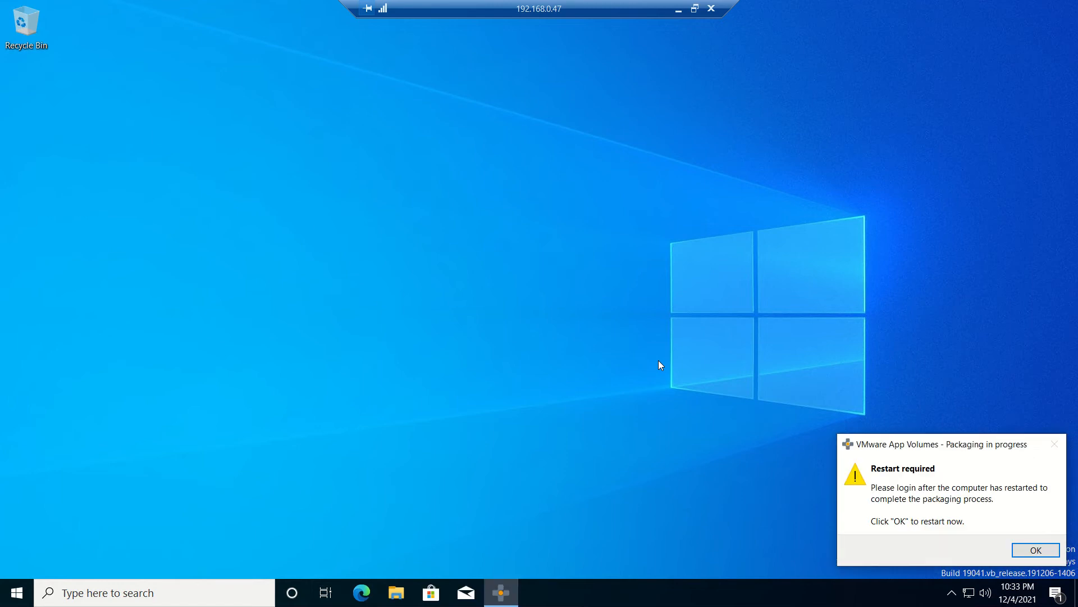
pyautogui.moveTo(864, 461)
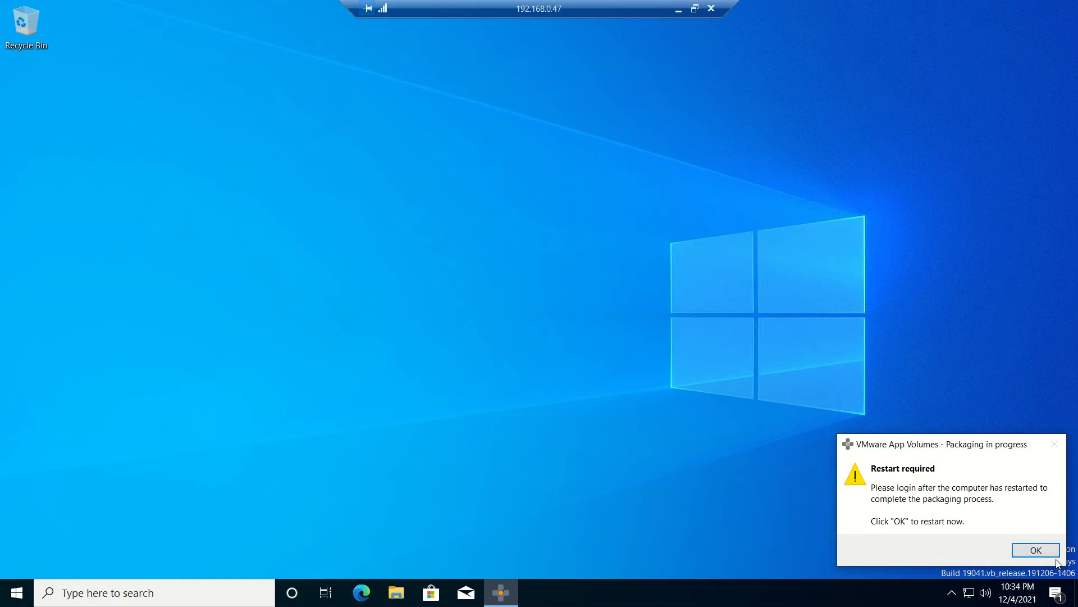
pyautogui.click(1035, 550)
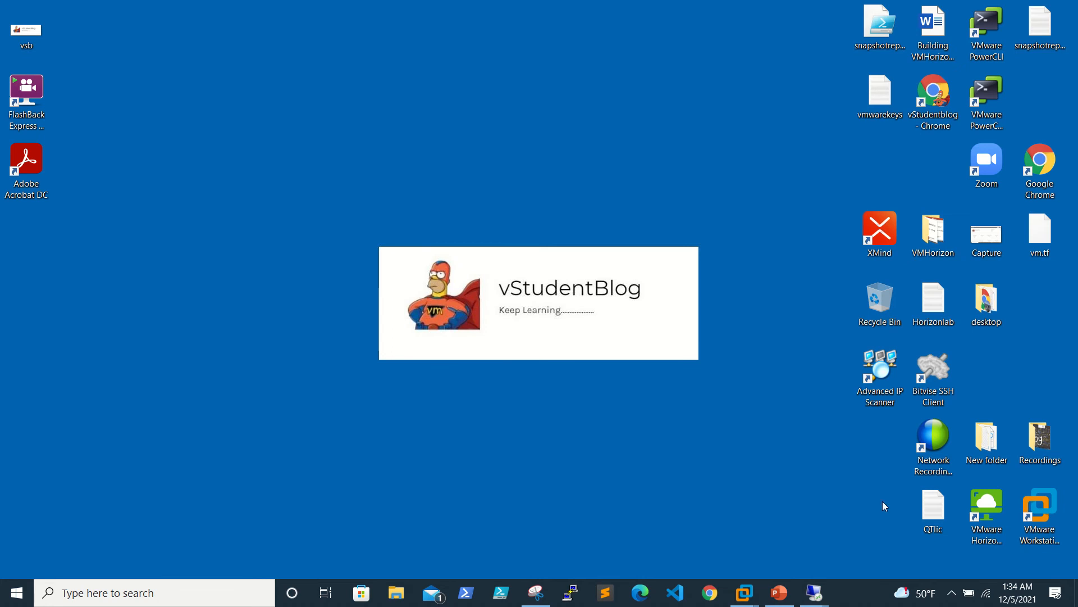
pyautogui.moveTo(728, 517)
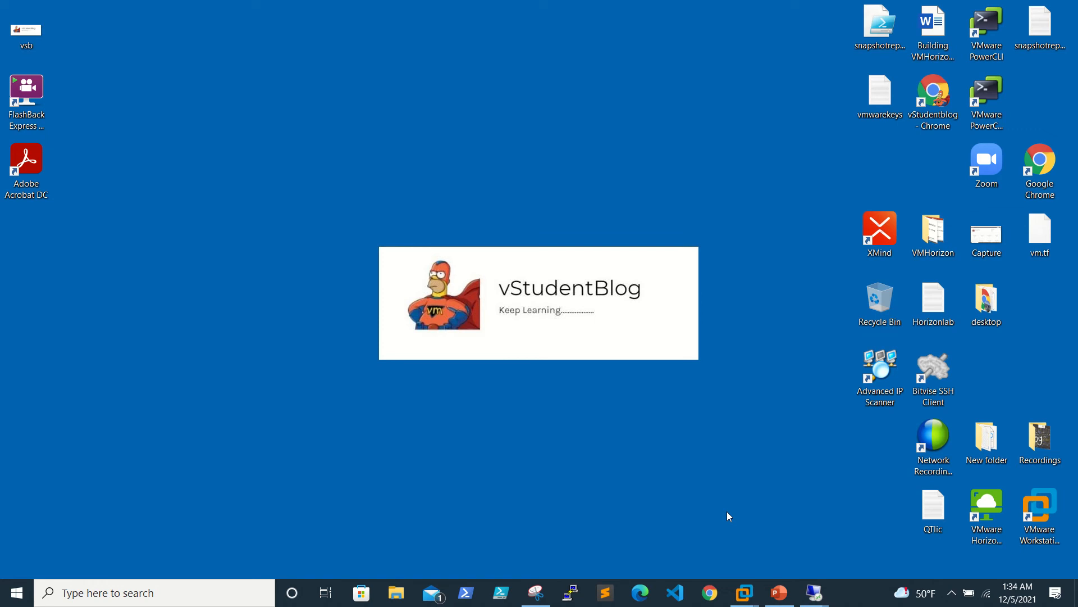
pyautogui.moveTo(811, 594)
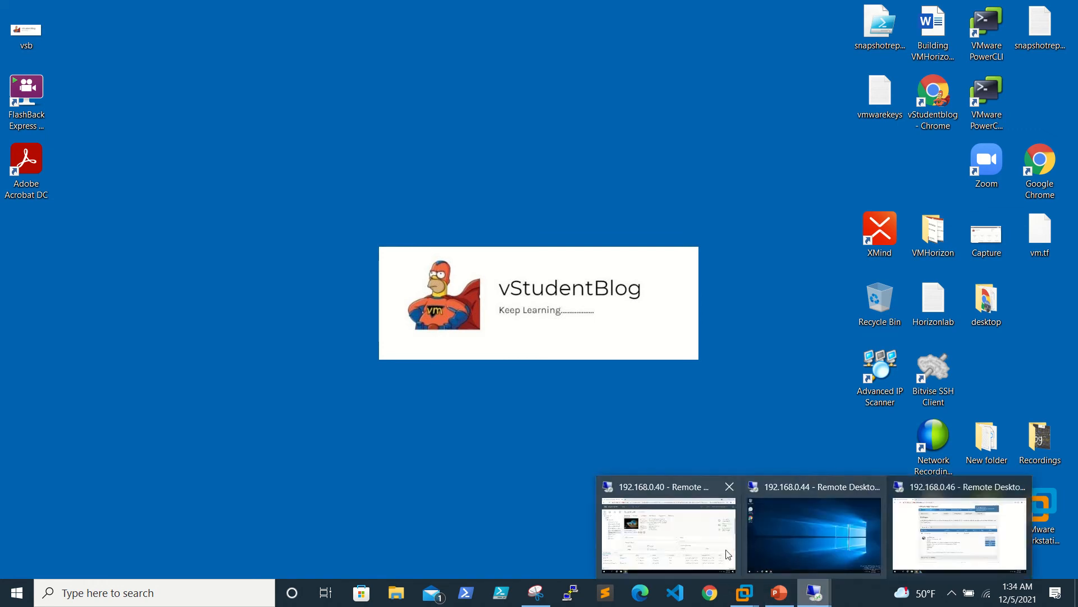
# Refresh the pack_VM summary while it boots, then launch its web console
pyautogui.click(666, 534)
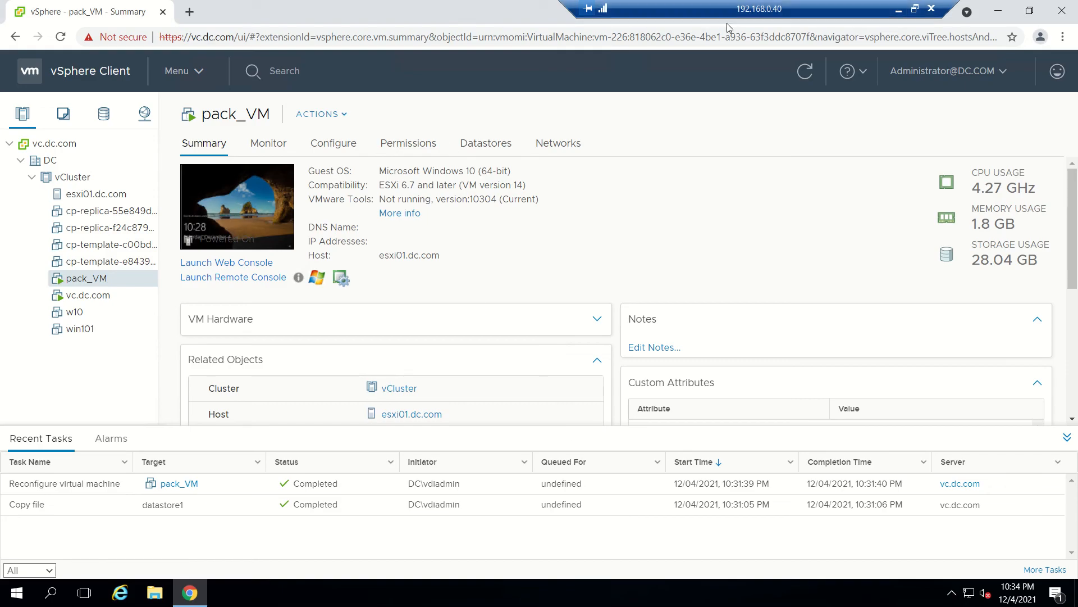
pyautogui.click(803, 70)
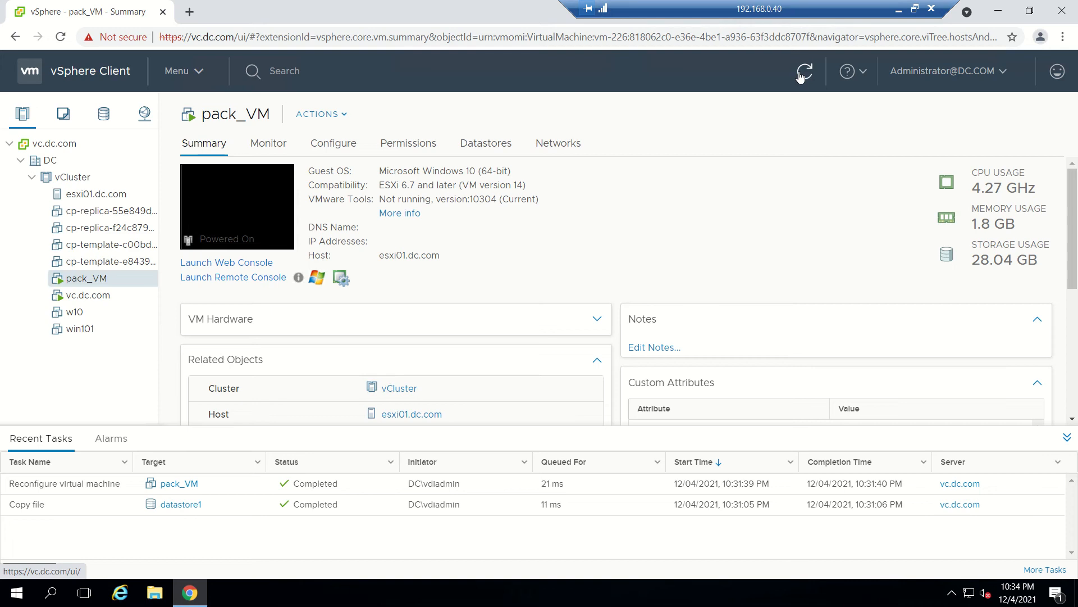
pyautogui.moveTo(802, 72)
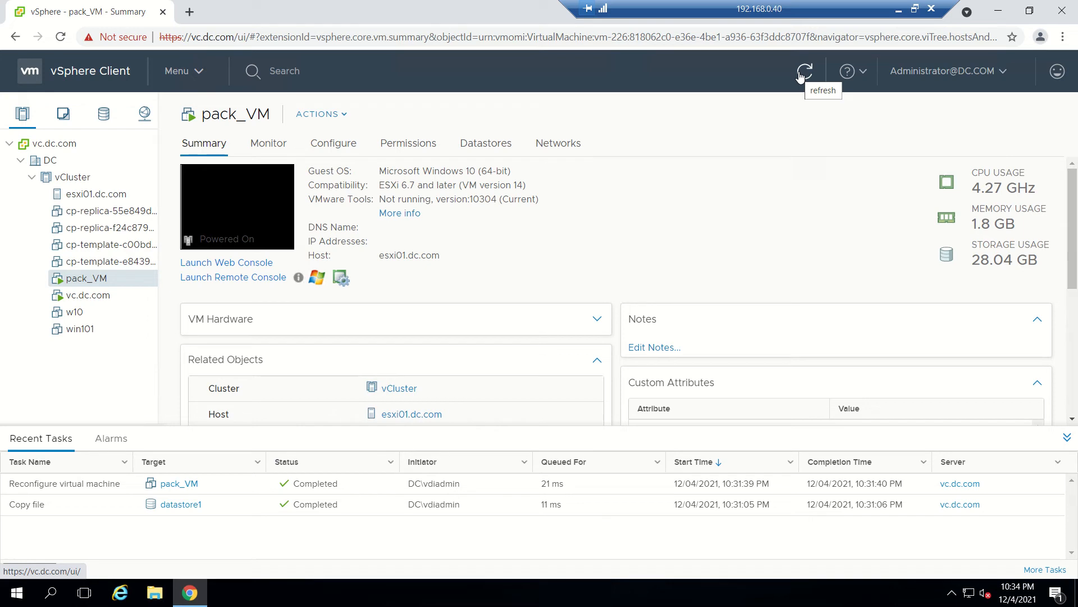
pyautogui.click(803, 70)
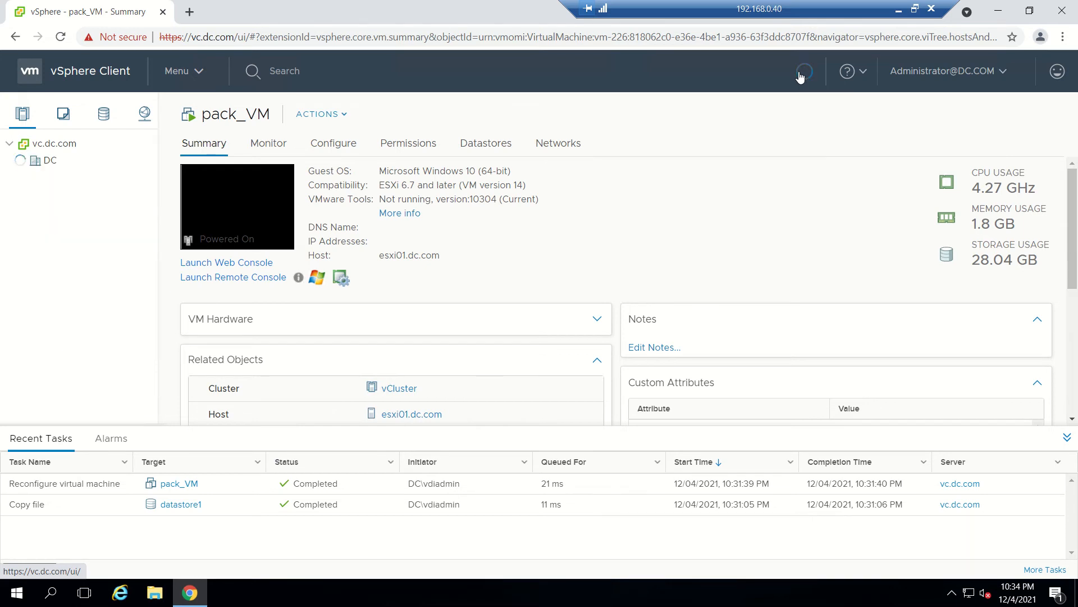
pyautogui.click(802, 71)
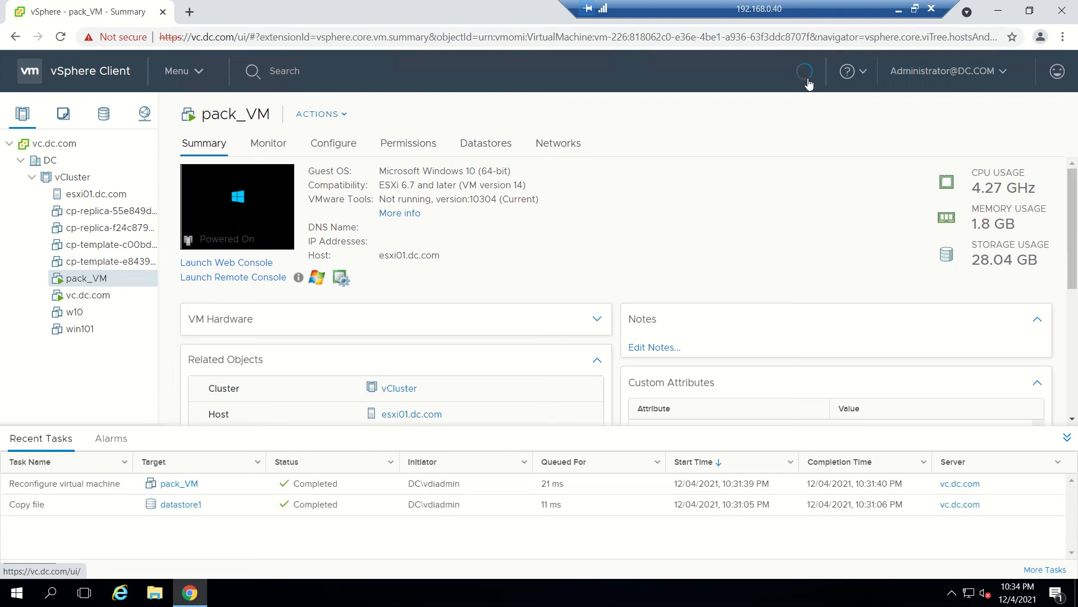
pyautogui.moveTo(806, 71)
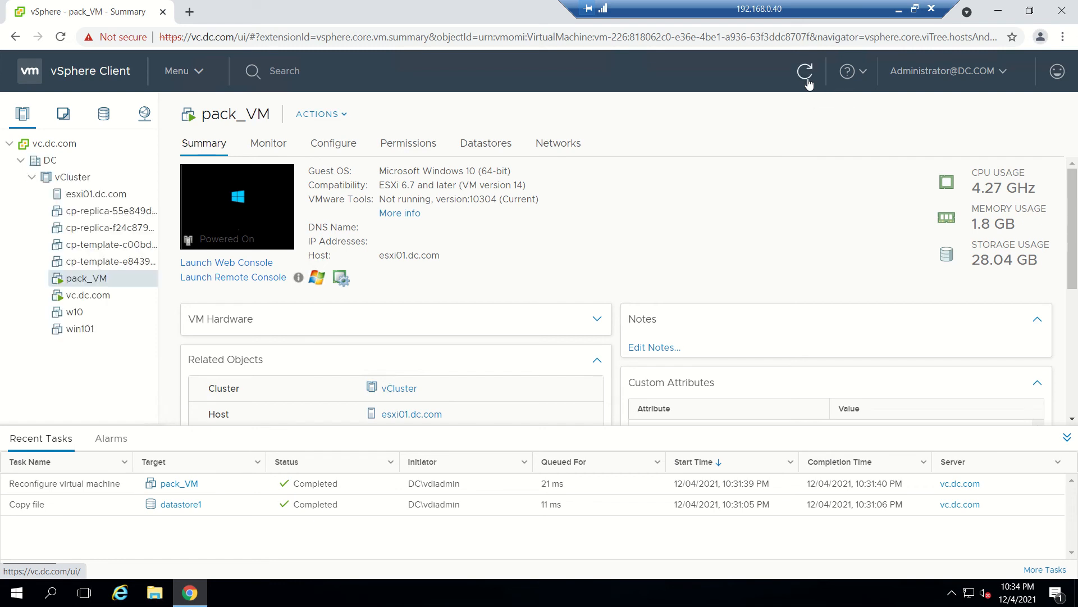
pyautogui.moveTo(804, 72)
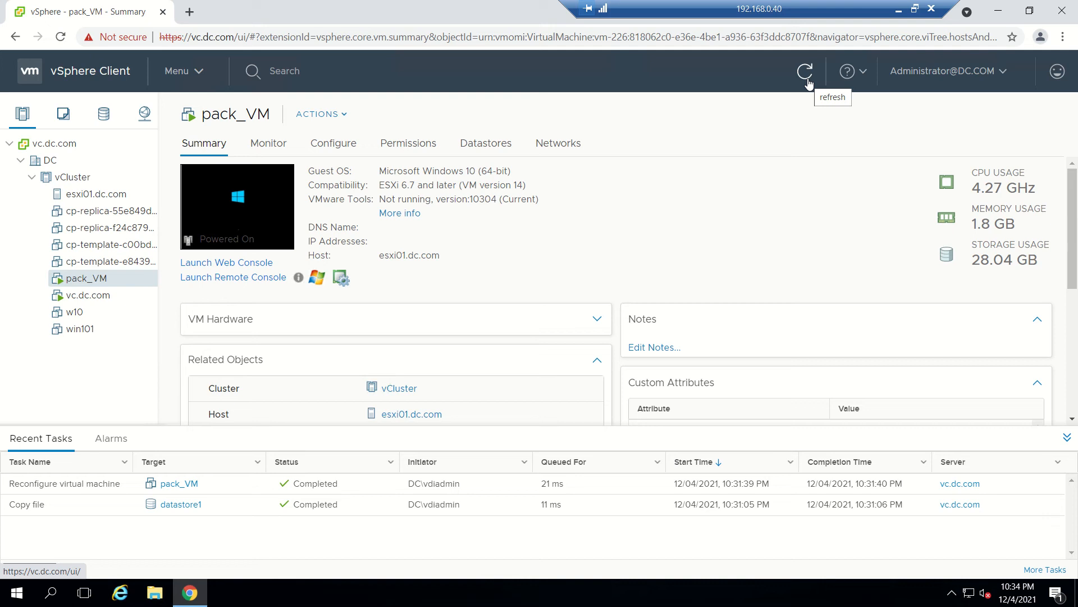
pyautogui.click(805, 71)
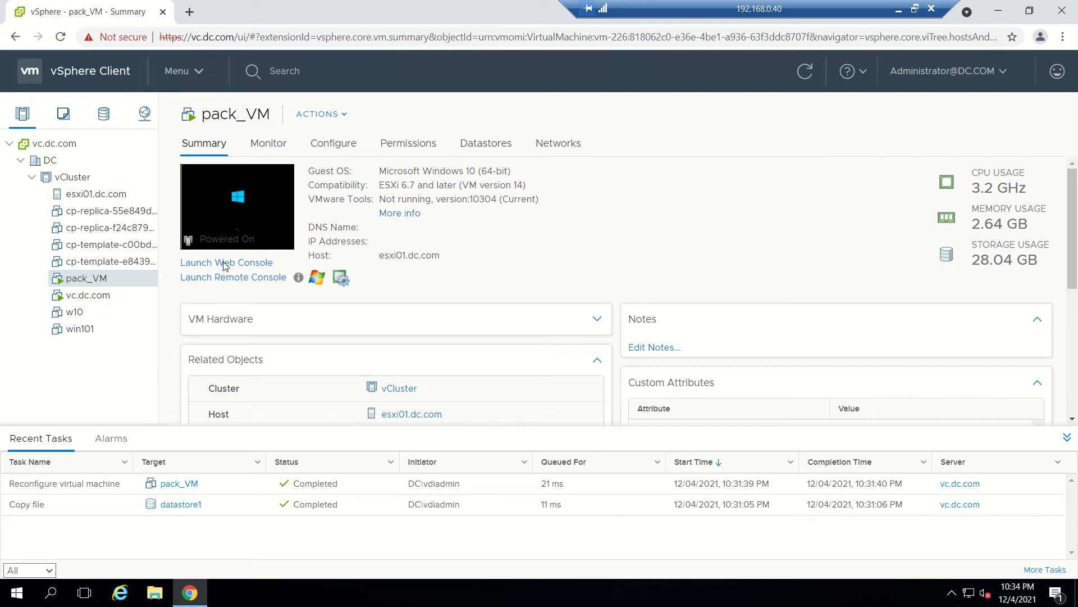
pyautogui.click(226, 261)
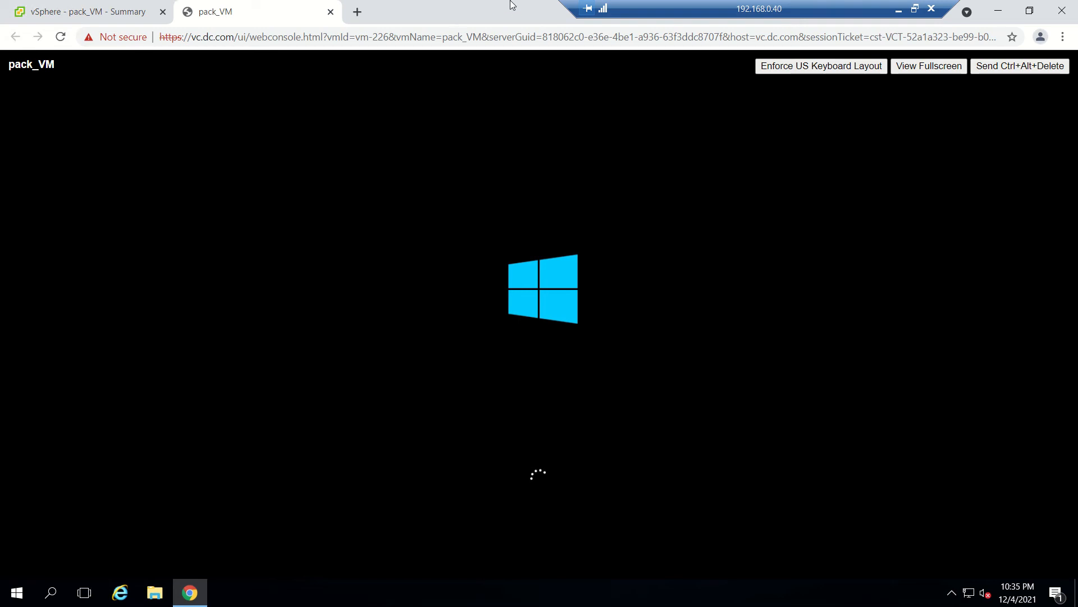
pyautogui.moveTo(899, 7)
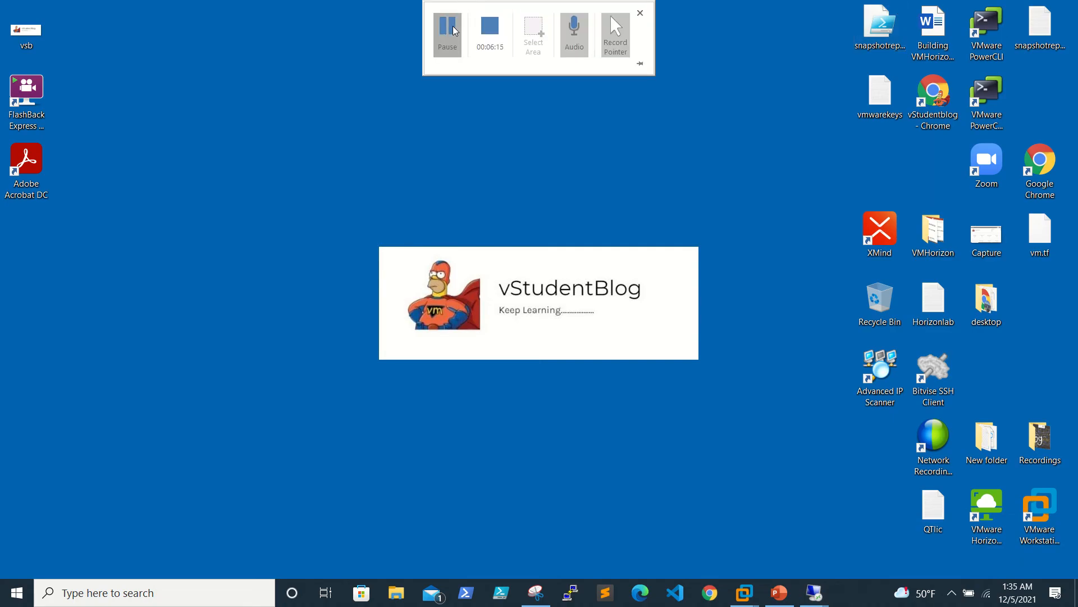
# Connect via mstsc to 192.168.0.47, trust the prompt and sign in with the password
pyautogui.click(640, 12)
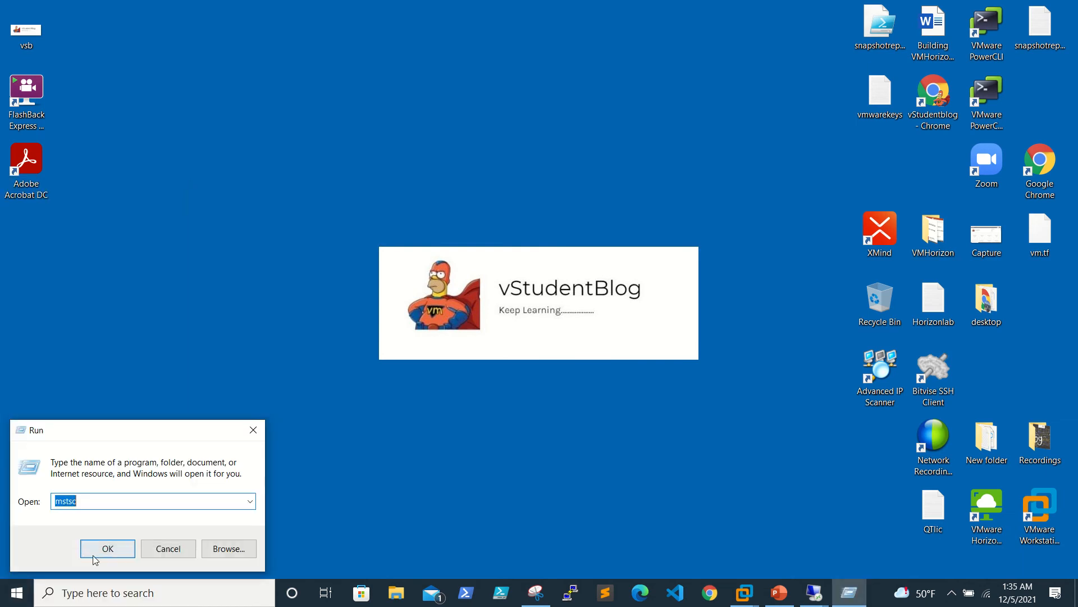
pyautogui.click(107, 548)
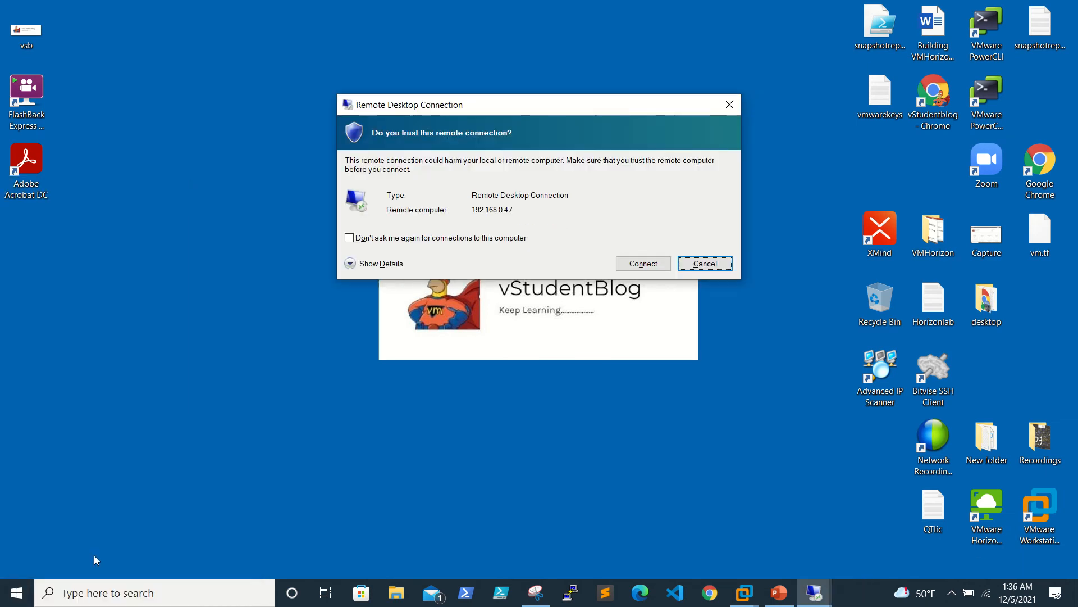
pyautogui.click(642, 263)
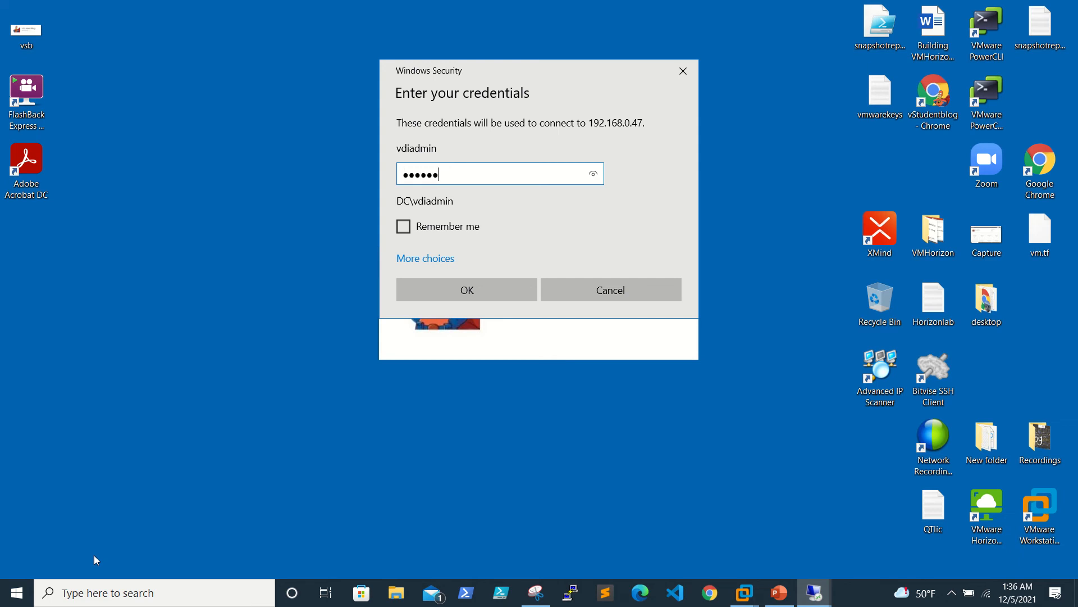
pyautogui.click(466, 289)
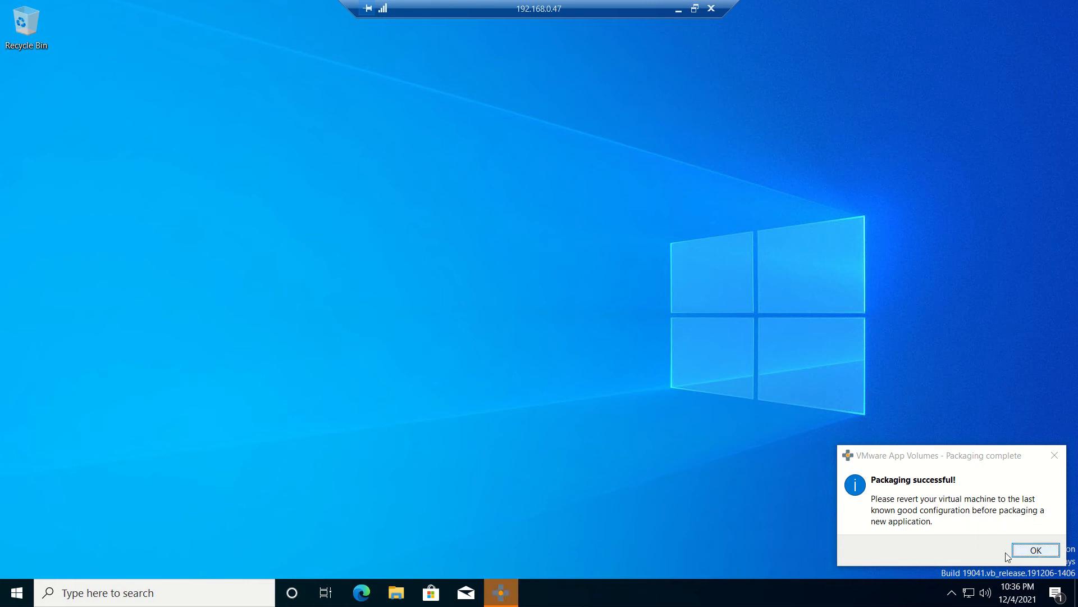
# Dismiss the packaging-successful notice and shut down the packaging VM from the Start menu
pyautogui.click(1034, 551)
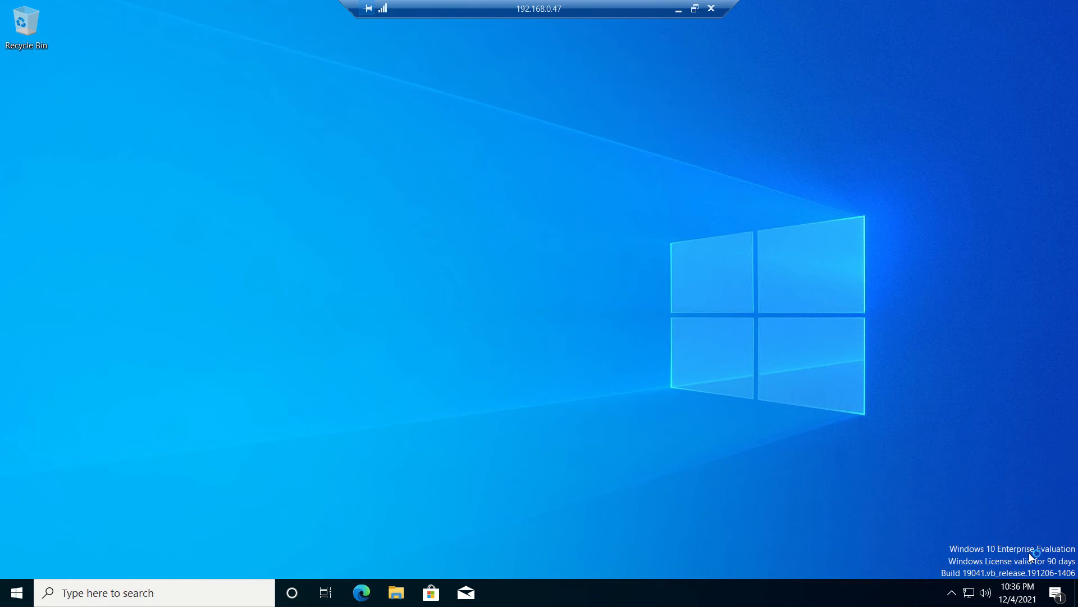
pyautogui.moveTo(559, 308)
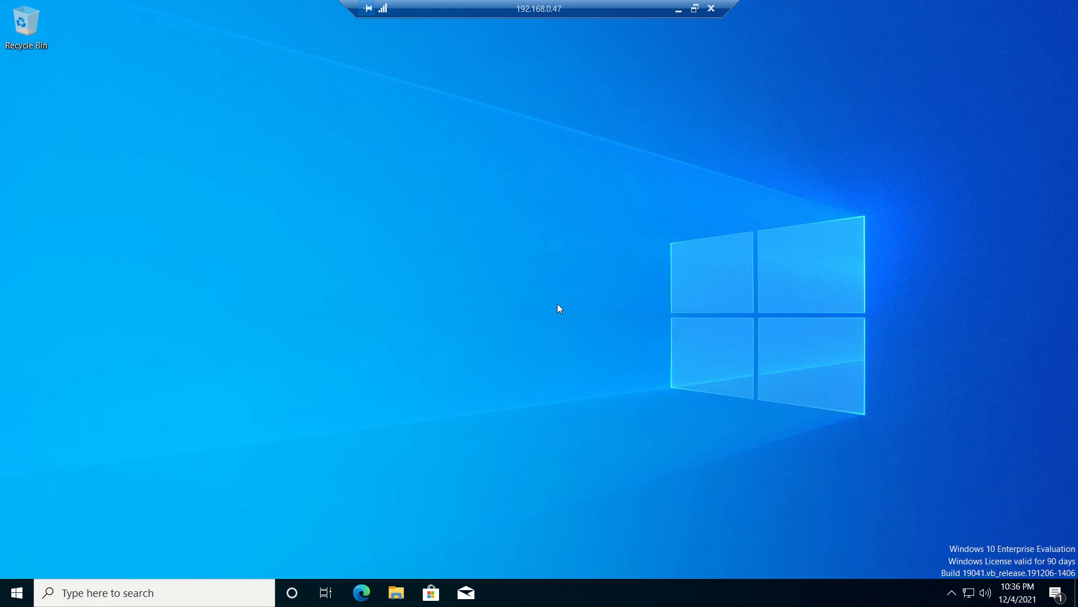
pyautogui.moveTo(574, 151)
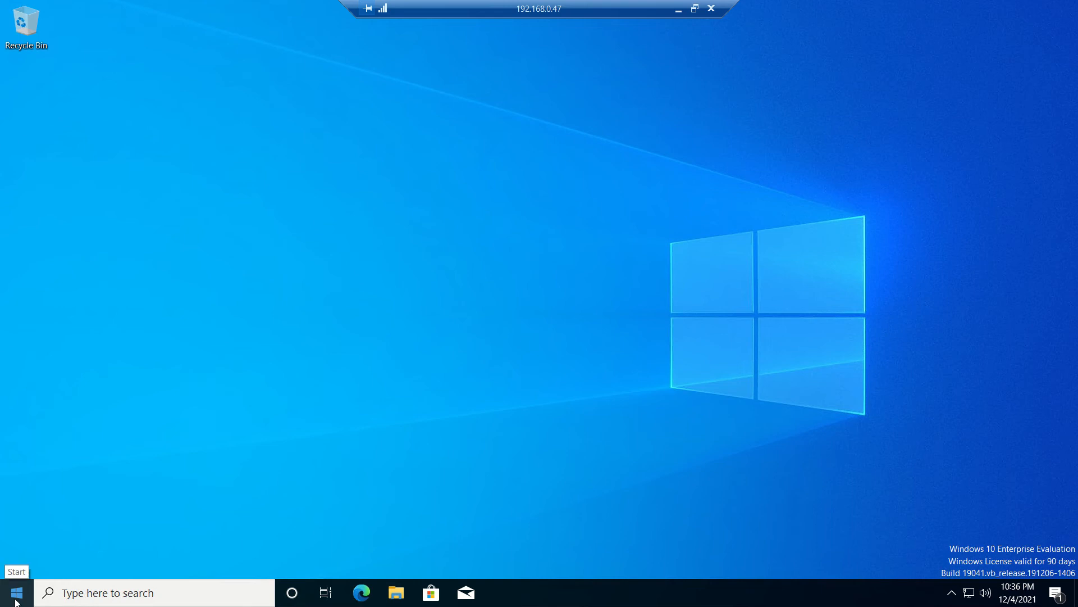
pyautogui.rightClick(15, 592)
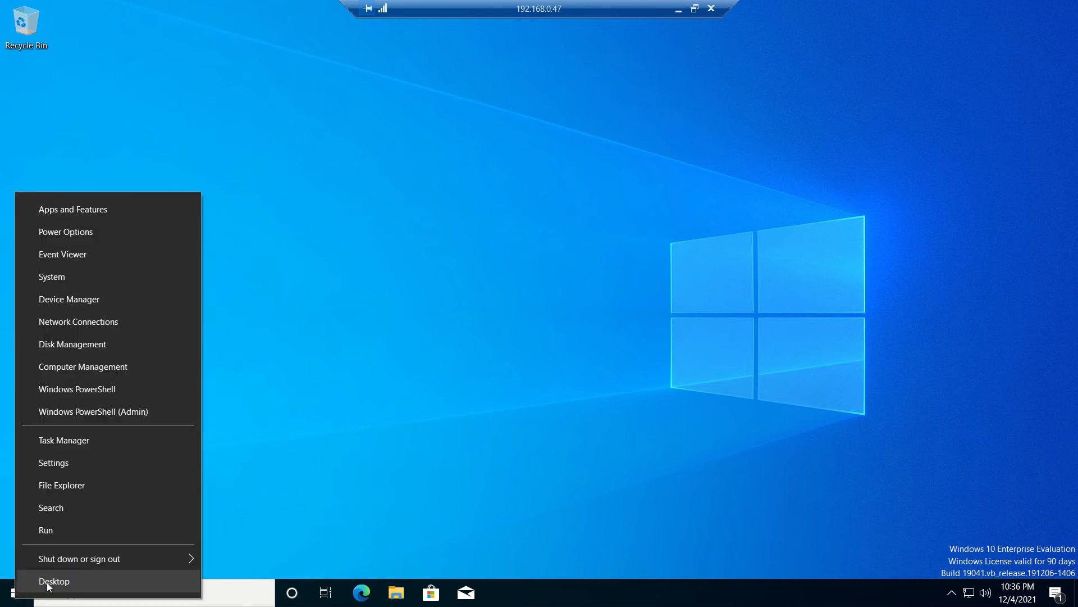
pyautogui.moveTo(79, 559)
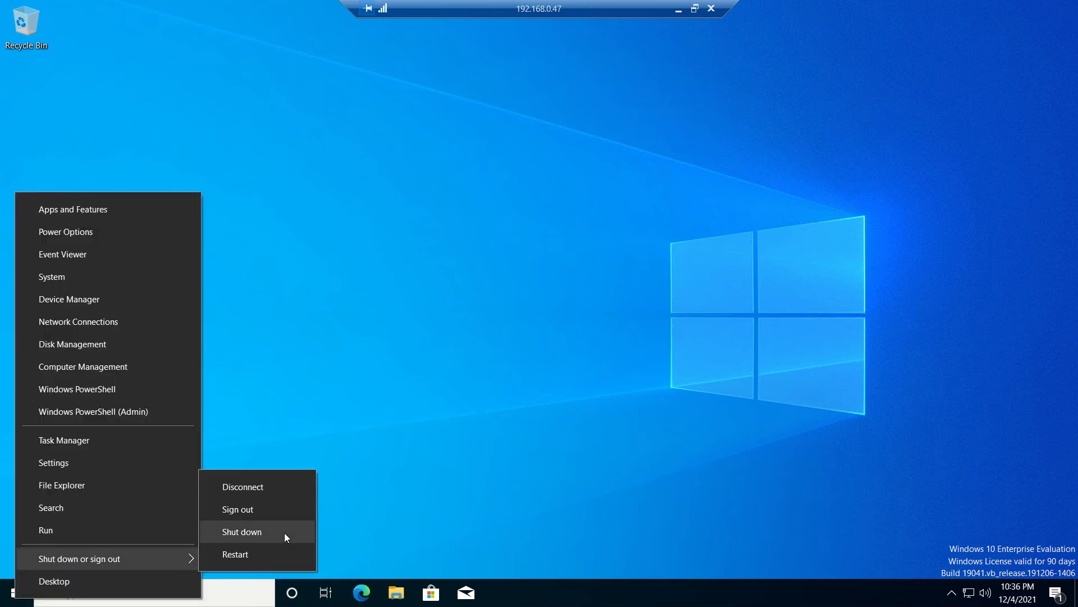
pyautogui.click(242, 532)
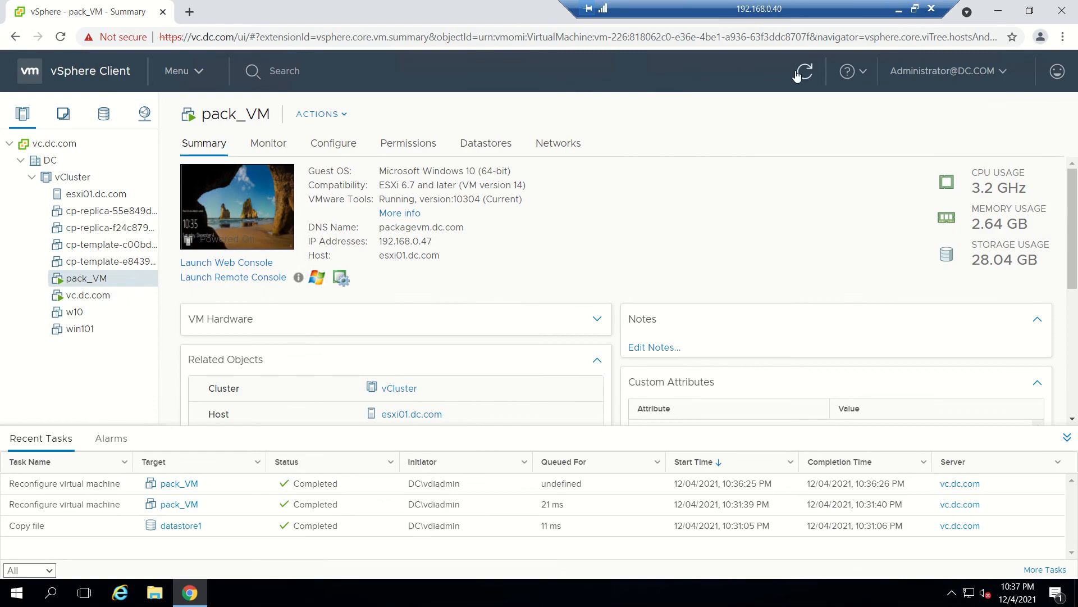
# Refresh pack_VM's Summary until it reads Powered Off, then return to App Volumes Manager
pyautogui.click(802, 71)
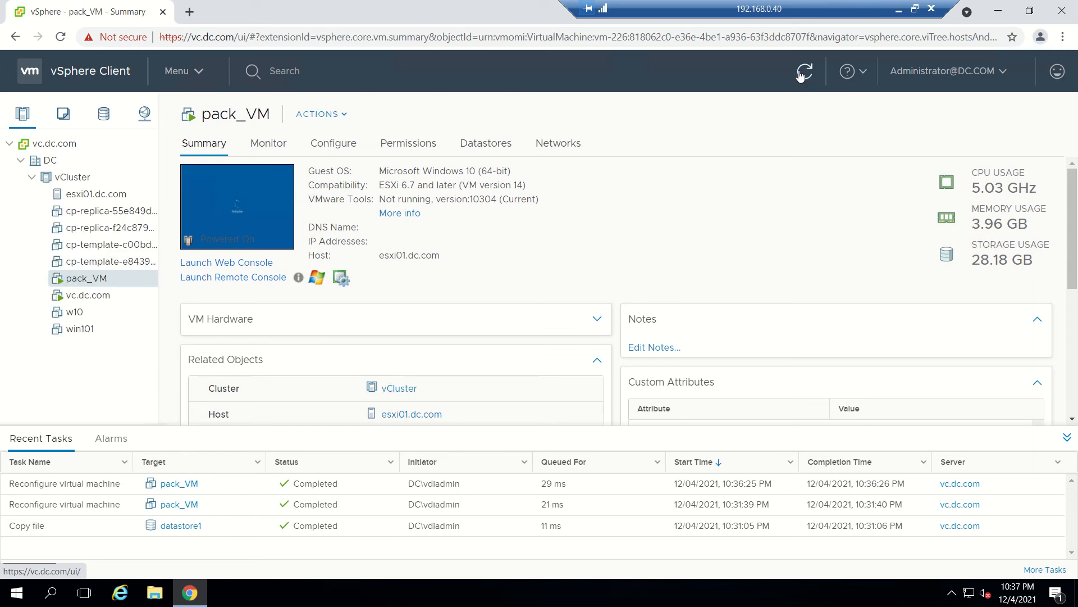
pyautogui.moveTo(803, 74)
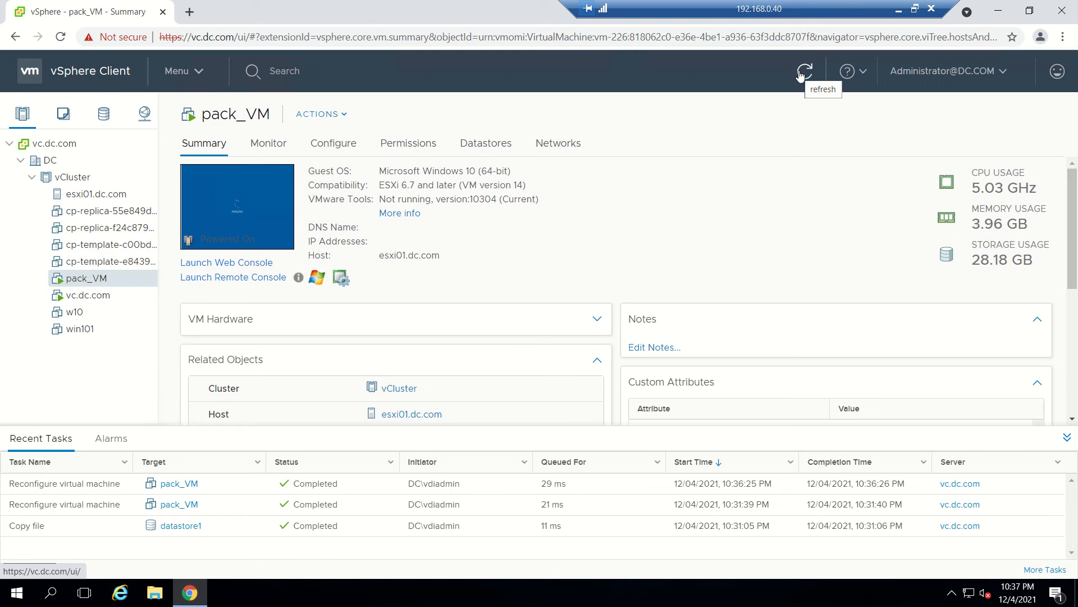
pyautogui.click(803, 72)
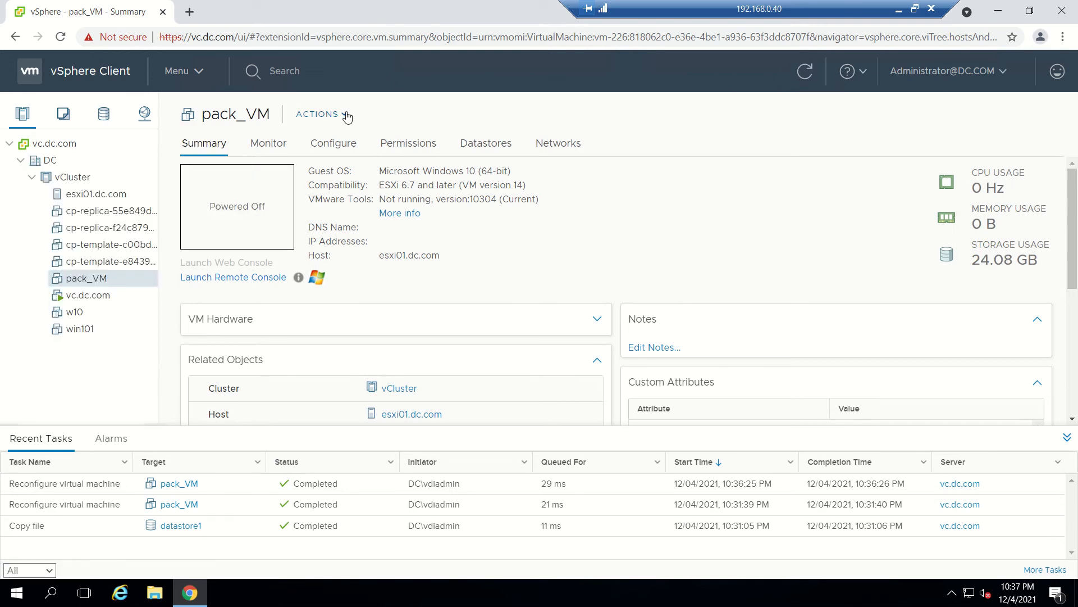
pyautogui.click(317, 114)
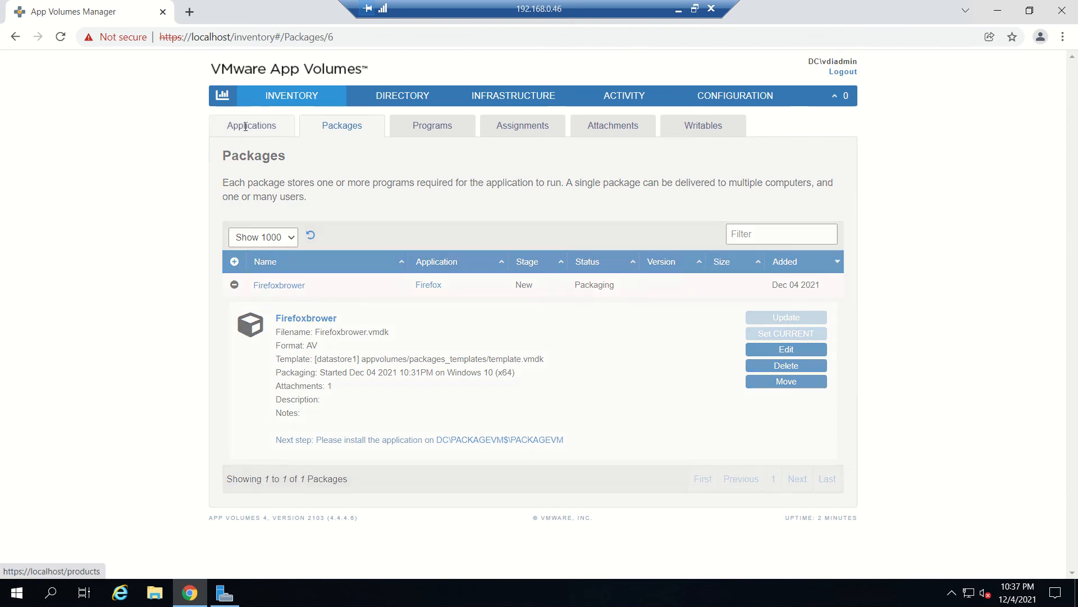
# Review the Firefox application's details in the Applications list
pyautogui.click(252, 125)
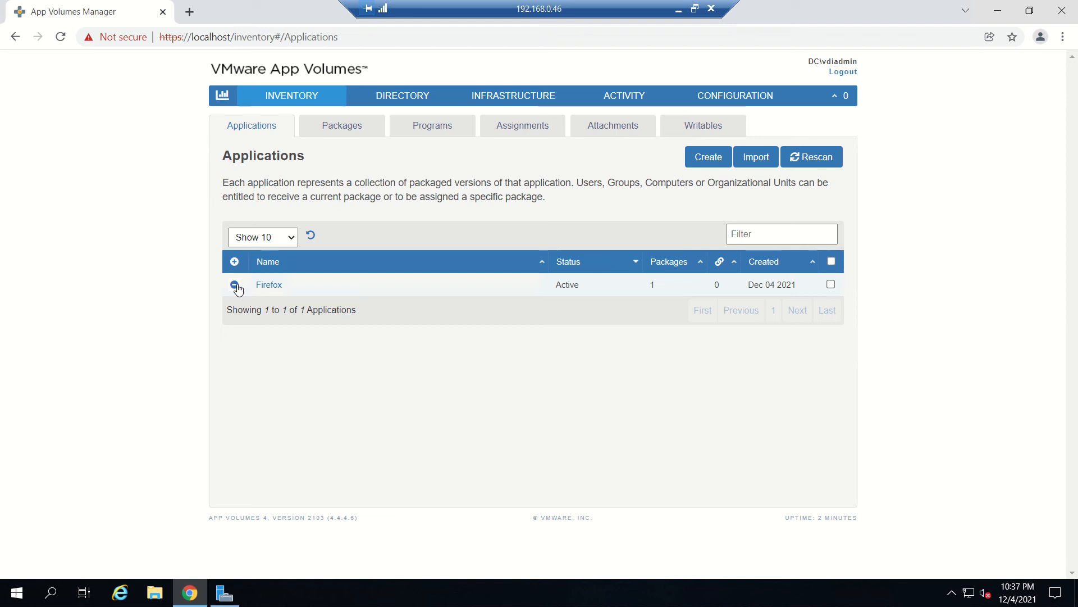
pyautogui.click(235, 284)
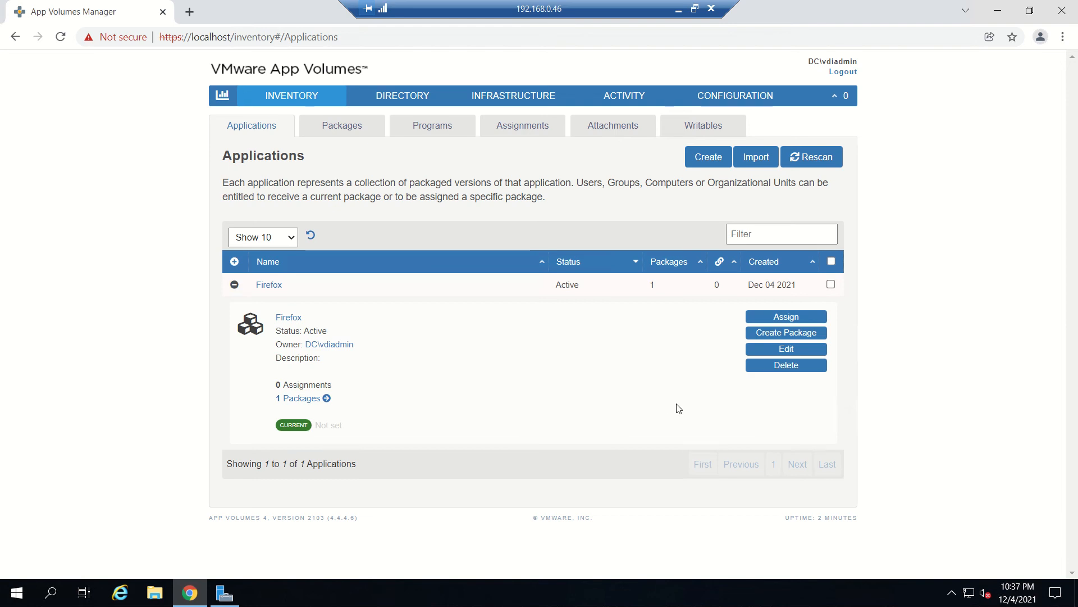
pyautogui.moveTo(435, 431)
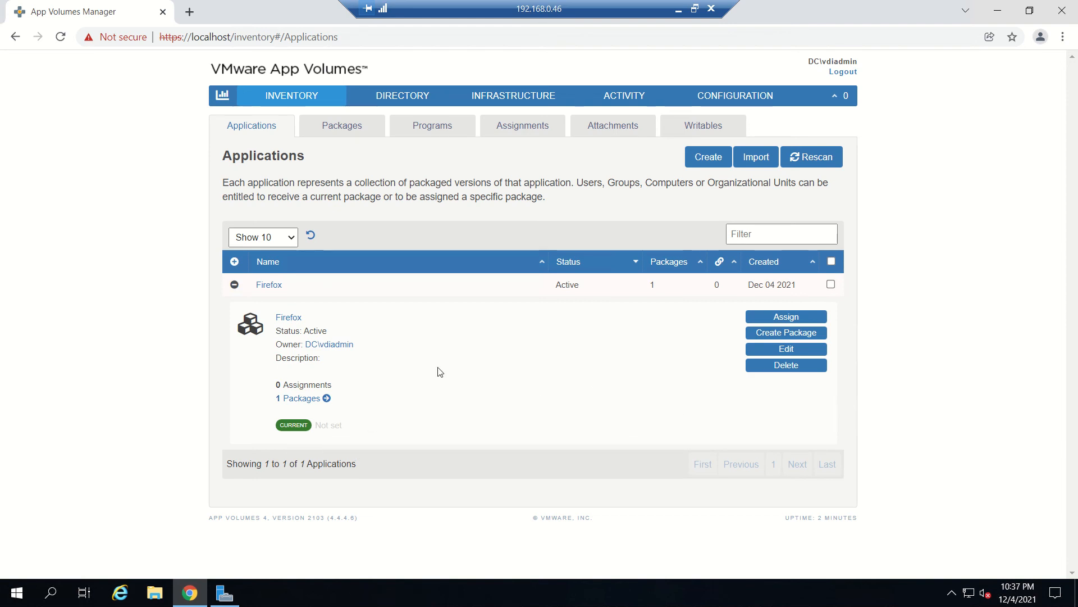
# Expand the Firefoxbrower package (Enabled, 94.0.2, 246 MB) and start setting it CURRENT
pyautogui.click(341, 124)
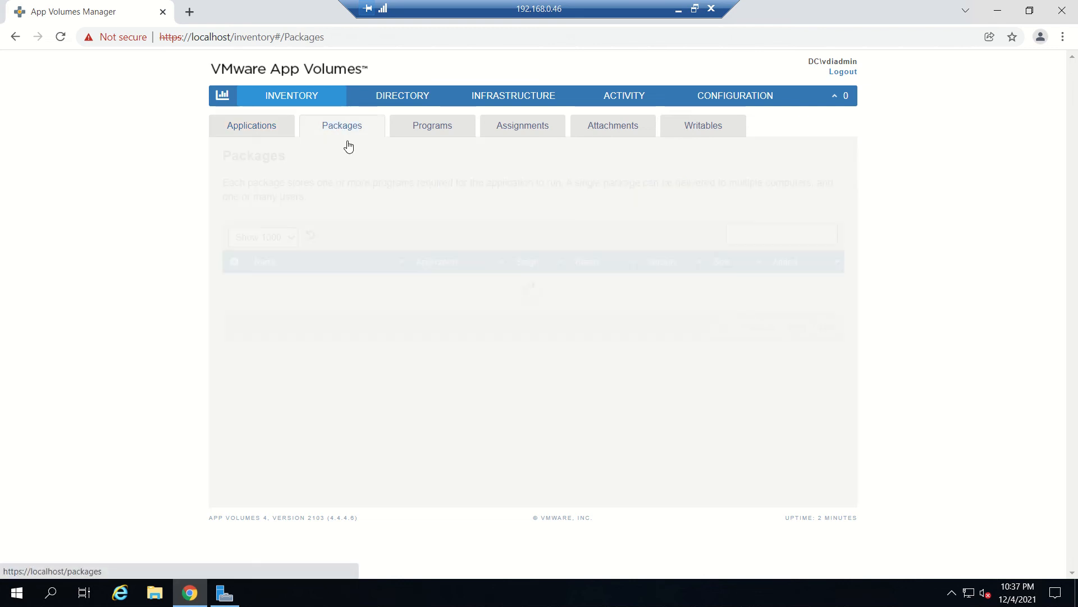
pyautogui.click(342, 125)
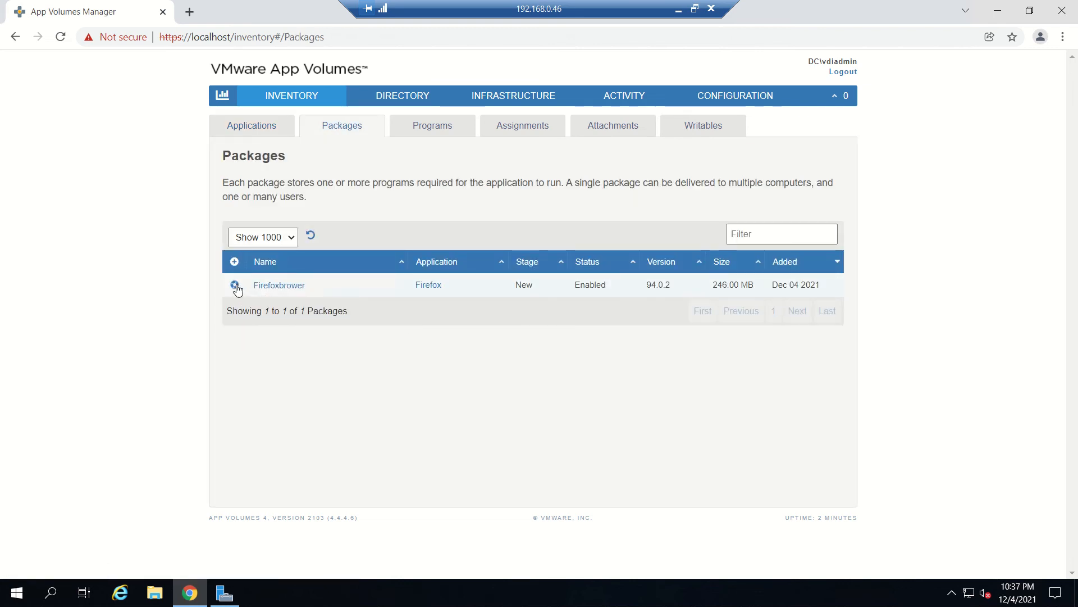
pyautogui.click(234, 284)
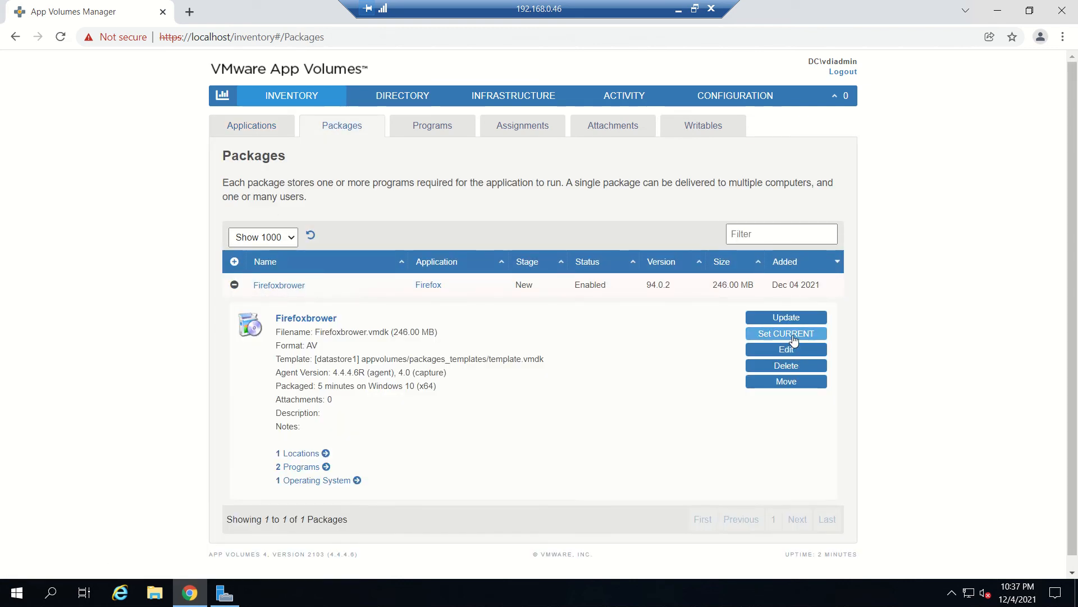
pyautogui.click(785, 332)
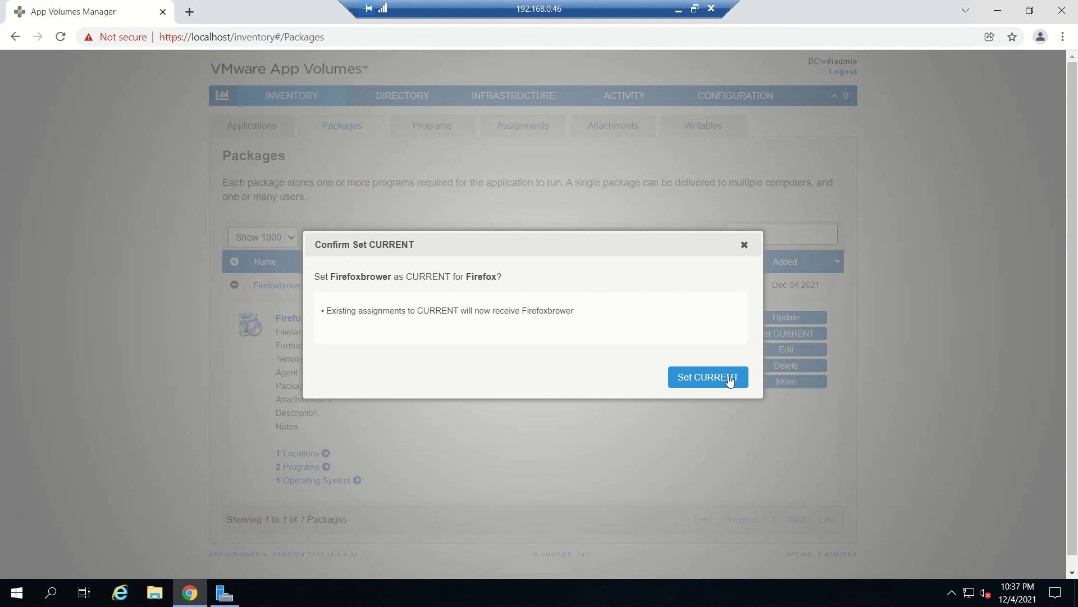
# Confirm Firefoxbrower as CURRENT for Firefox and expand the Firefox application's details
pyautogui.click(706, 378)
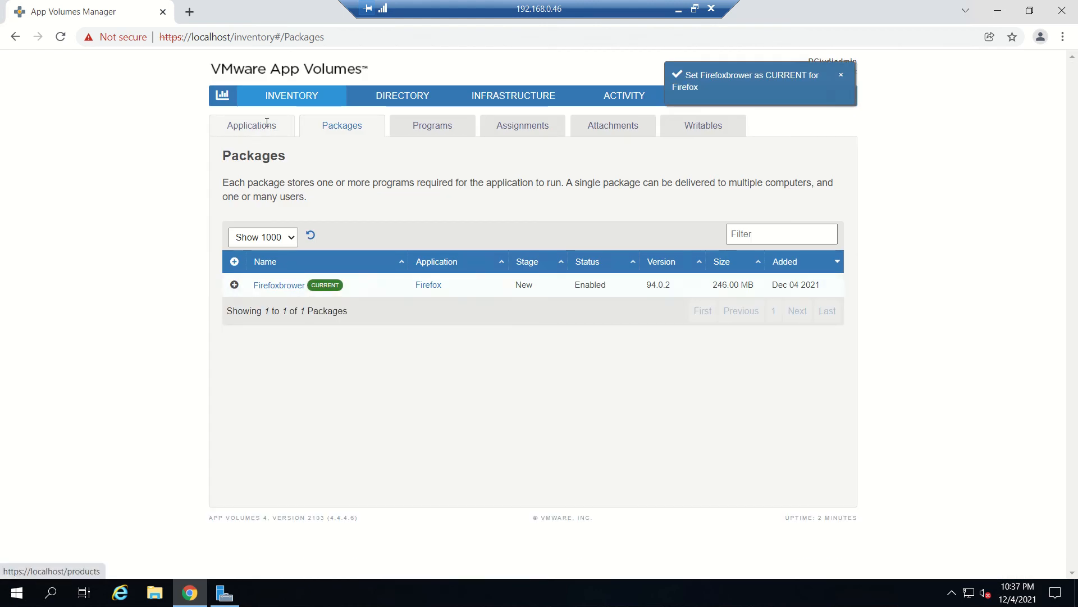
pyautogui.click(251, 124)
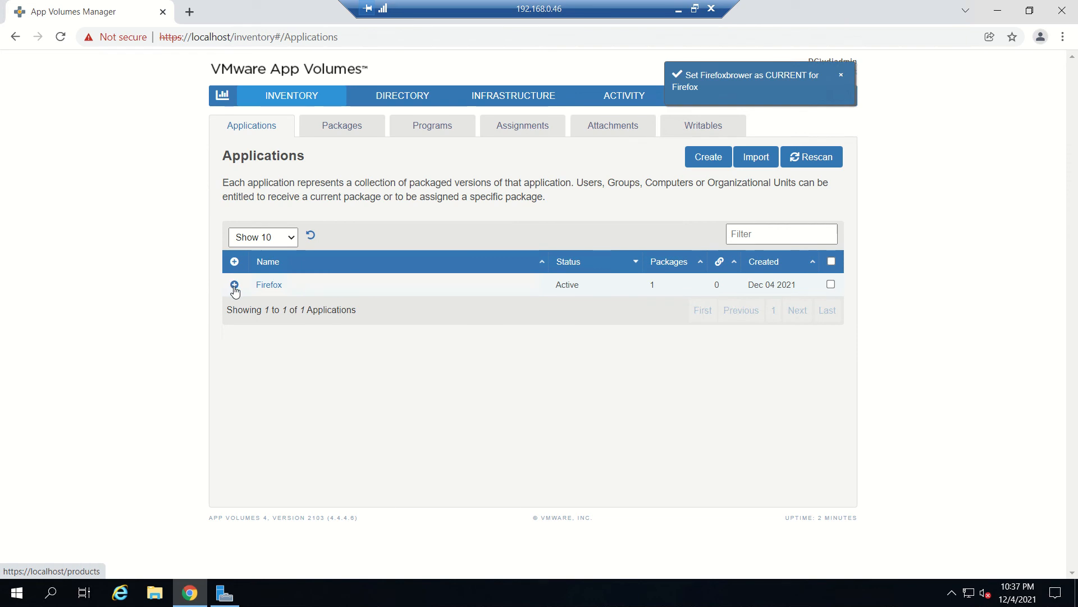
pyautogui.click(235, 284)
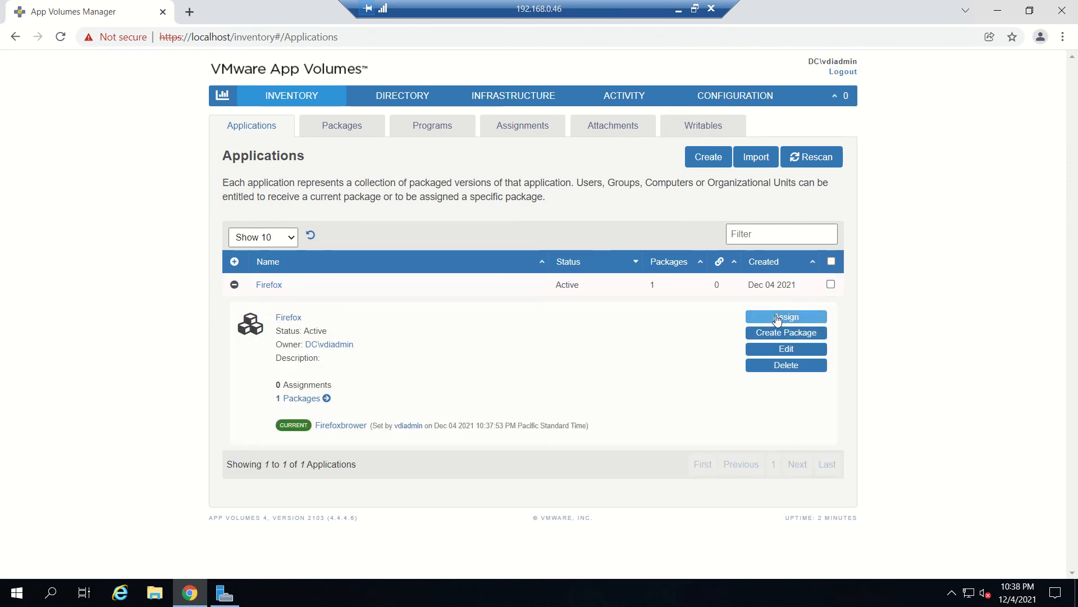
# Start an assignment, search Active Directory for 'domain users' and select DC\Domain Users
pyautogui.click(785, 317)
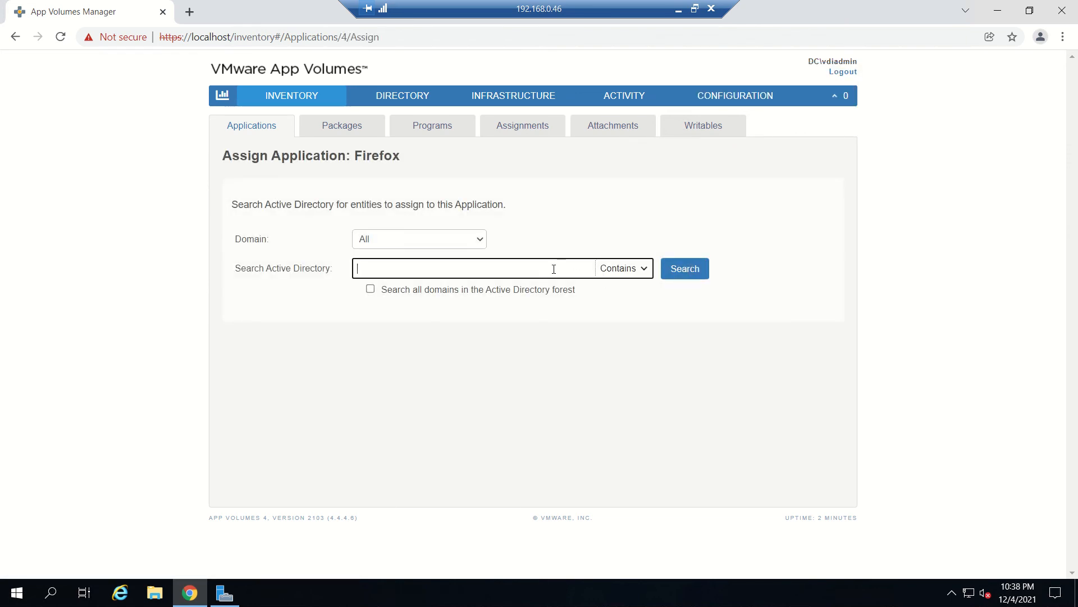
pyautogui.write('dd')
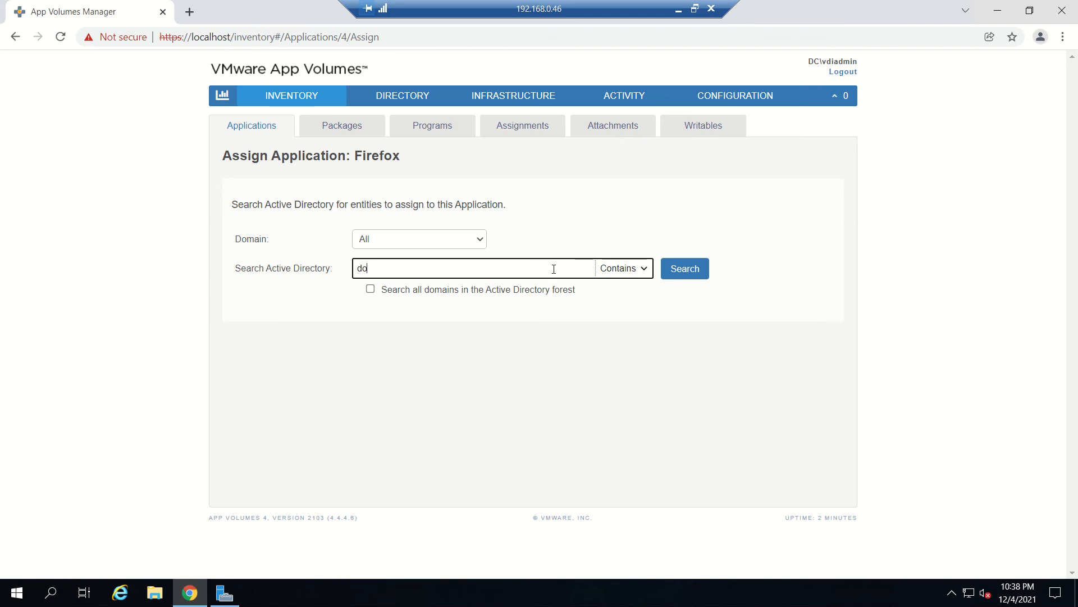
pyautogui.write('domain users')
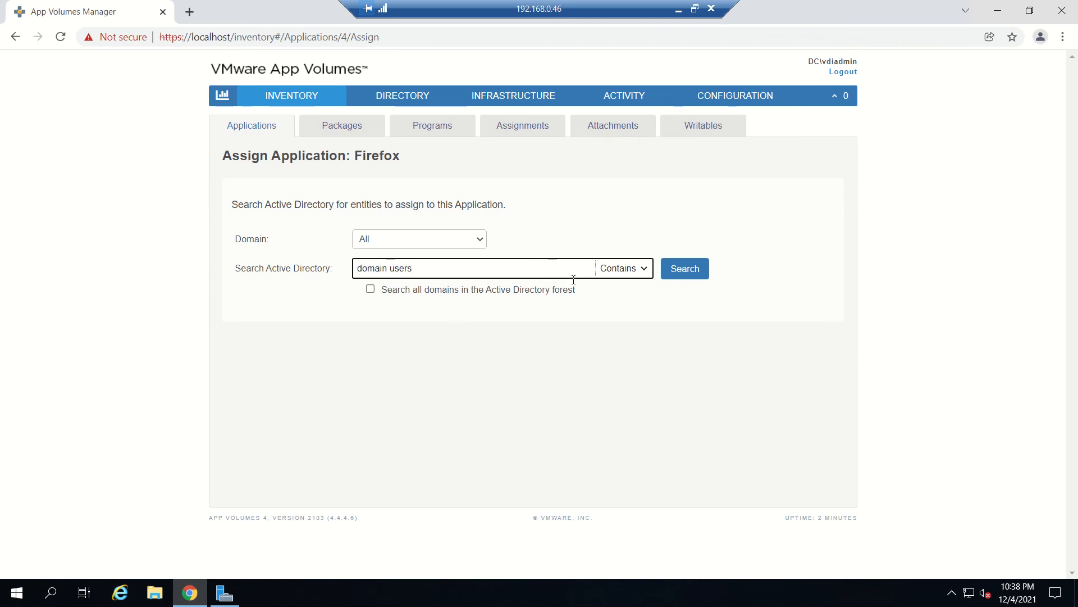
pyautogui.click(684, 268)
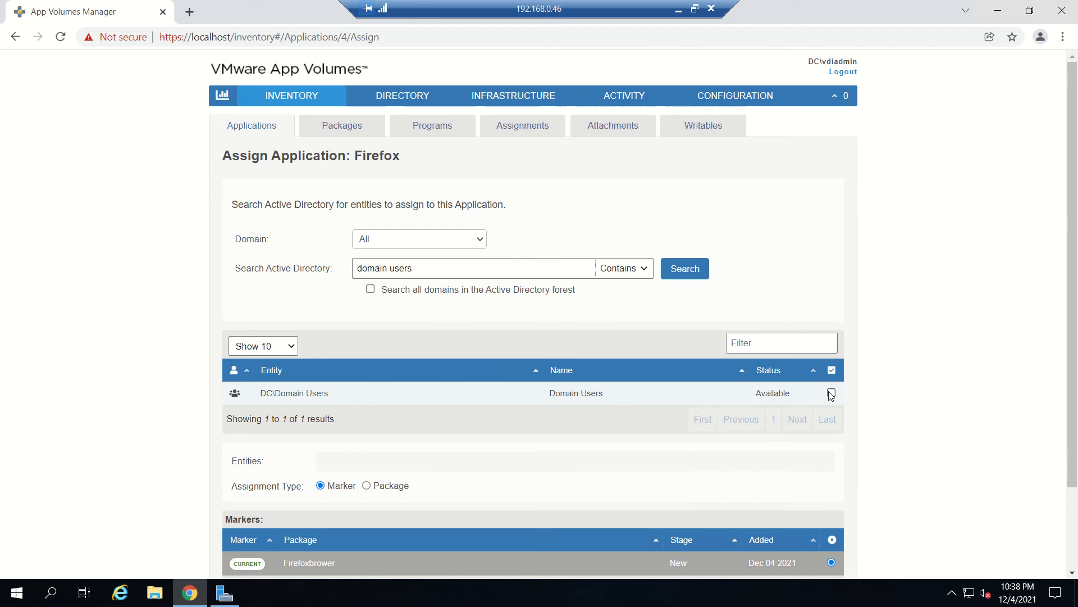
pyautogui.click(832, 393)
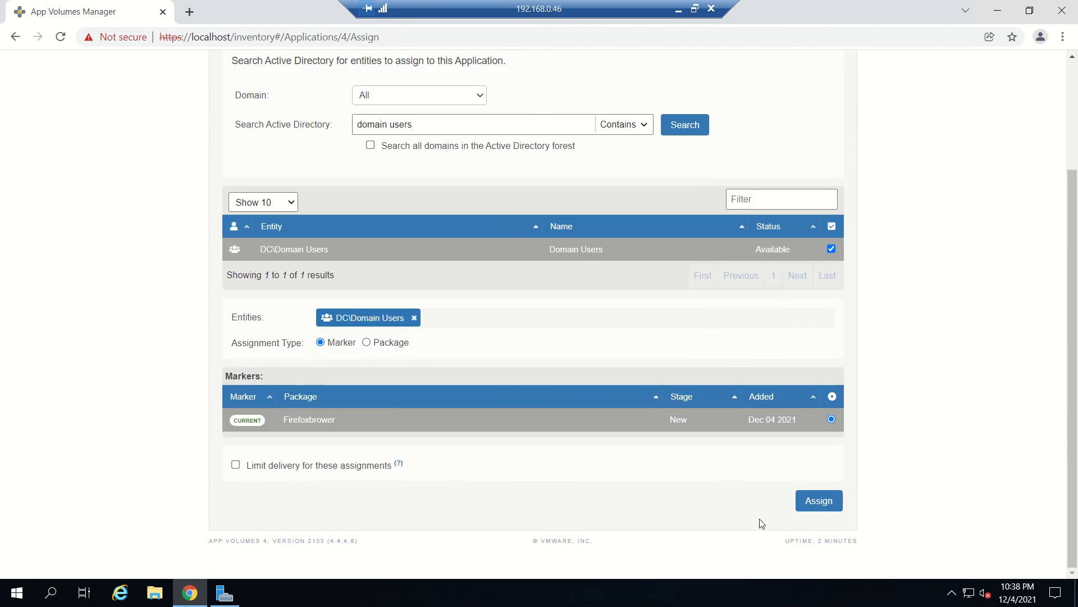
# Assign Firefox to DC\Domain Users with Marker type and confirm the assignment
pyautogui.click(818, 500)
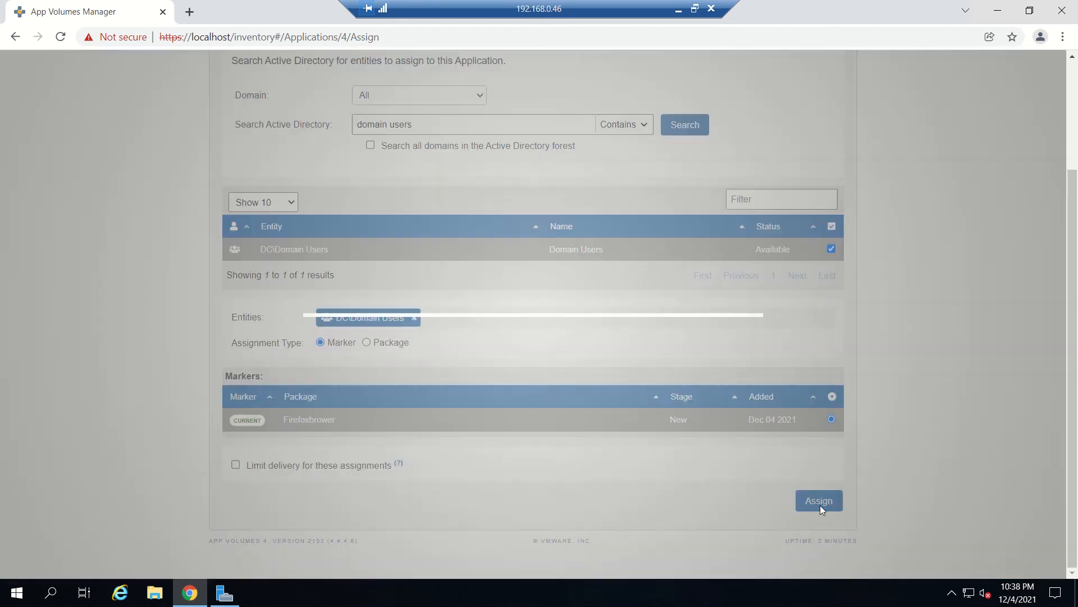
pyautogui.click(818, 500)
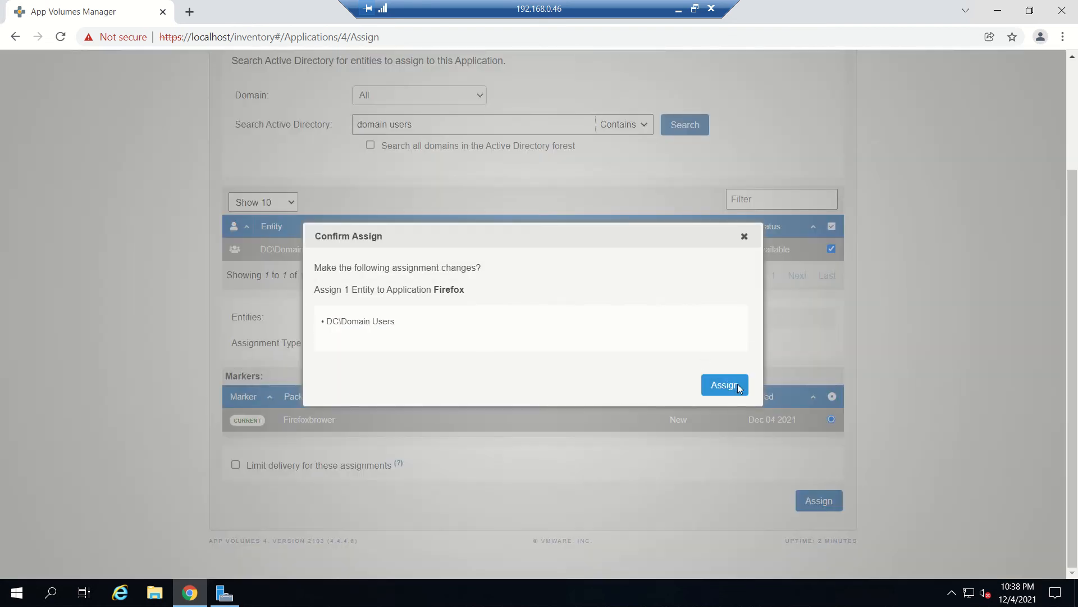
pyautogui.click(725, 385)
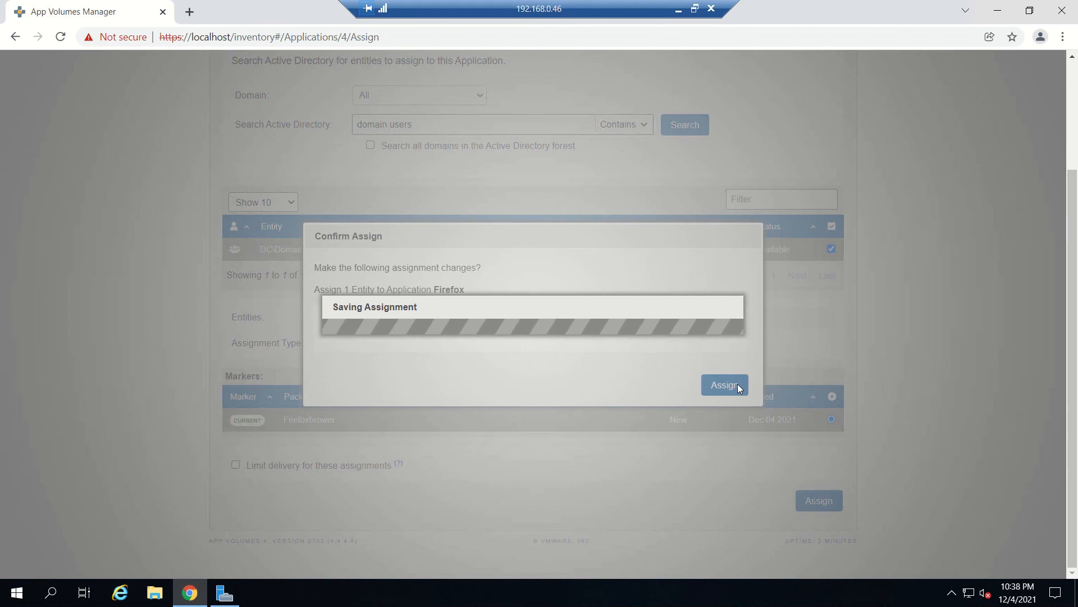
pyautogui.click(723, 384)
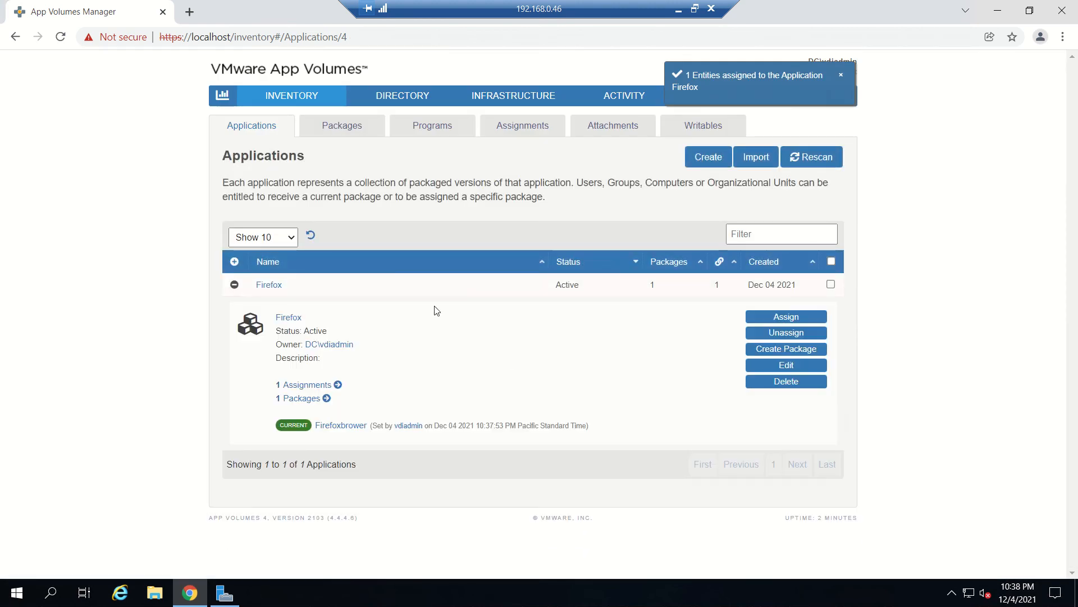
pyautogui.moveTo(346, 373)
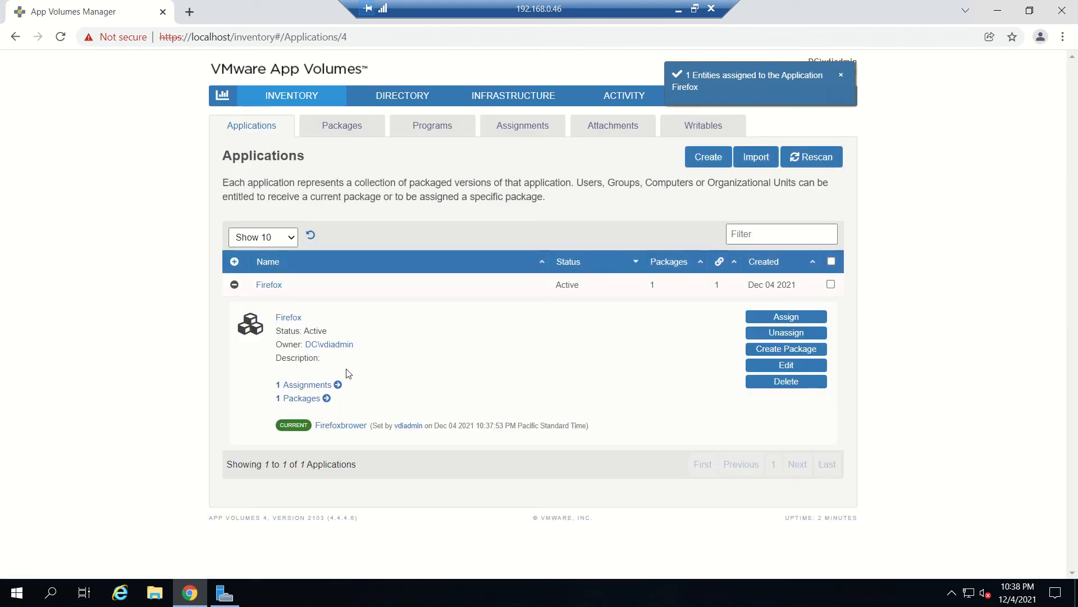
pyautogui.moveTo(600, 359)
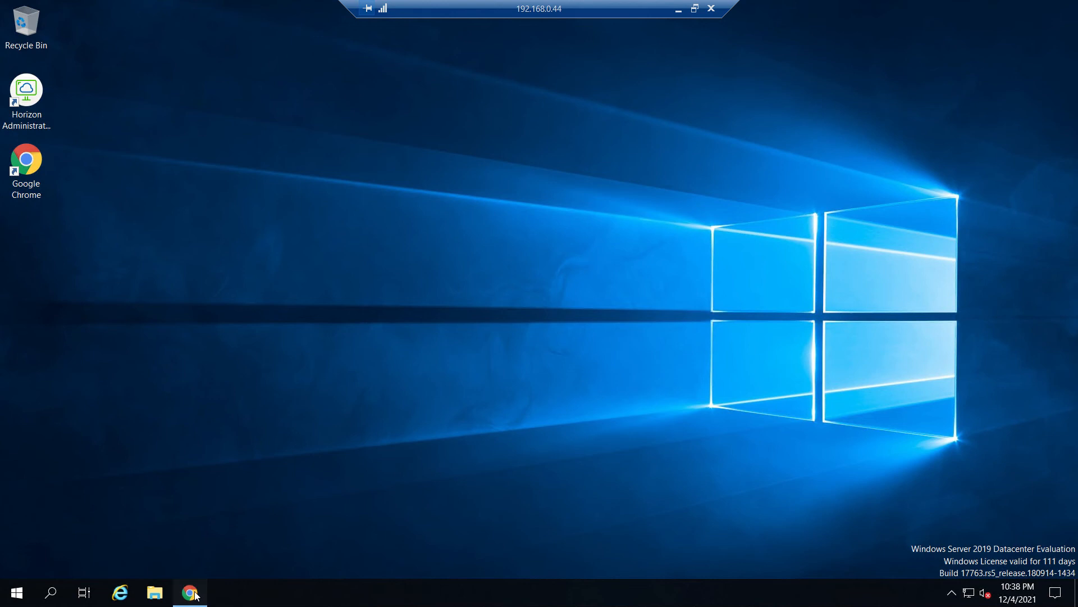
# Bring up Horizon Console's Desktop Pools list showing w10floatingpool and check the Status filter
pyautogui.click(191, 592)
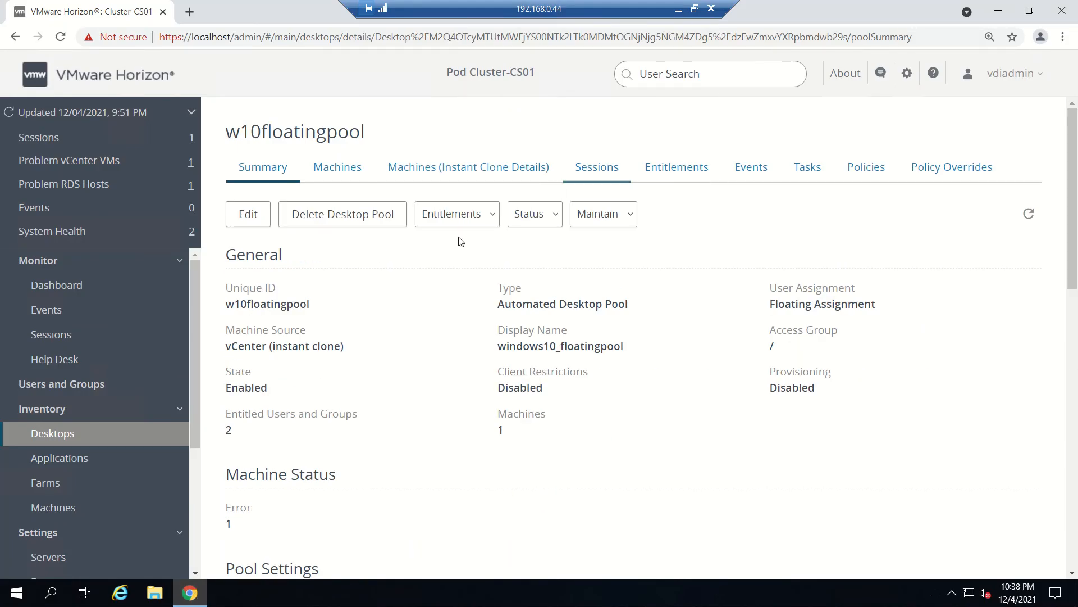
pyautogui.click(53, 433)
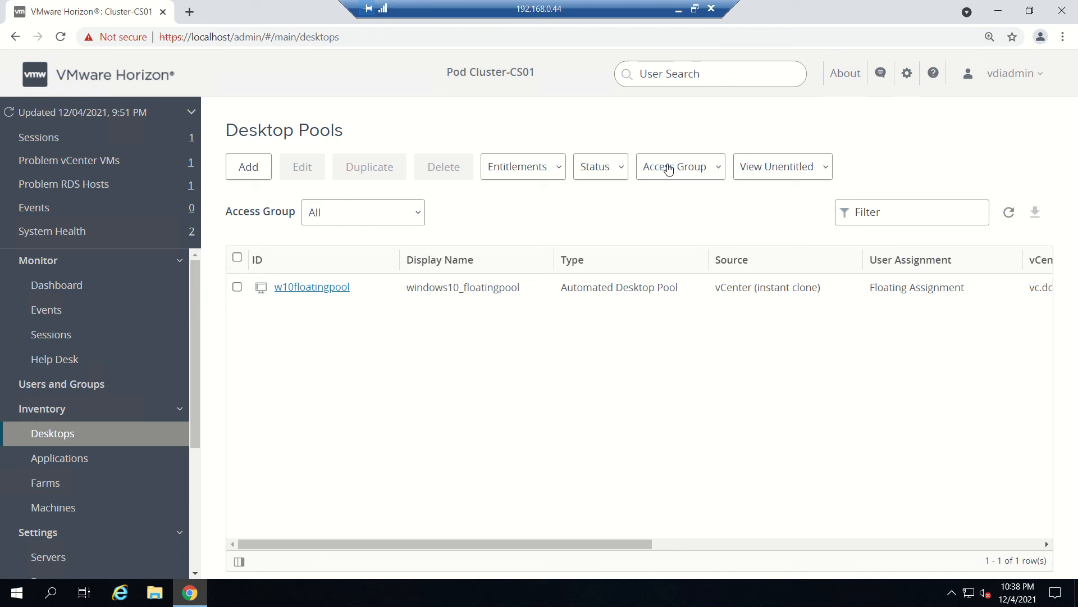
pyautogui.click(600, 166)
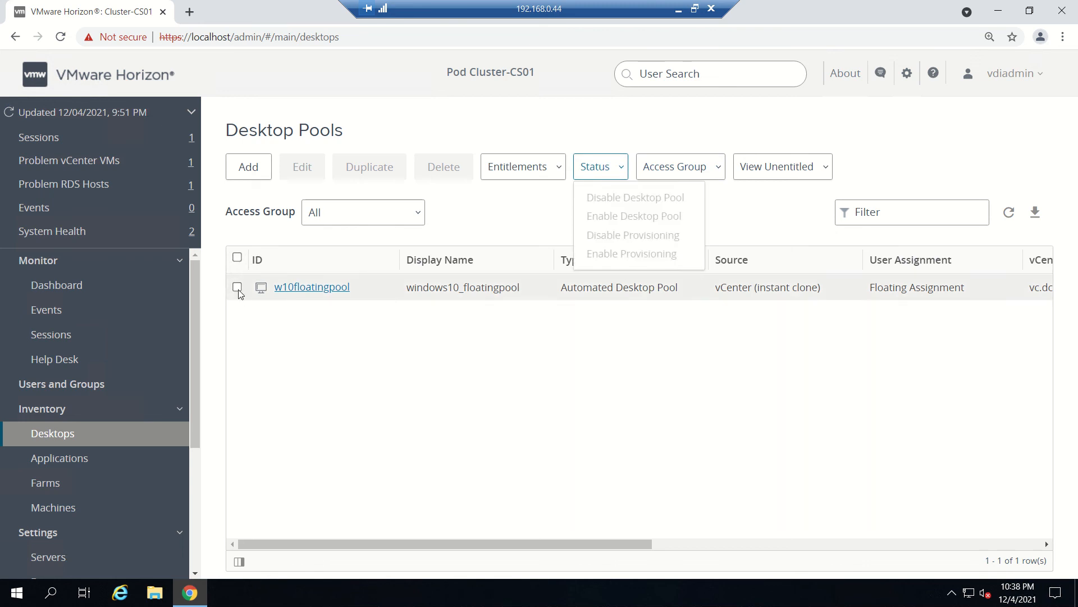
pyautogui.click(237, 286)
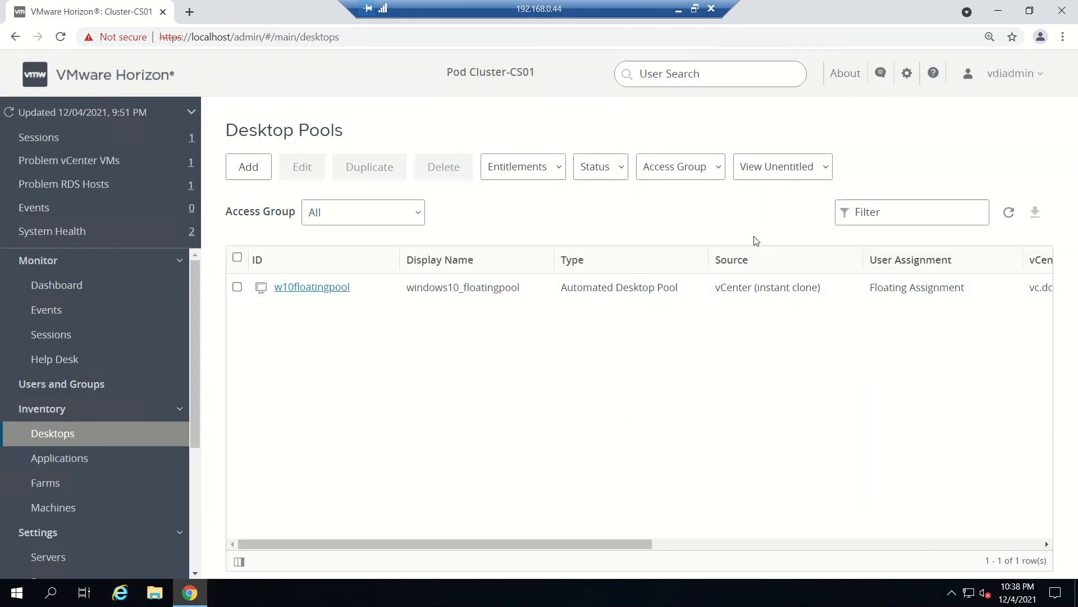
pyautogui.moveTo(445, 304)
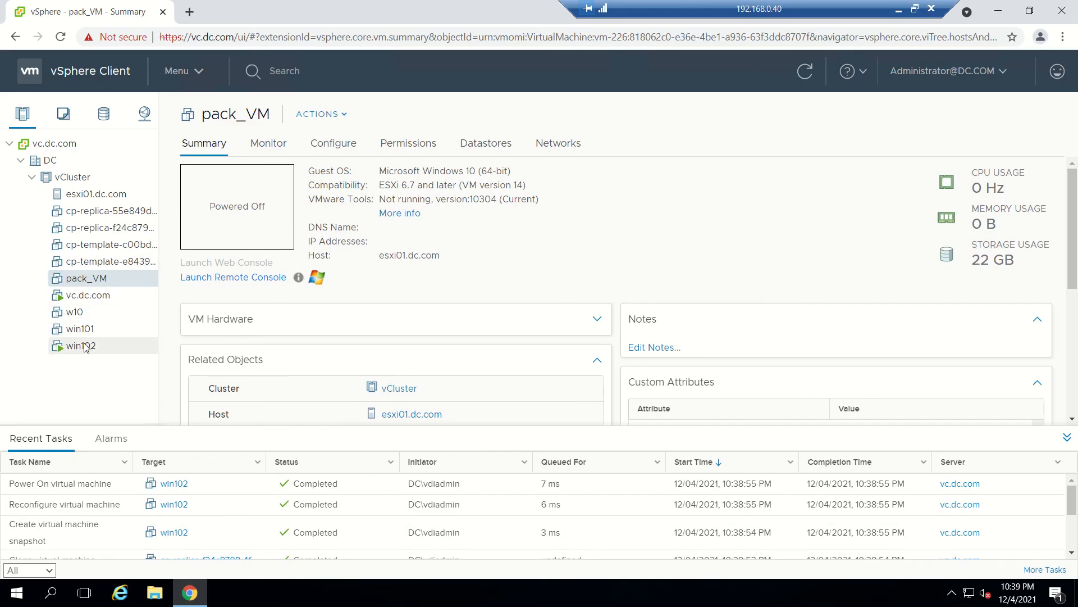
# Show the win102 VM's summary in vSphere and refresh its status while it boots
pyautogui.click(80, 345)
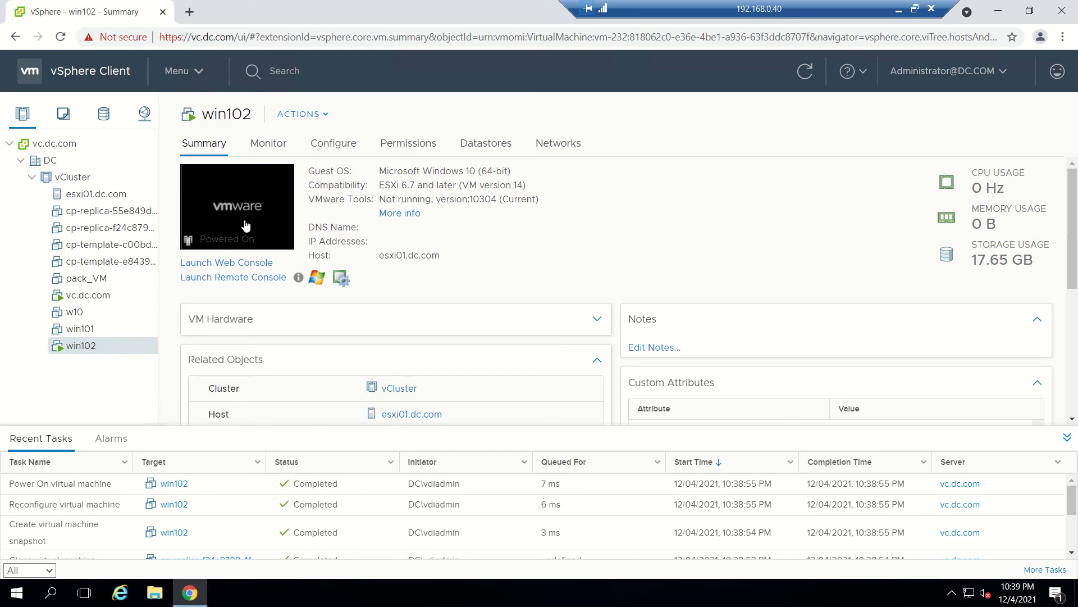
pyautogui.moveTo(552, 200)
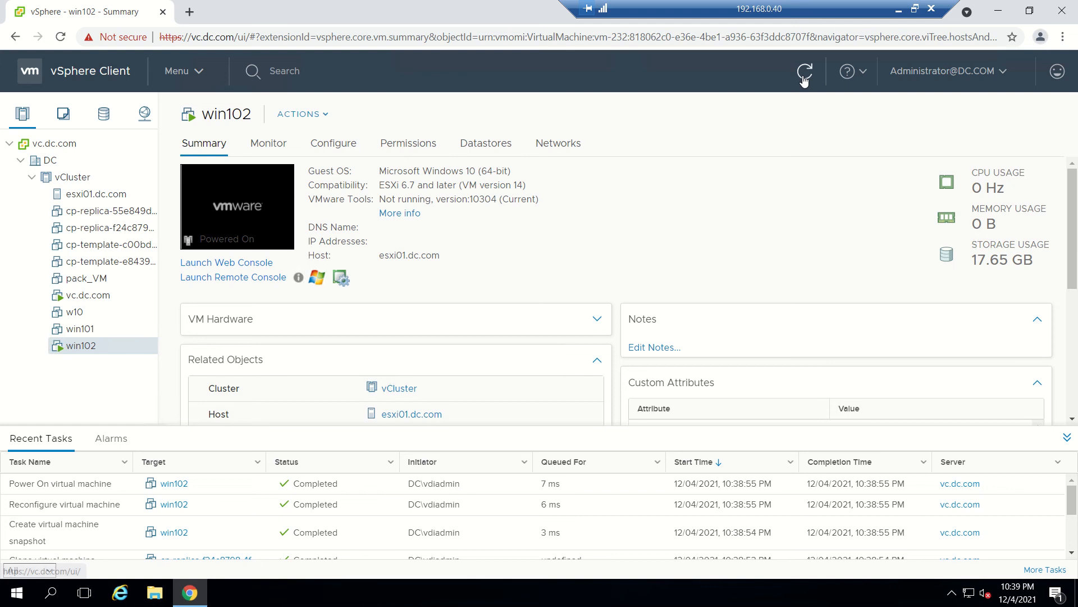
pyautogui.moveTo(804, 71)
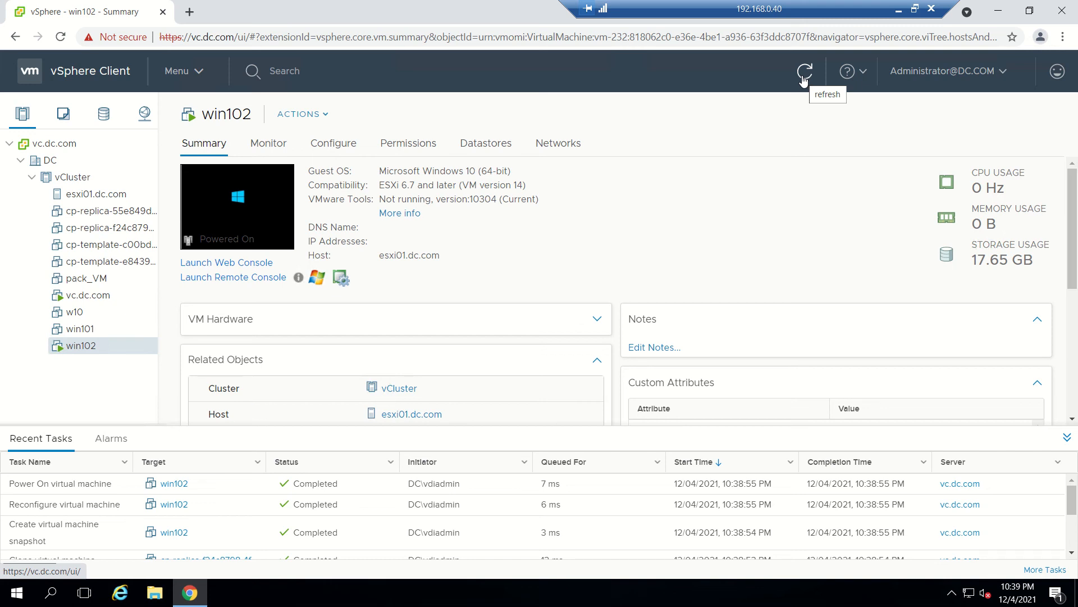
pyautogui.click(803, 71)
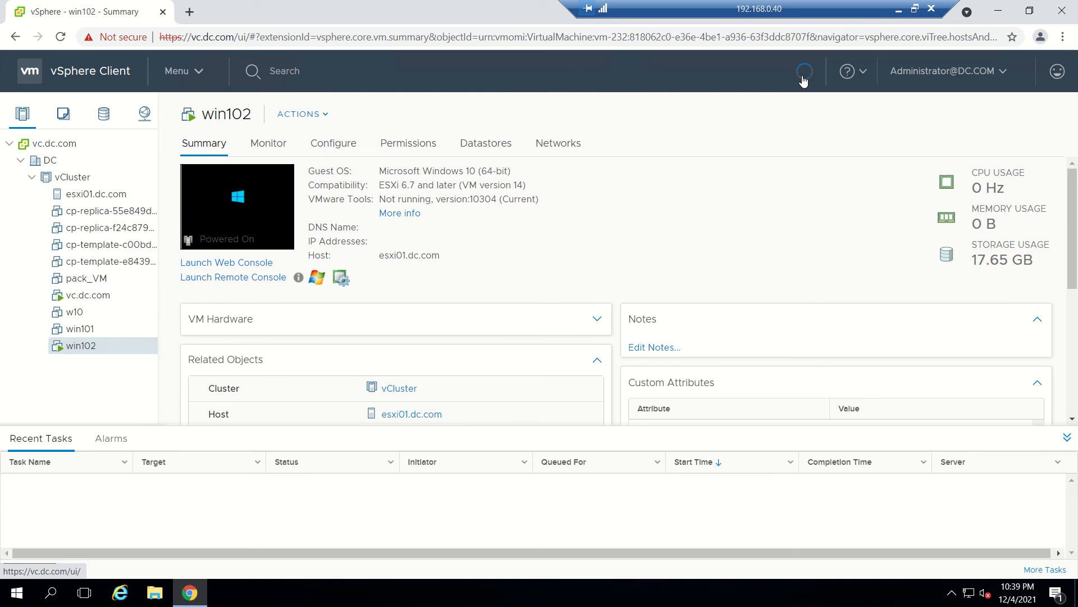
pyautogui.click(803, 71)
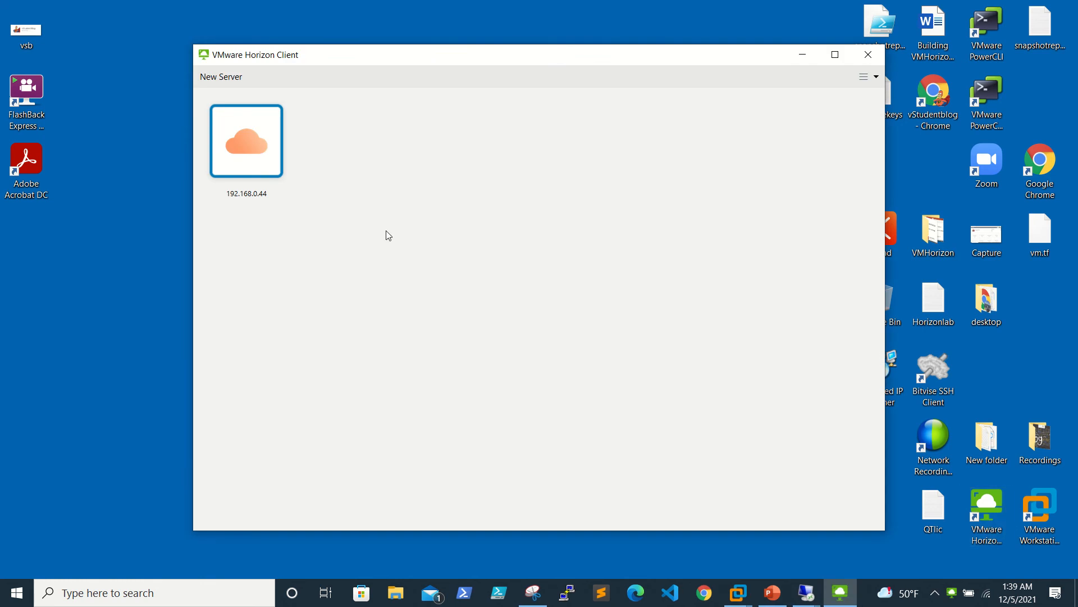
# Connect to 192.168.0.44, accept the certificate and sign in as user1
pyautogui.doubleClick(246, 141)
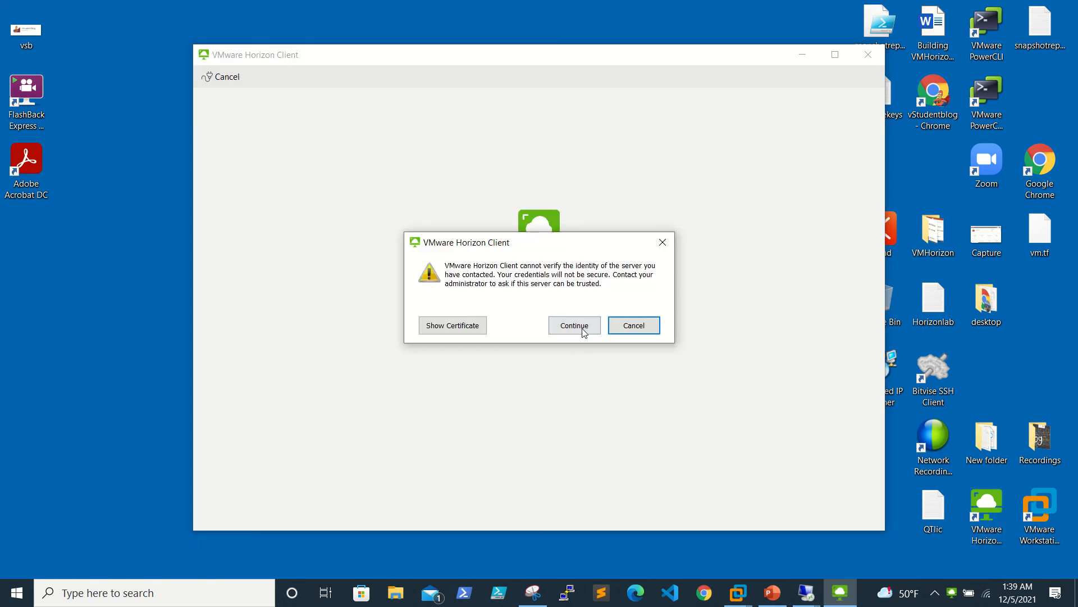
pyautogui.click(574, 325)
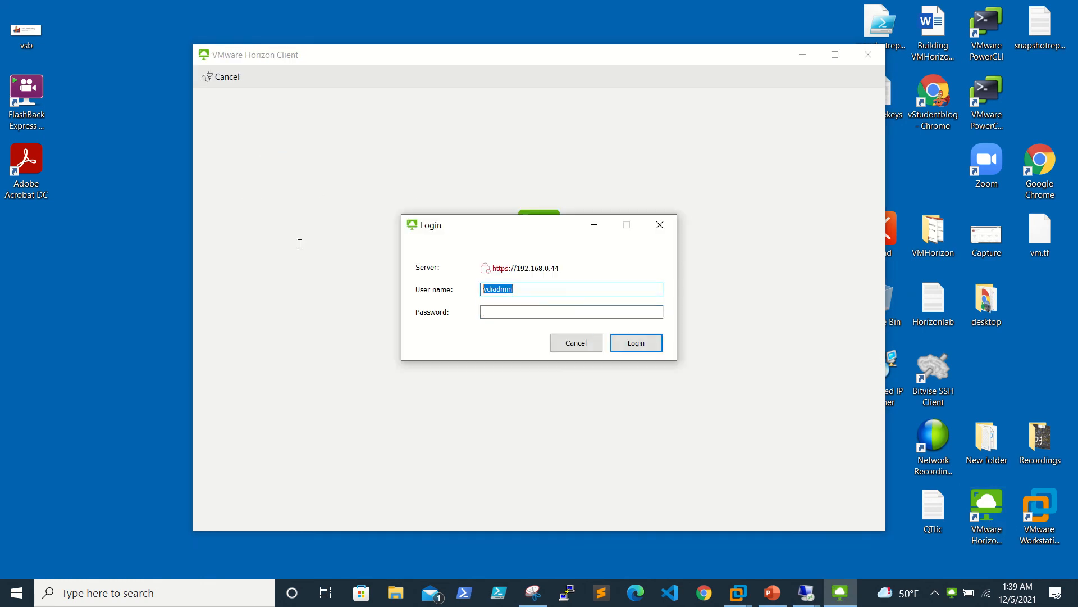
pyautogui.write('user1')
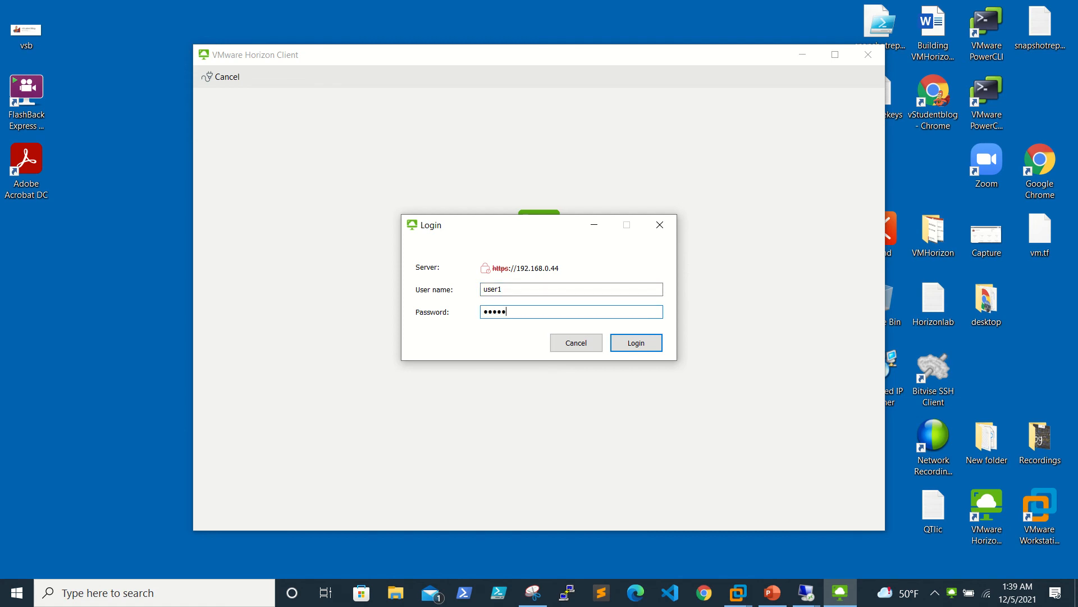
pyautogui.write('•••')
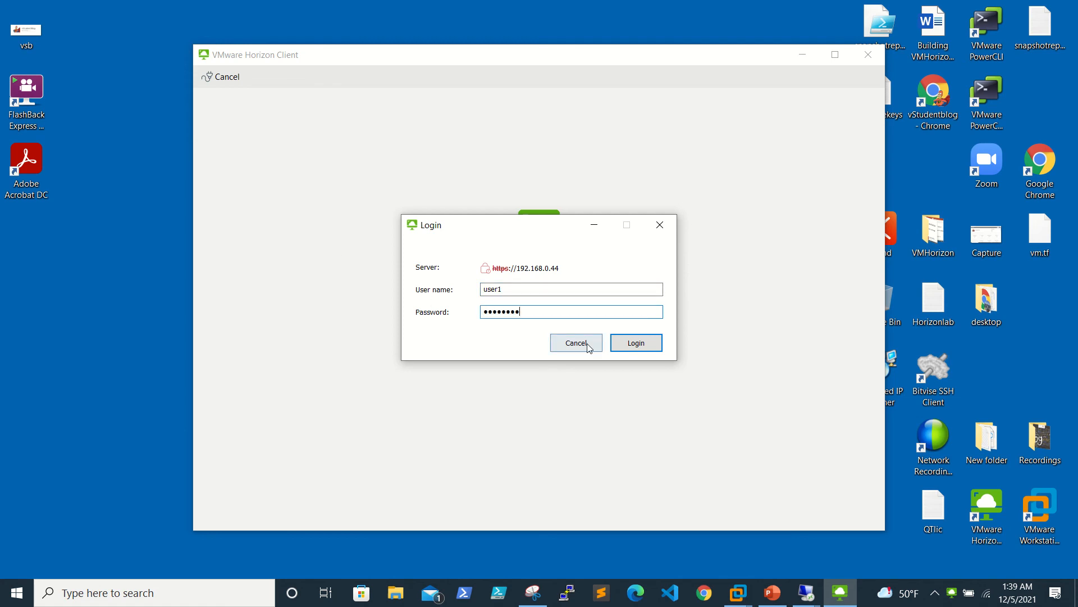
pyautogui.click(635, 342)
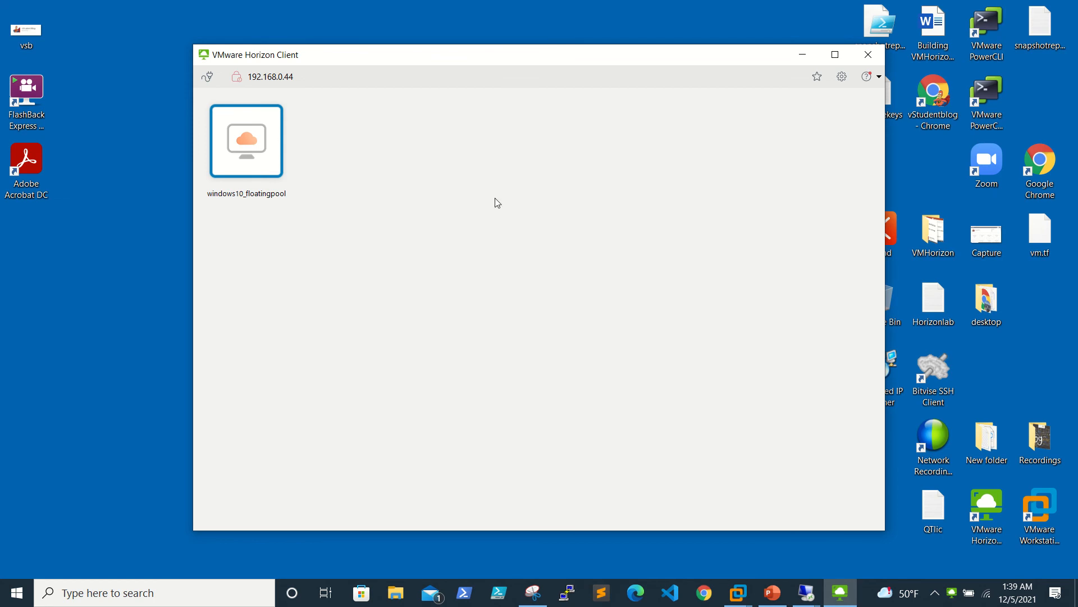
pyautogui.moveTo(269, 162)
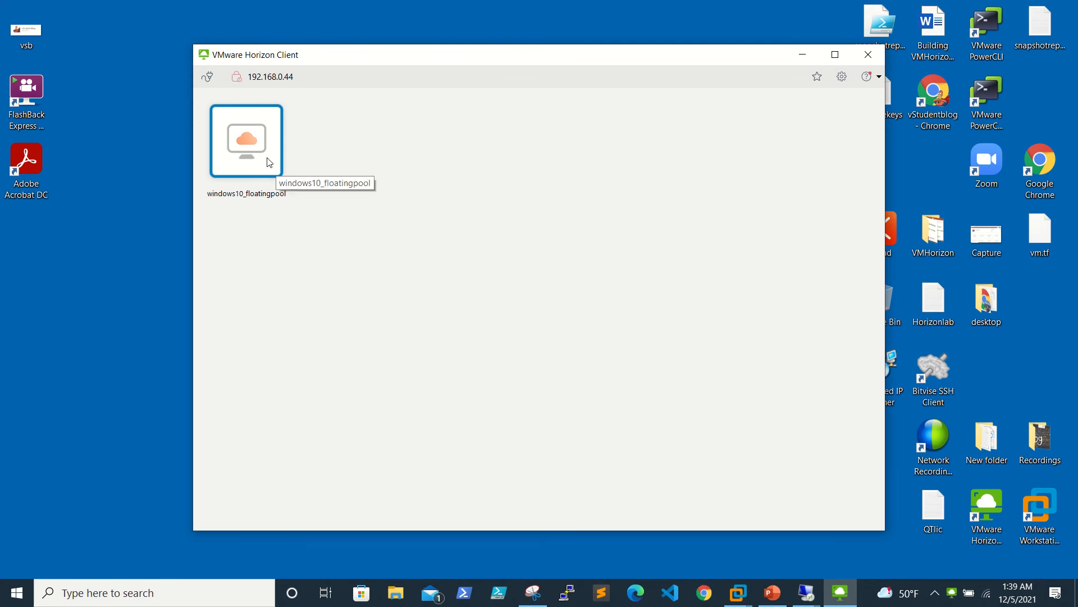
pyautogui.moveTo(336, 264)
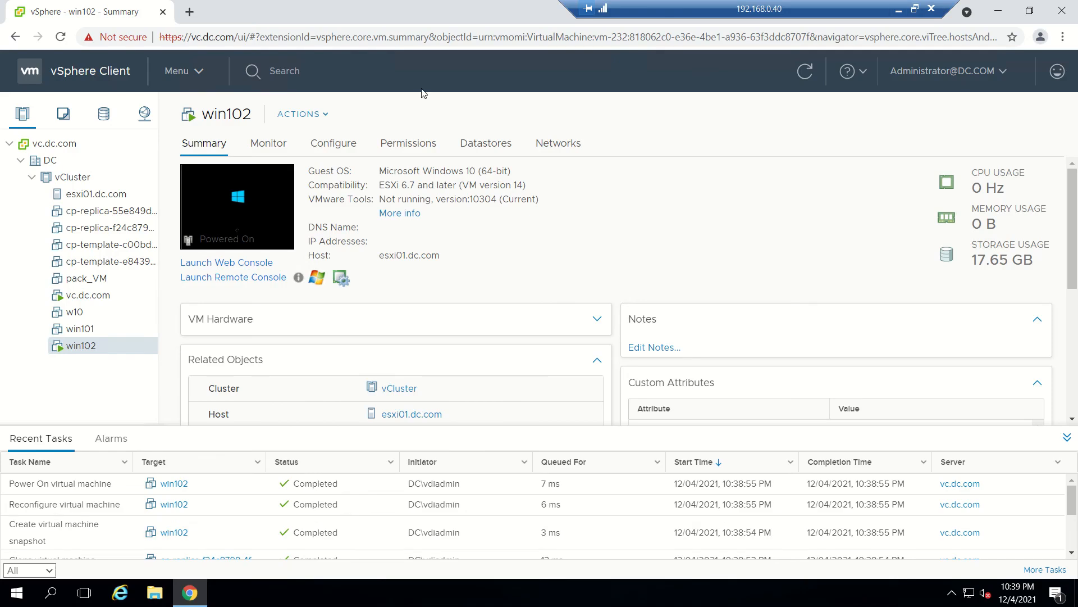
# Refresh the vSphere inventory while the windows10_floatingpool launch fails
pyautogui.click(804, 70)
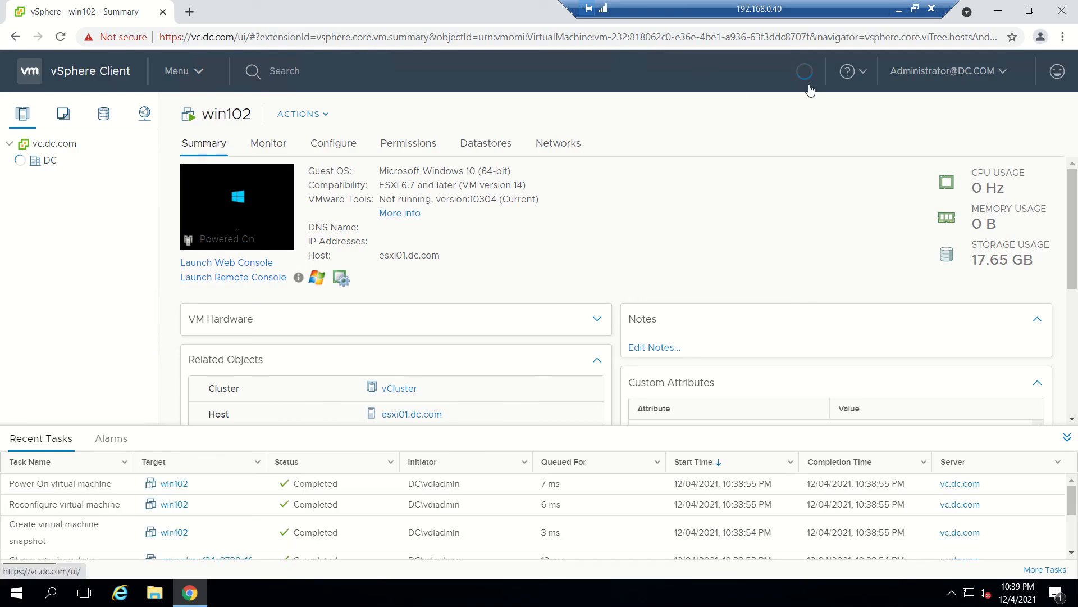
pyautogui.click(20, 161)
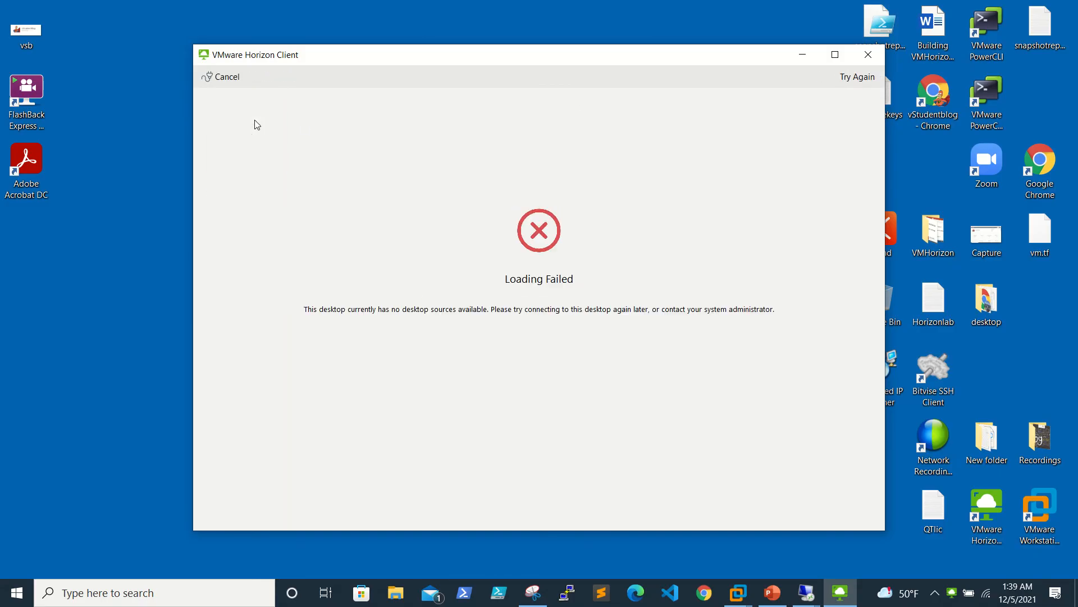
pyautogui.moveTo(695, 256)
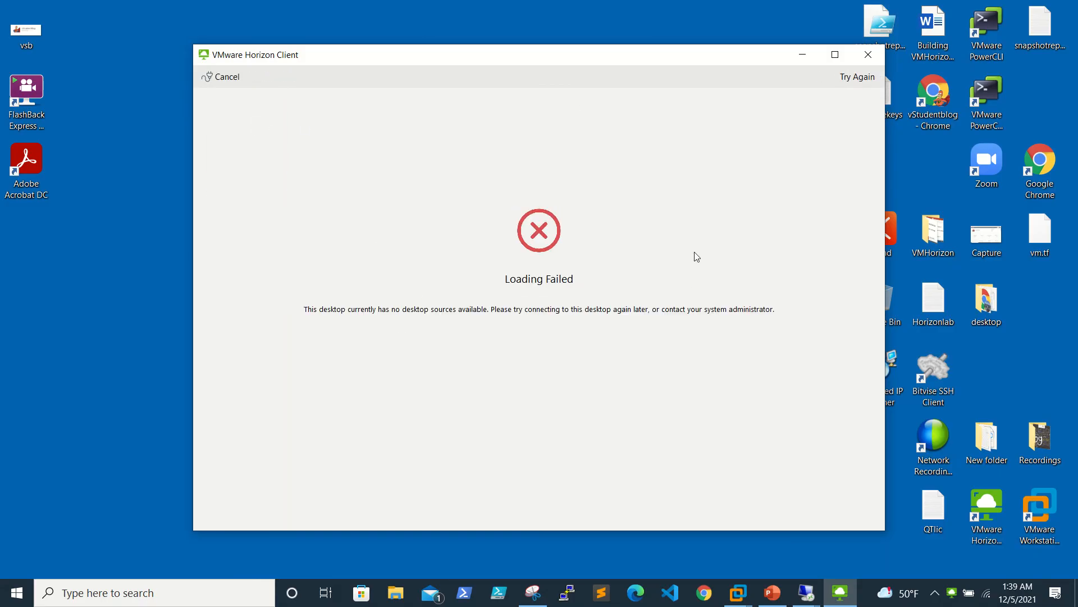
# Retry loading and connect to the windows10_floatingpool desktop
pyautogui.click(857, 76)
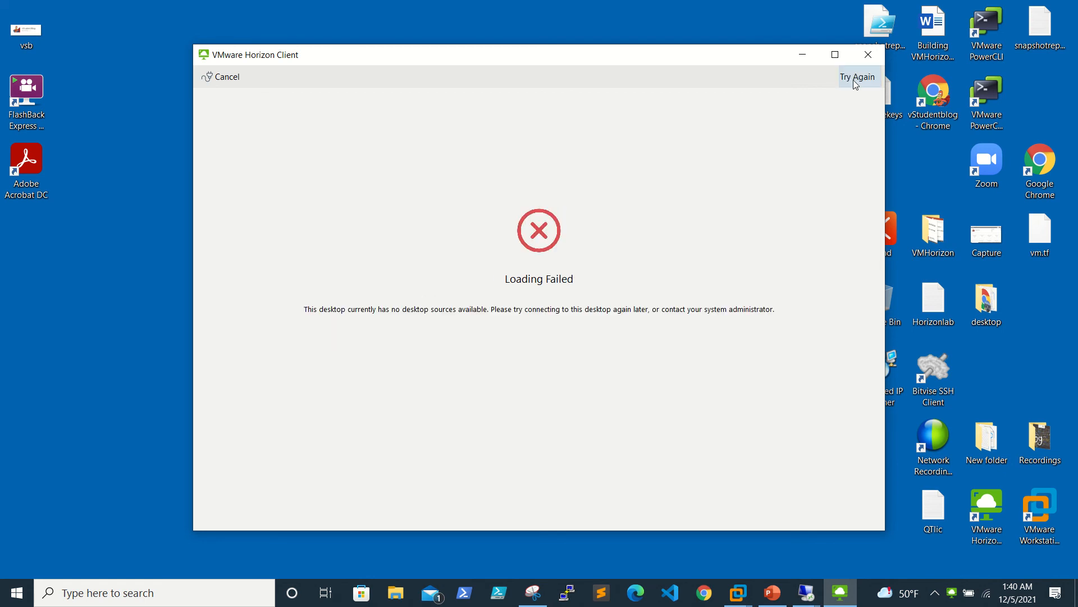
pyautogui.moveTo(1037, 389)
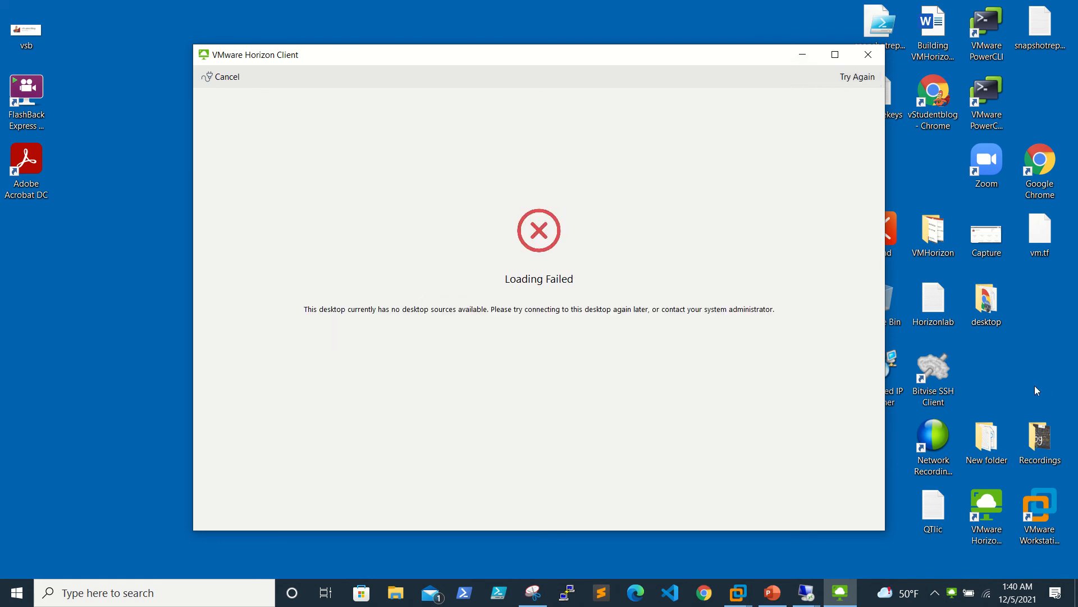
pyautogui.moveTo(857, 76)
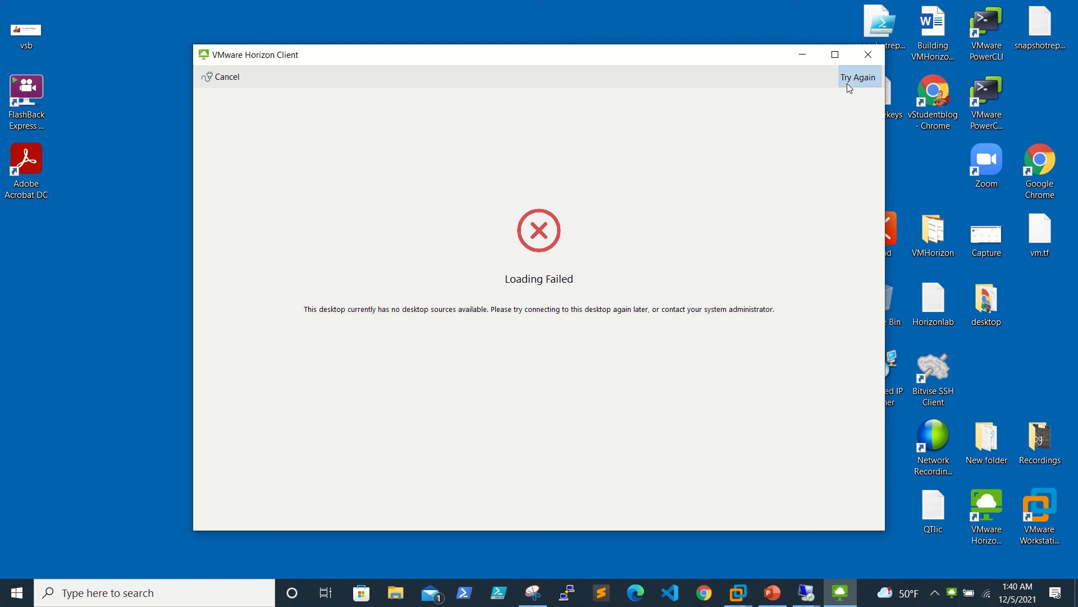
pyautogui.click(857, 76)
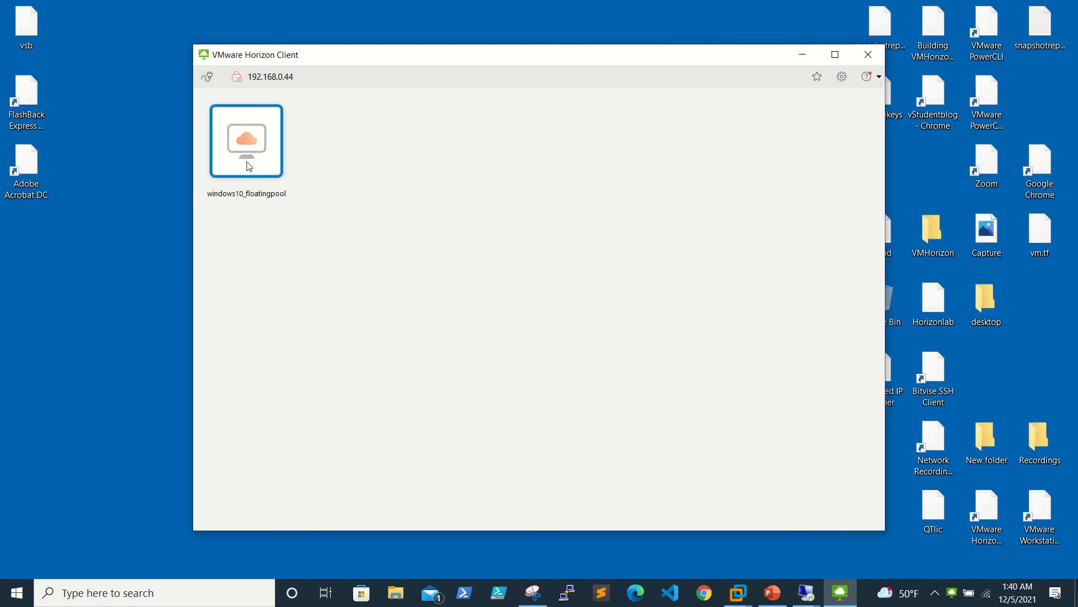
pyautogui.doubleClick(246, 140)
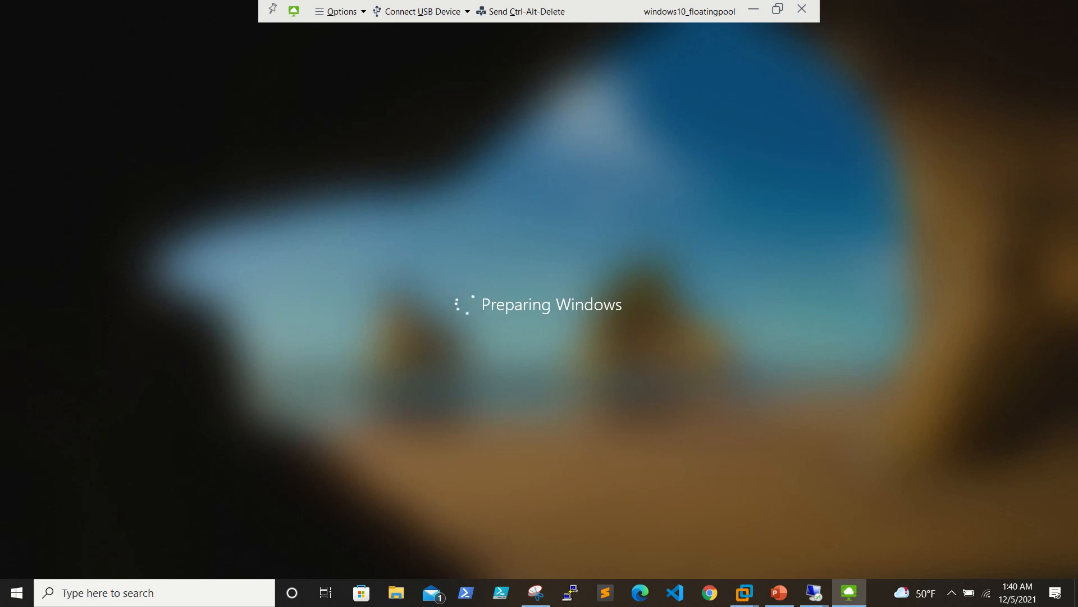
# Wait for Windows to finish preparing, then launch the delivered Firefox shortcut
pyautogui.press('numlock')
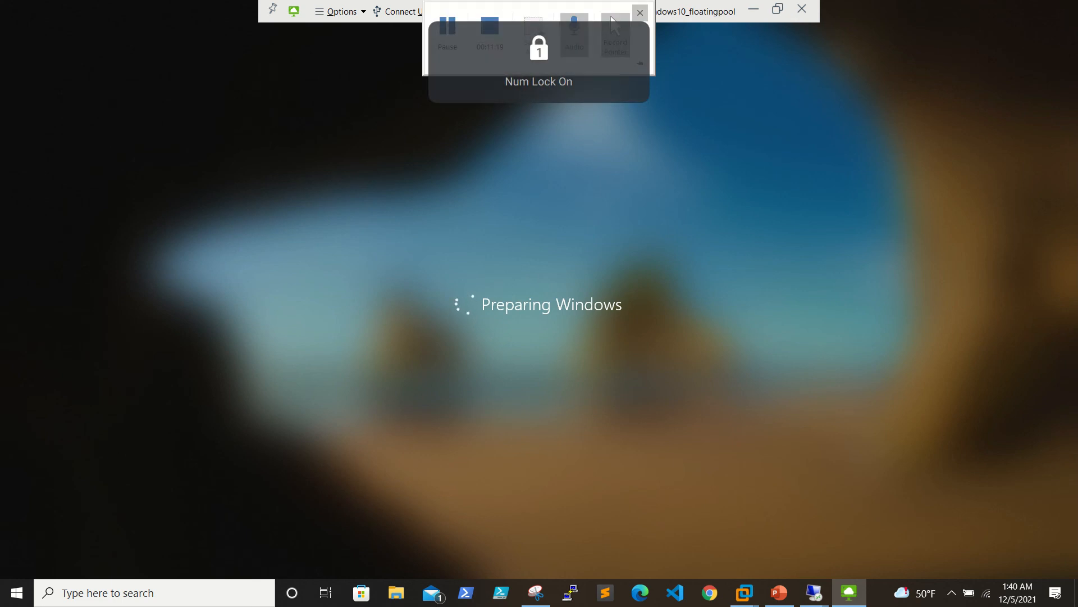
pyautogui.press('numlock')
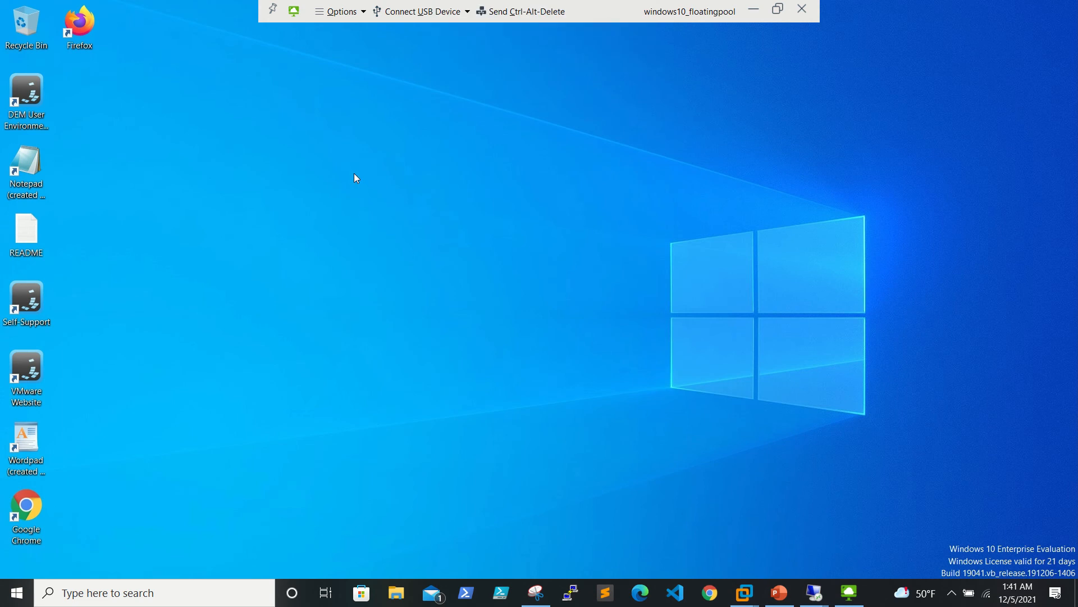
pyautogui.click(78, 24)
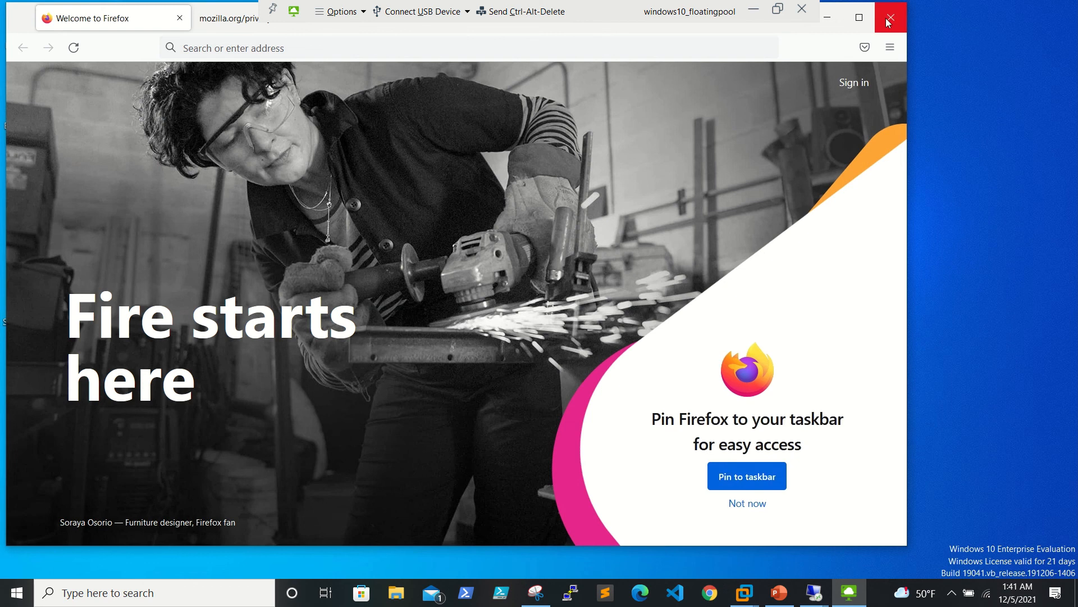
# Close Firefox and find Control Panel through Start search
pyautogui.click(890, 17)
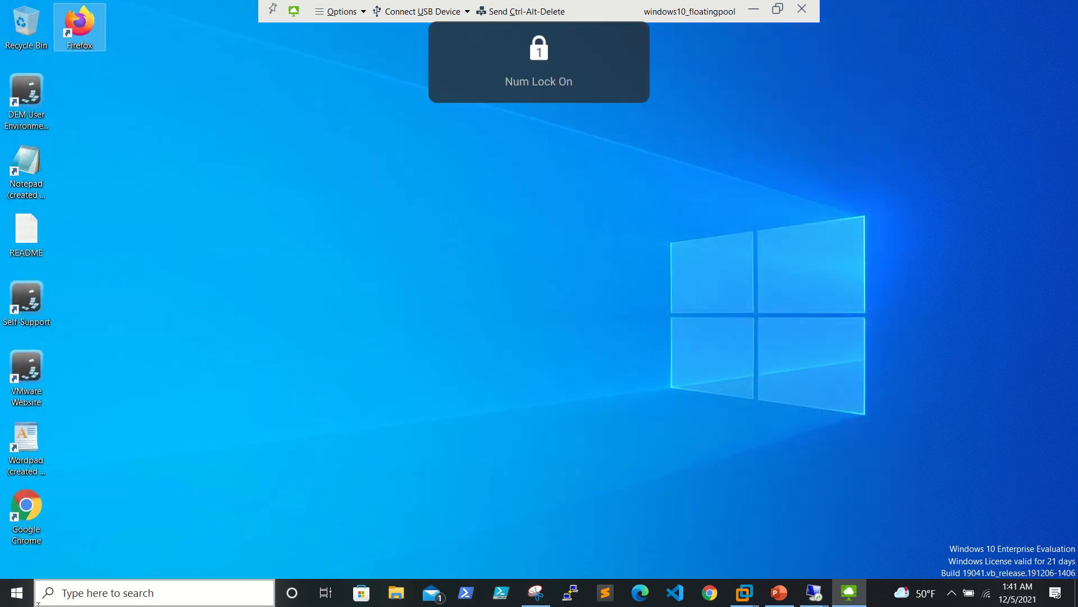
pyautogui.click(14, 592)
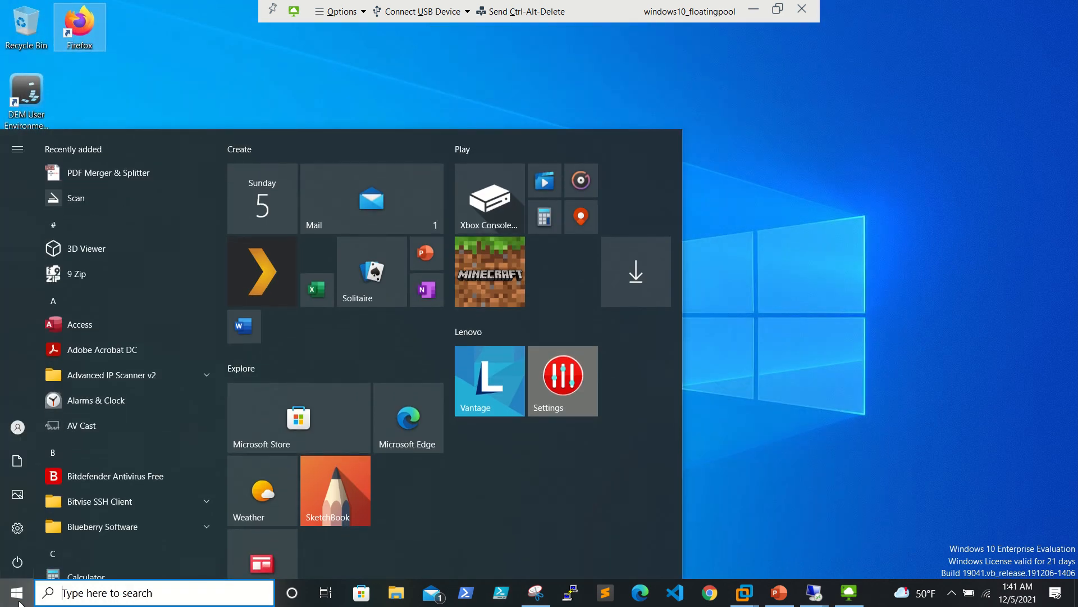
pyautogui.write('cont')
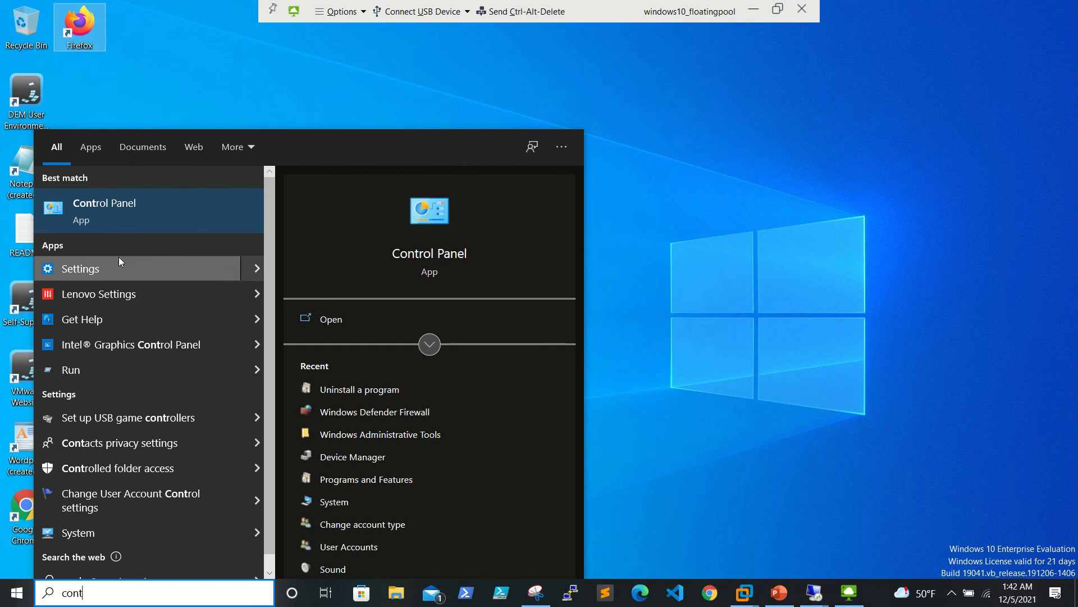
pyautogui.click(104, 211)
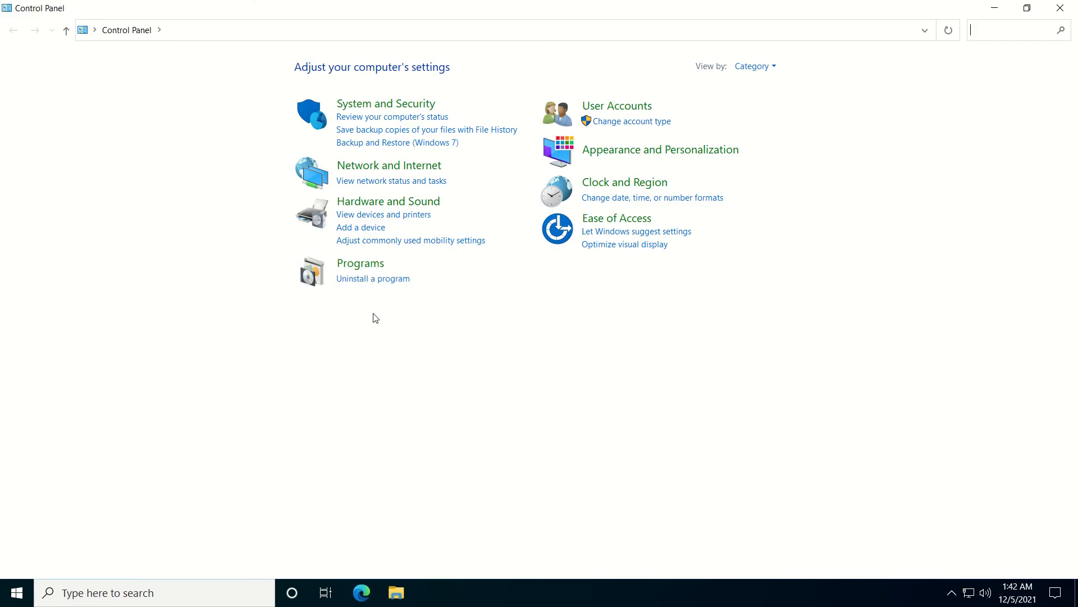
# Check Control Panel's Programs page, then close it back to the desktop
pyautogui.click(359, 263)
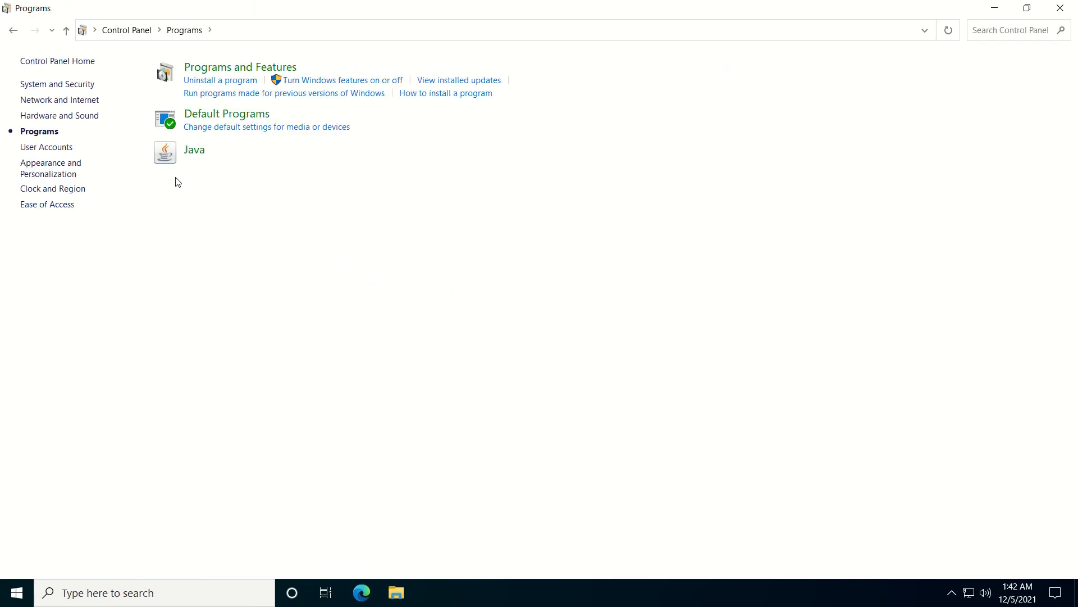
pyautogui.click(239, 66)
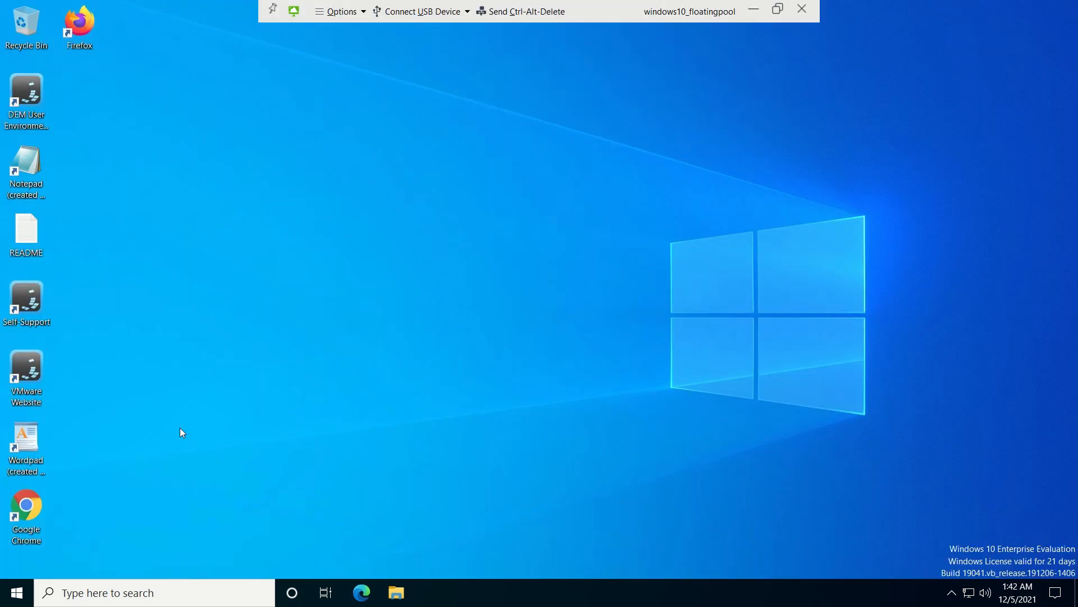
# Search 'control' in the remote desktop and bring up the installed programs list
pyautogui.press('numlock')
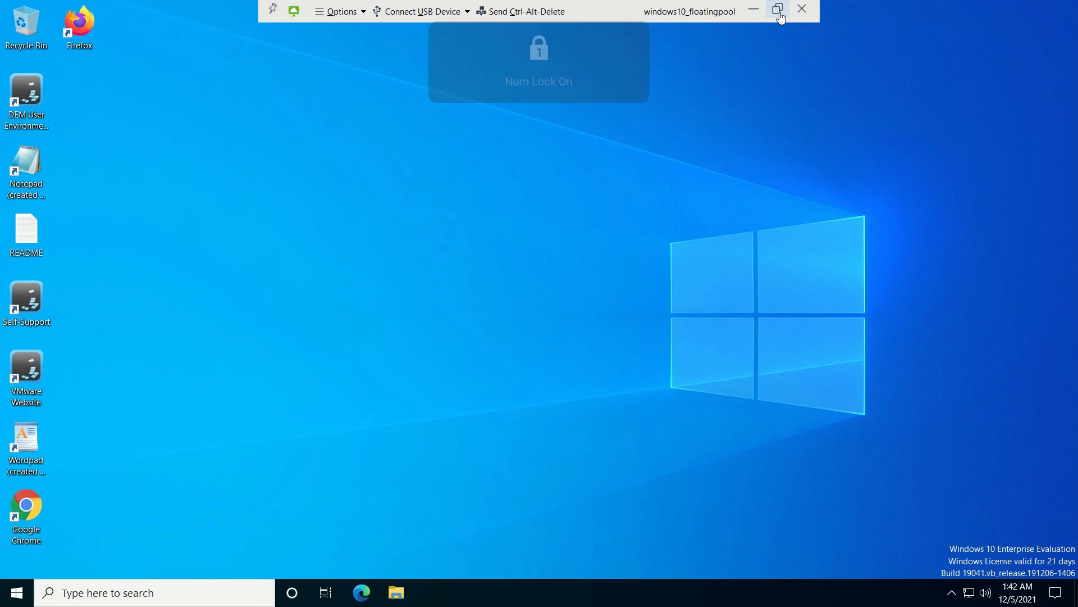
pyautogui.click(777, 10)
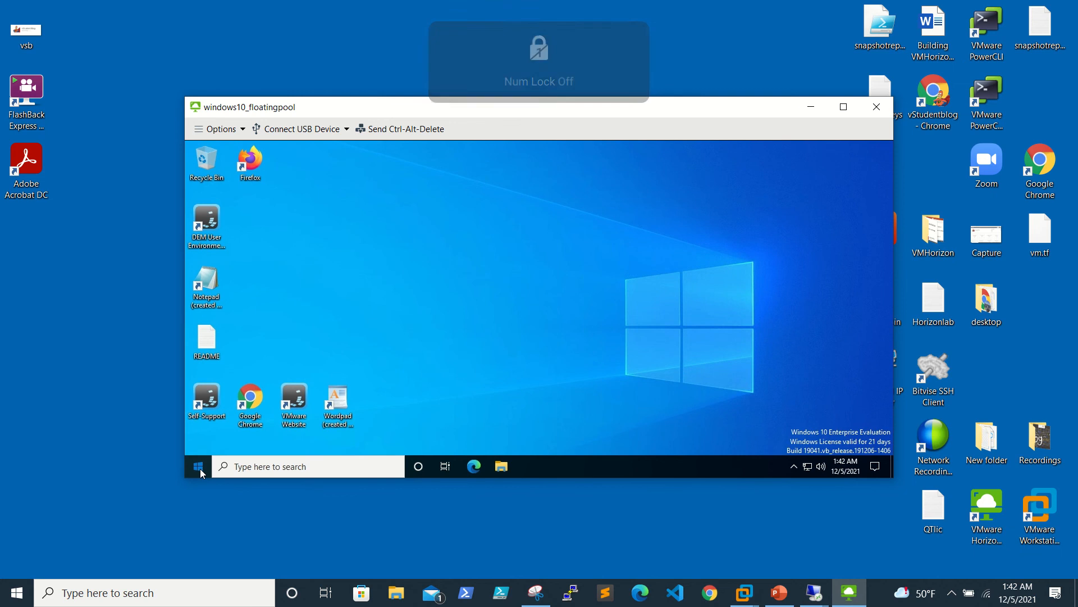
pyautogui.click(200, 467)
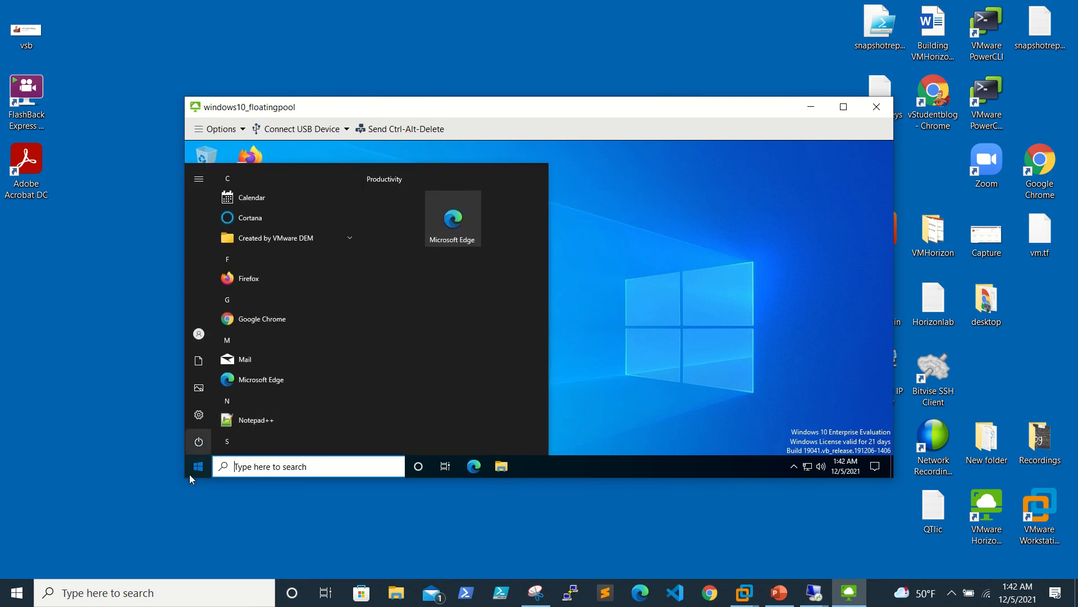
pyautogui.write('cont')
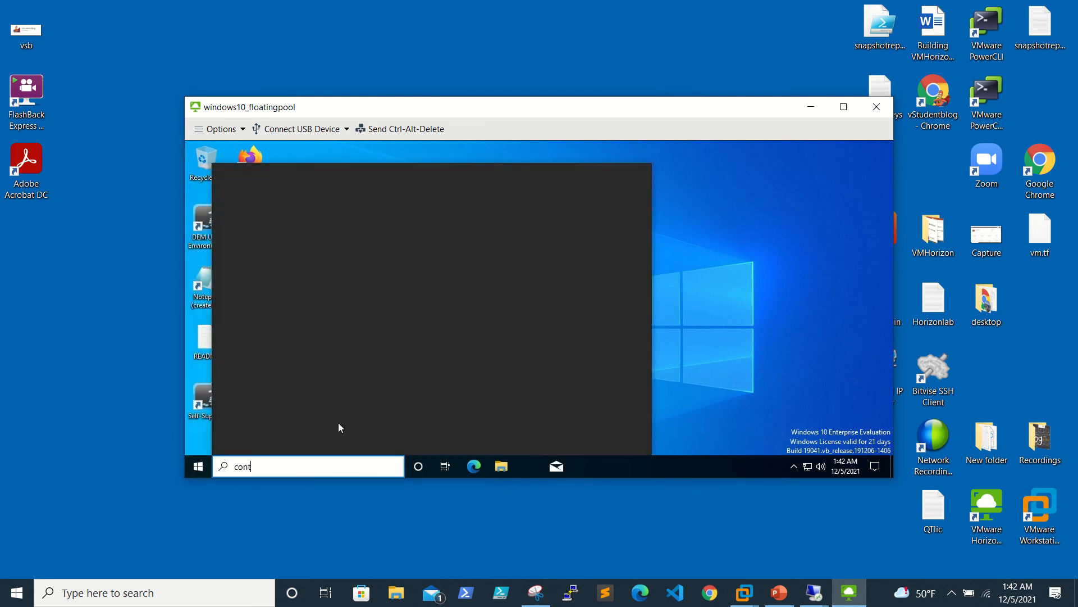
pyautogui.moveTo(287, 247)
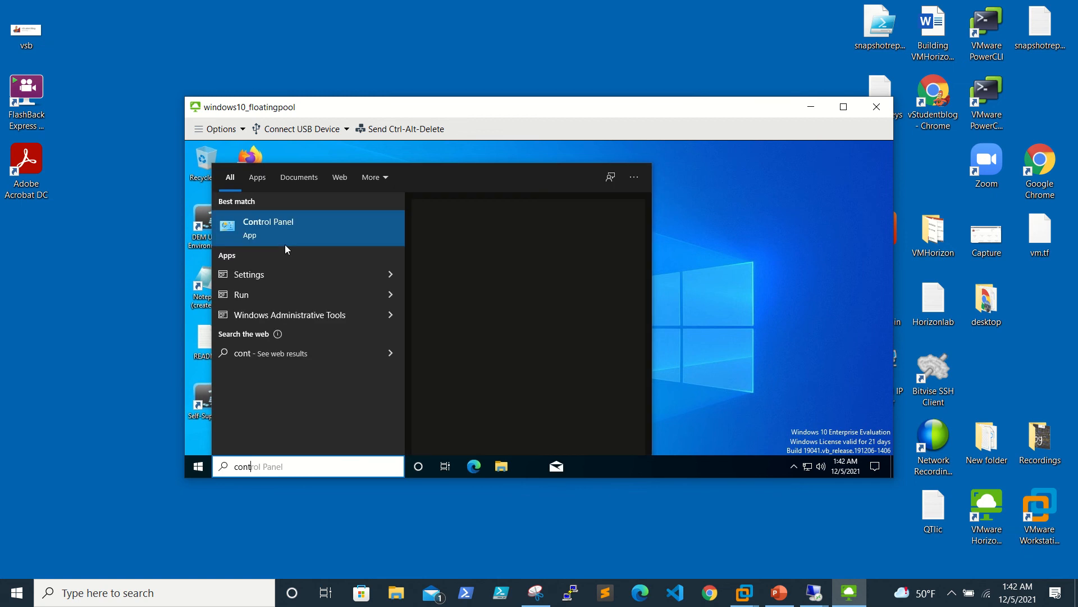
pyautogui.write('ontol')
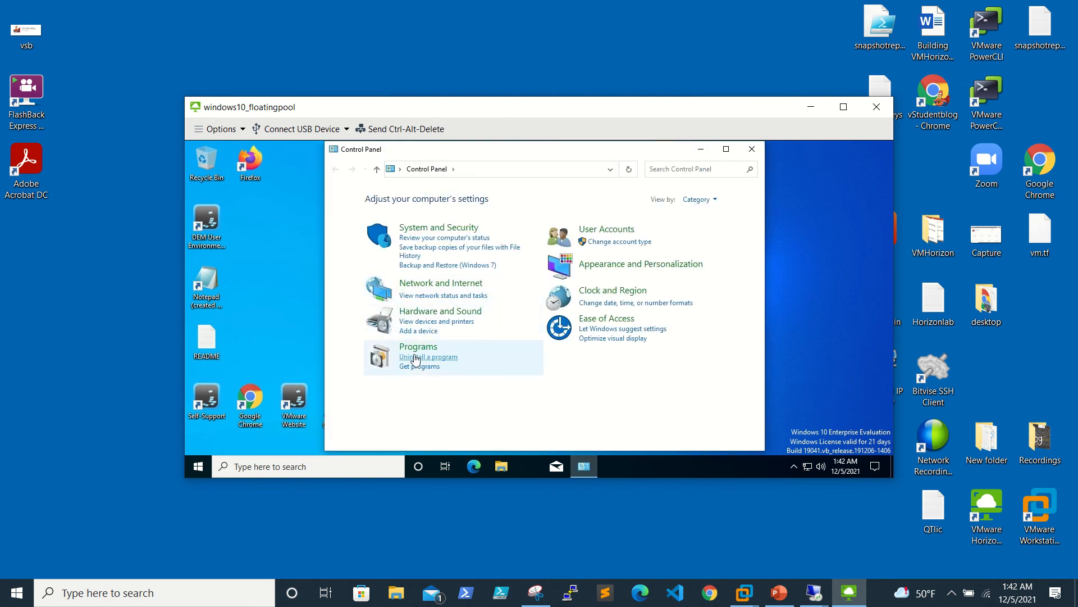
pyautogui.click(428, 357)
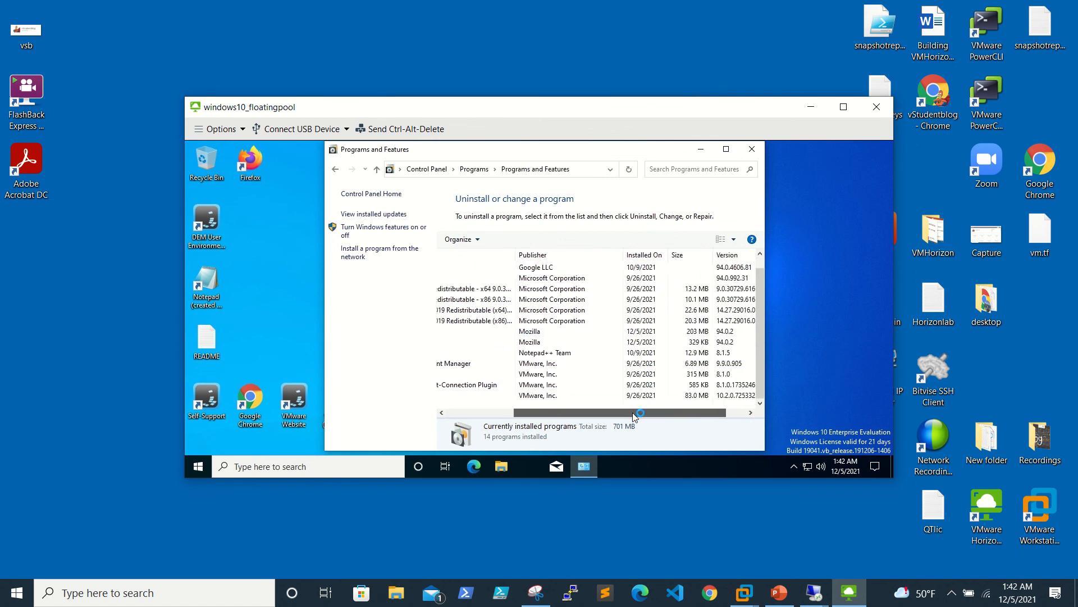
# Confirm Mozilla Firefox among the 14 programs and close the list back to the desktop
pyautogui.moveTo(641, 412); pyautogui.dragTo(489, 412)
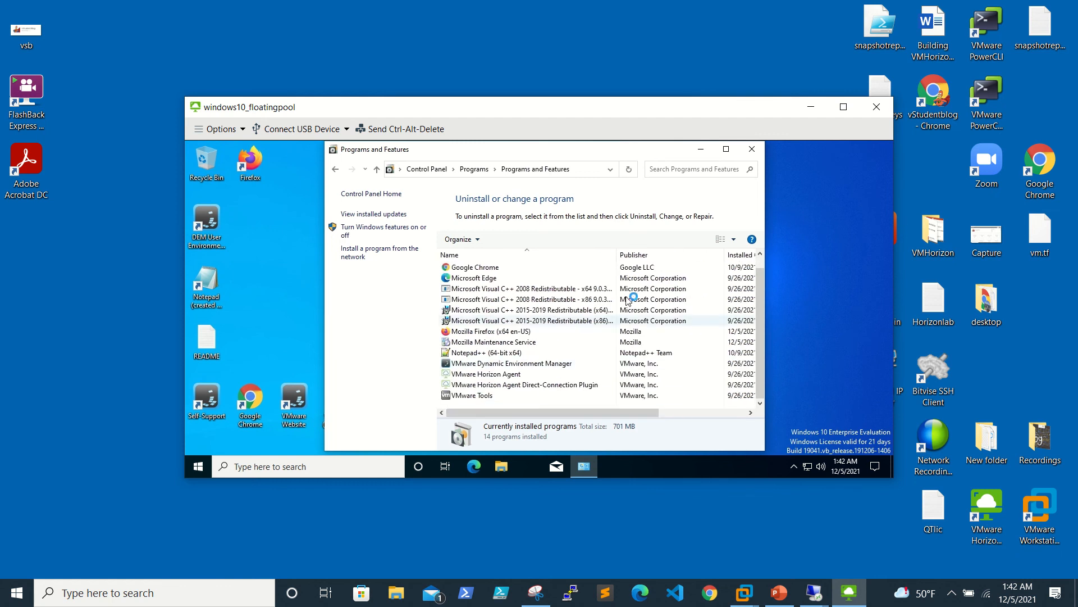
pyautogui.click(751, 148)
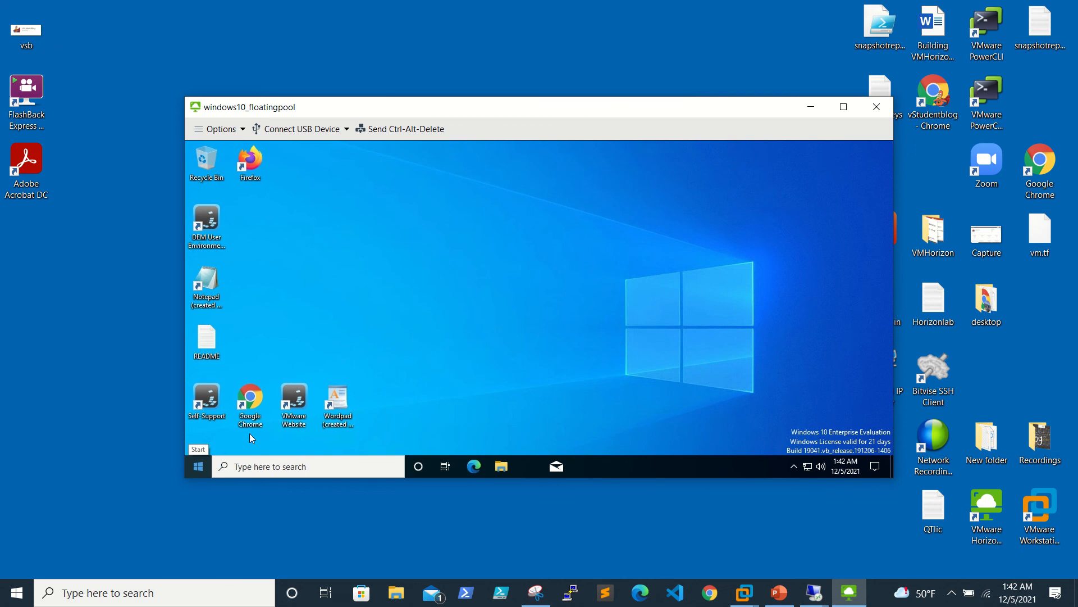
# Show the App Volumes Manager dashboard with 2 licenses used and Firefoxbrower attachment
pyautogui.click(843, 107)
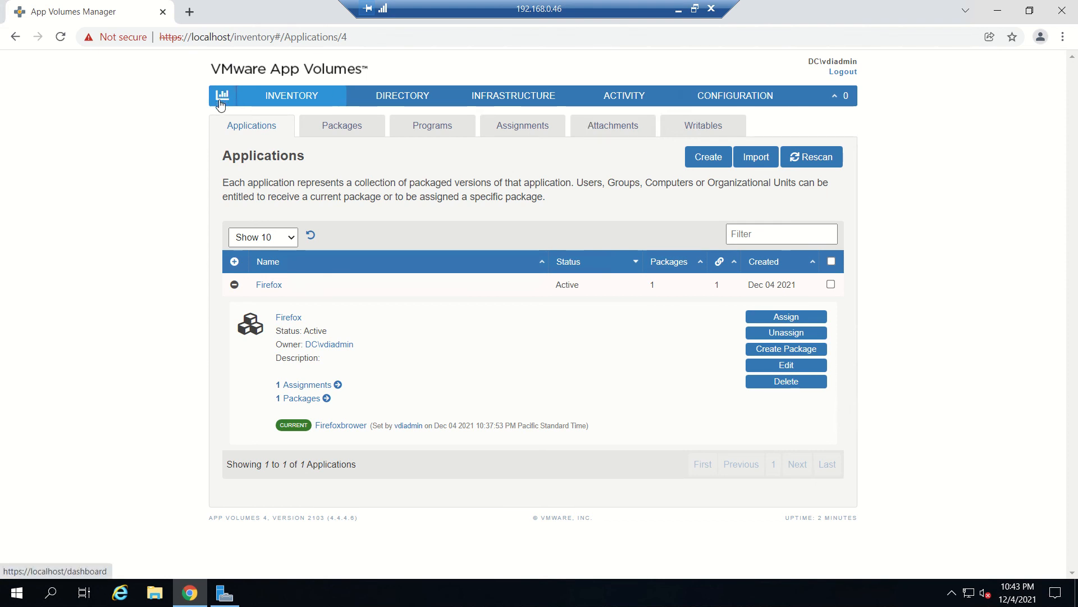
pyautogui.click(223, 95)
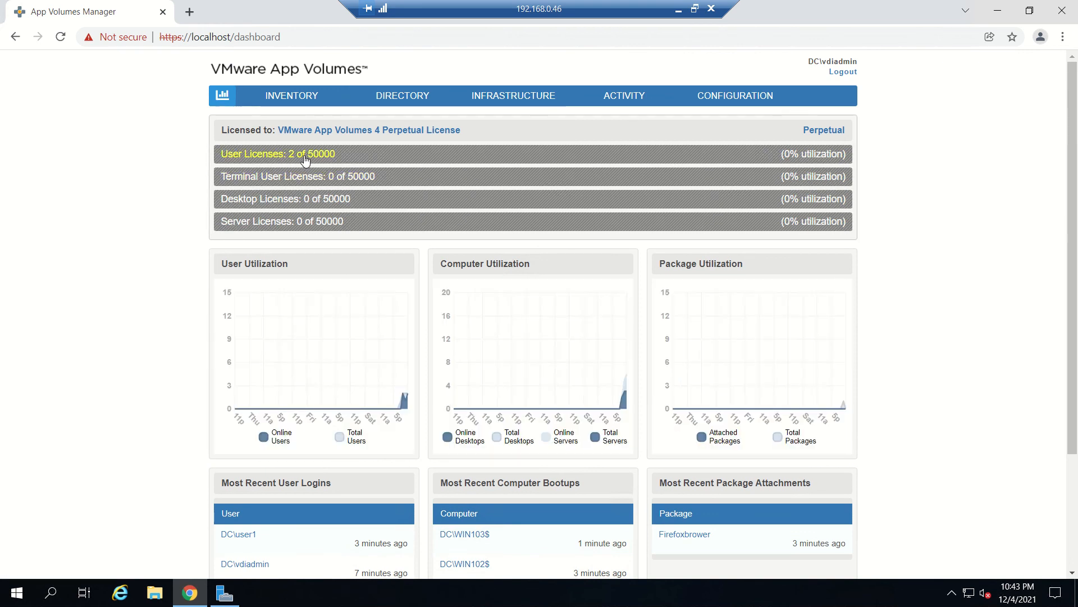
pyautogui.moveTo(301, 190)
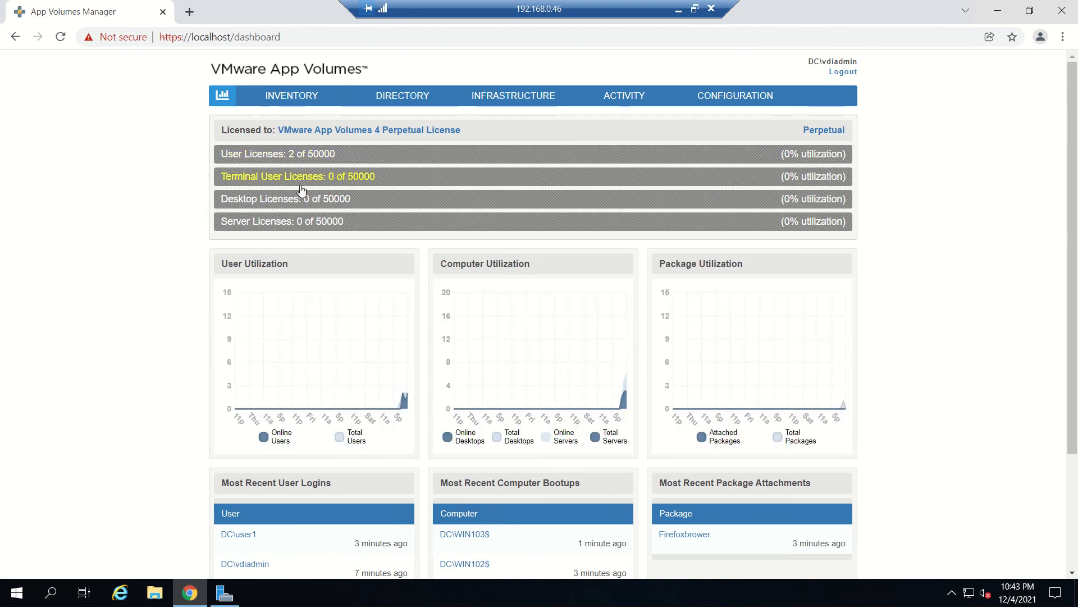
pyautogui.moveTo(330, 217)
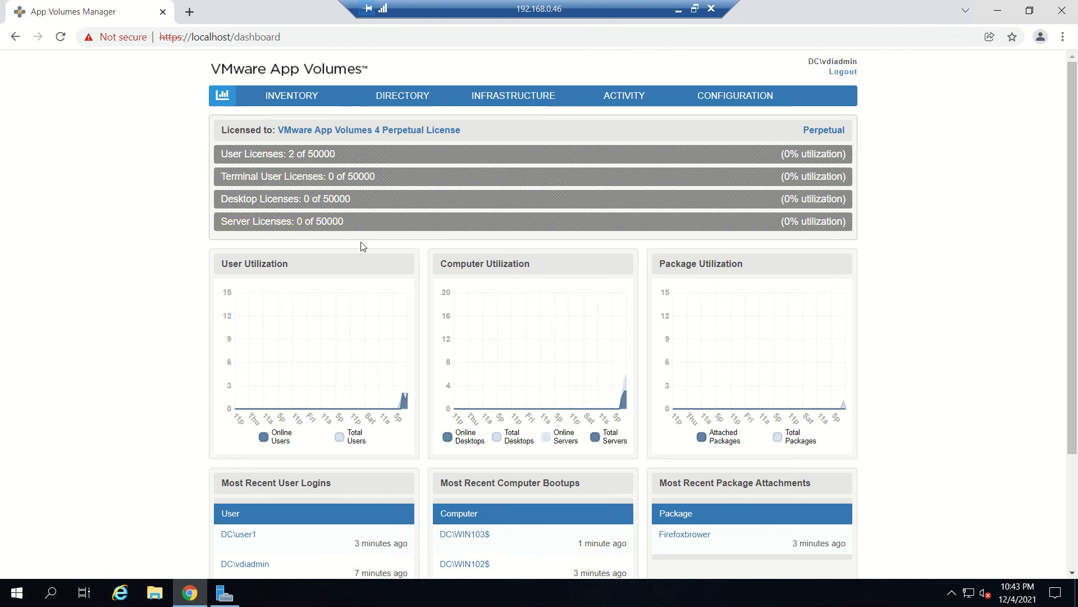
pyautogui.scroll(-3)
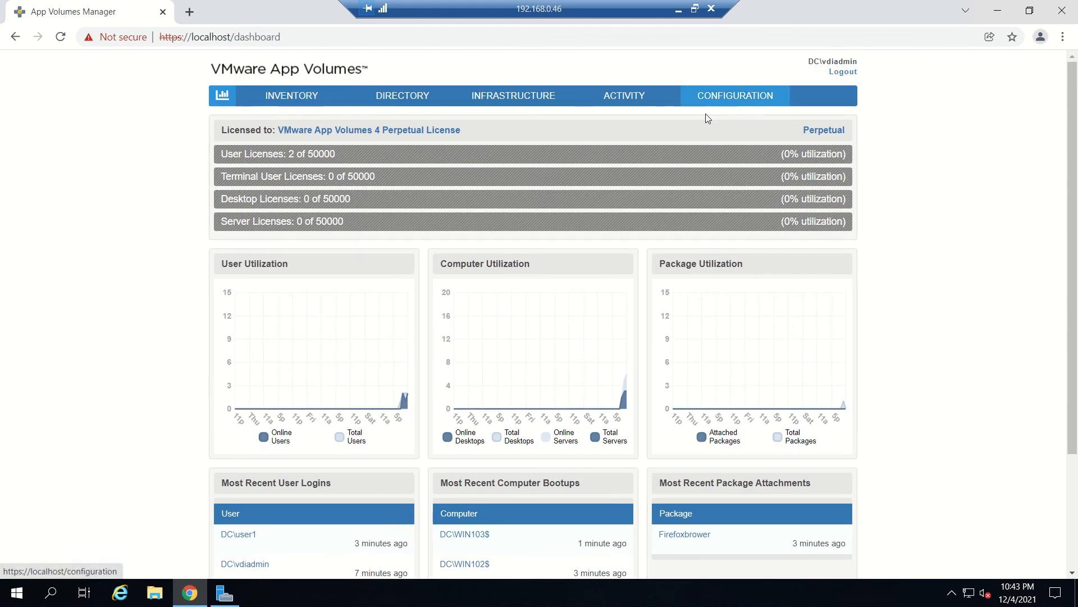
pyautogui.moveTo(639, 156)
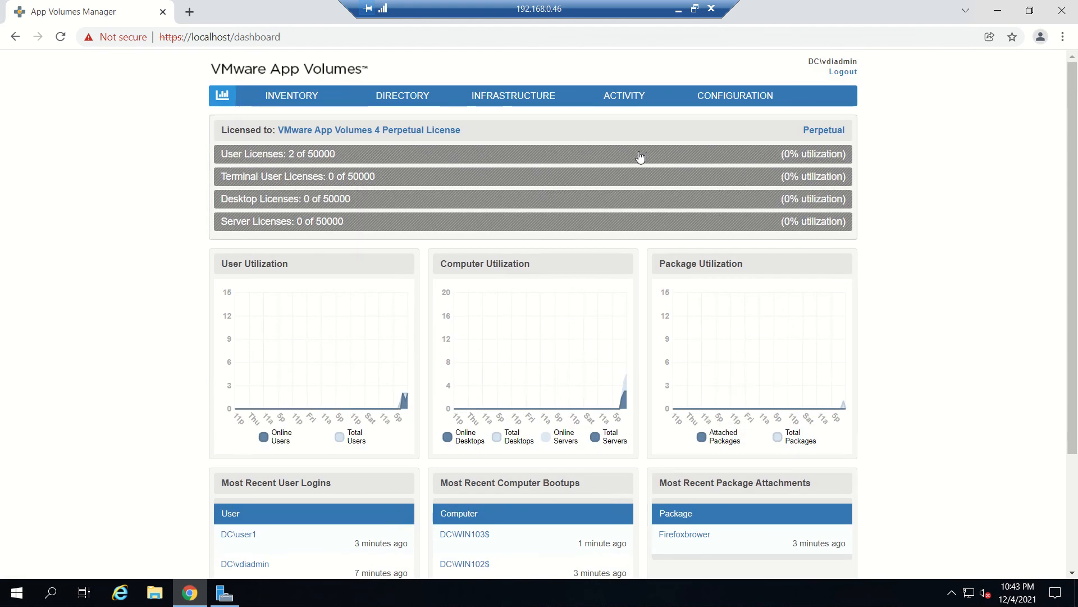
# View License Information (2 users used), then Activity Pending Actions showing none pending
pyautogui.click(733, 95)
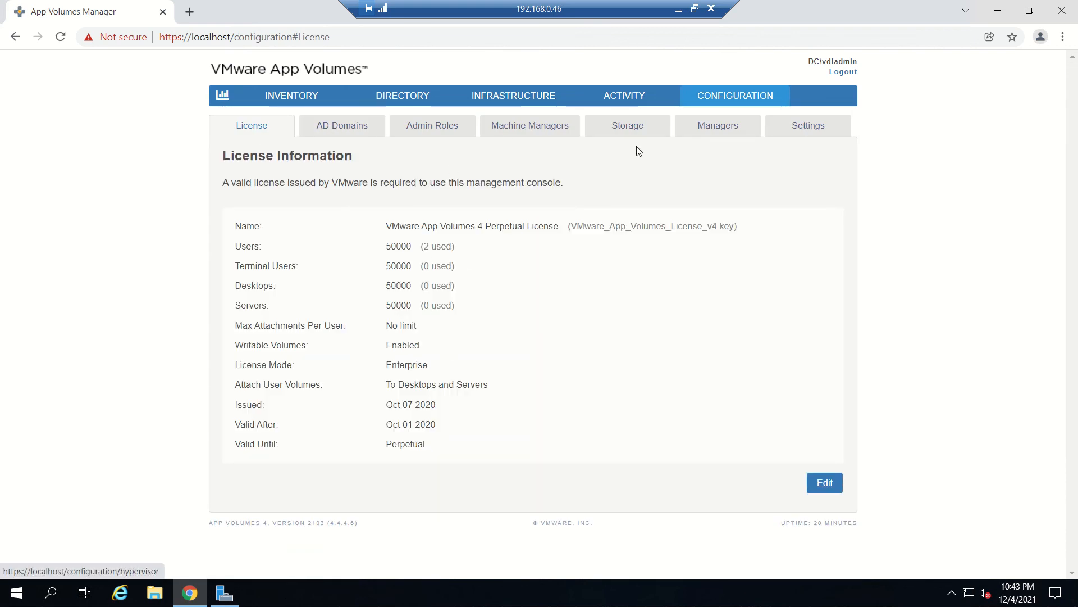
pyautogui.moveTo(718, 125)
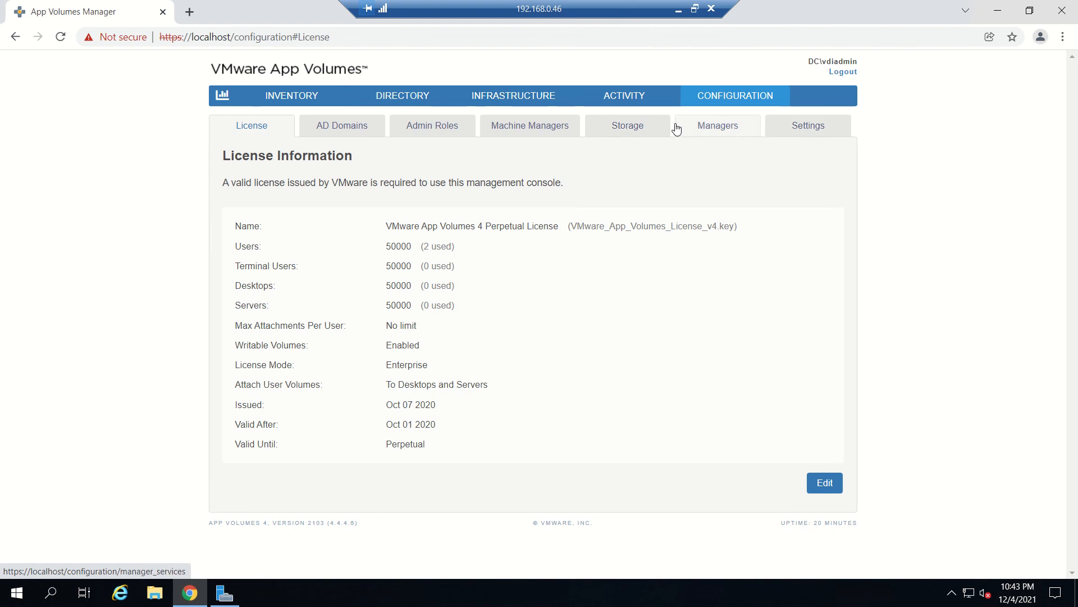
pyautogui.click(623, 96)
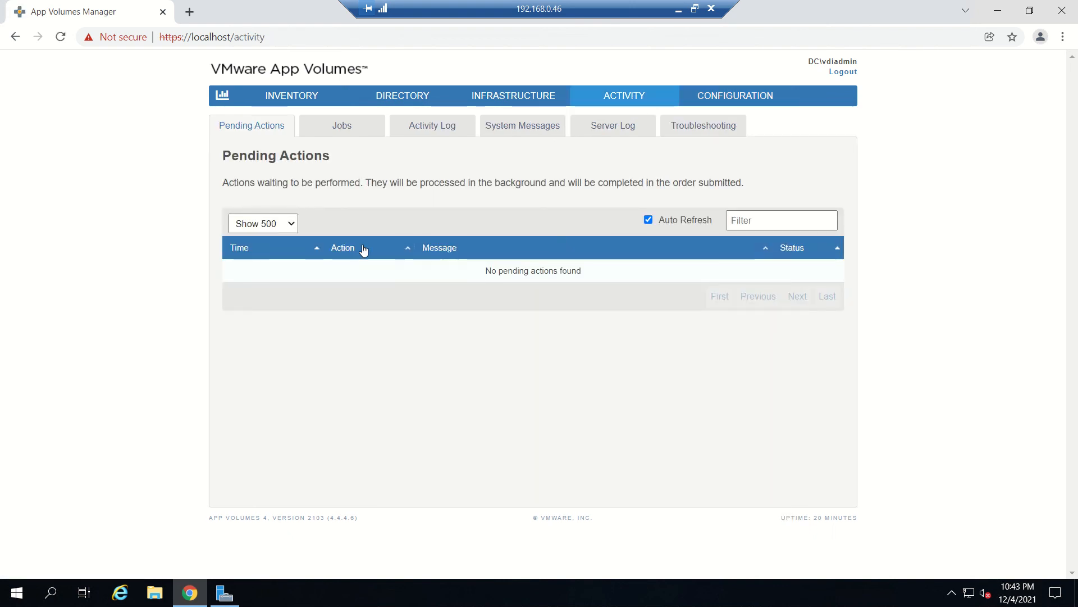
pyautogui.moveTo(425, 305)
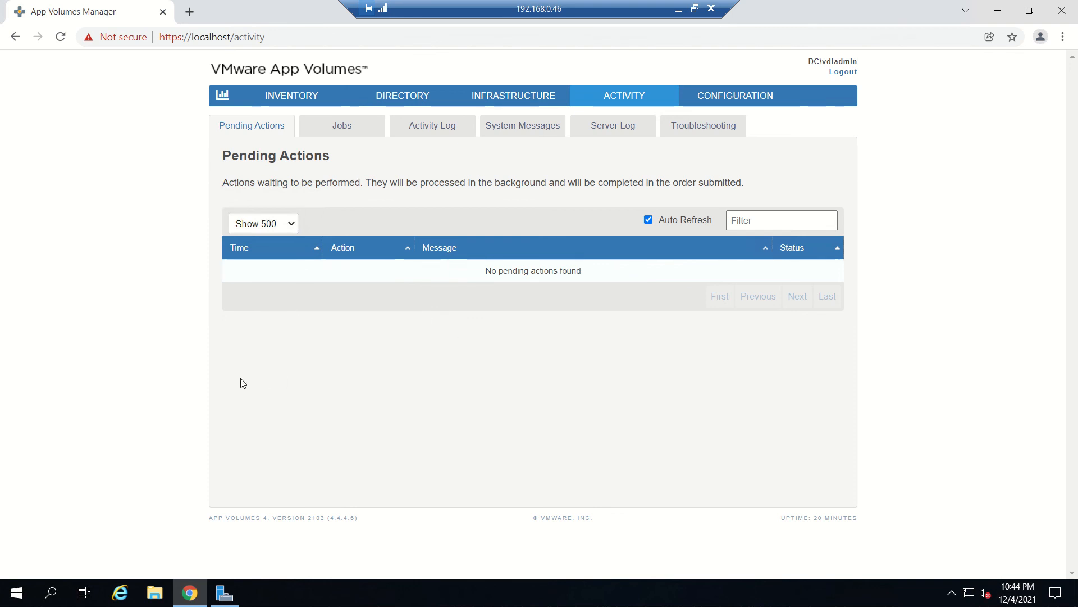
pyautogui.moveTo(341, 125)
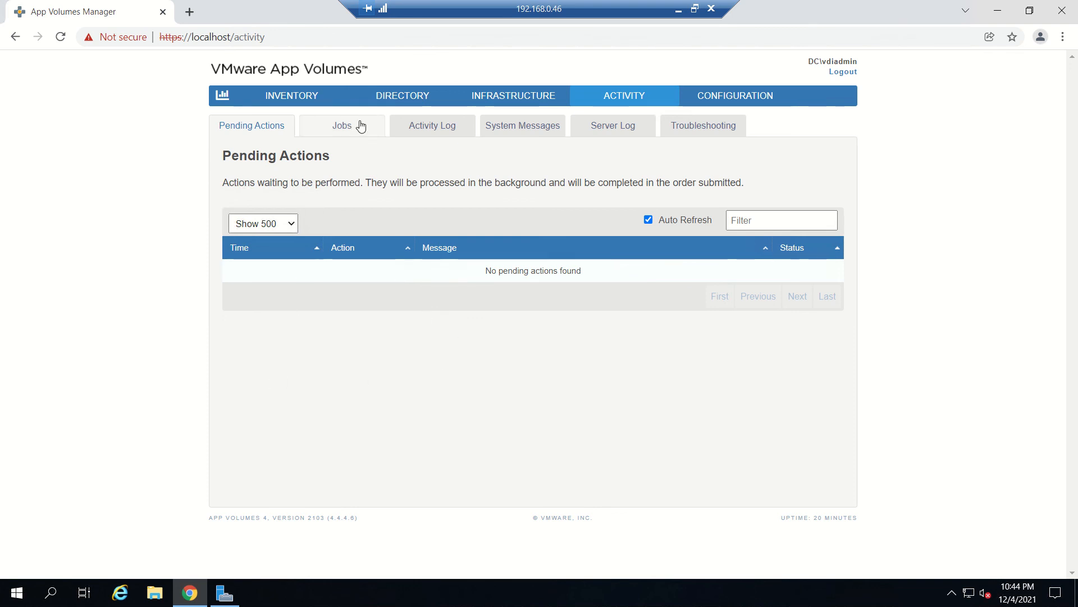
# Browse Scheduled Jobs, the Activity Log, and System Messages listing 13 entries
pyautogui.click(342, 125)
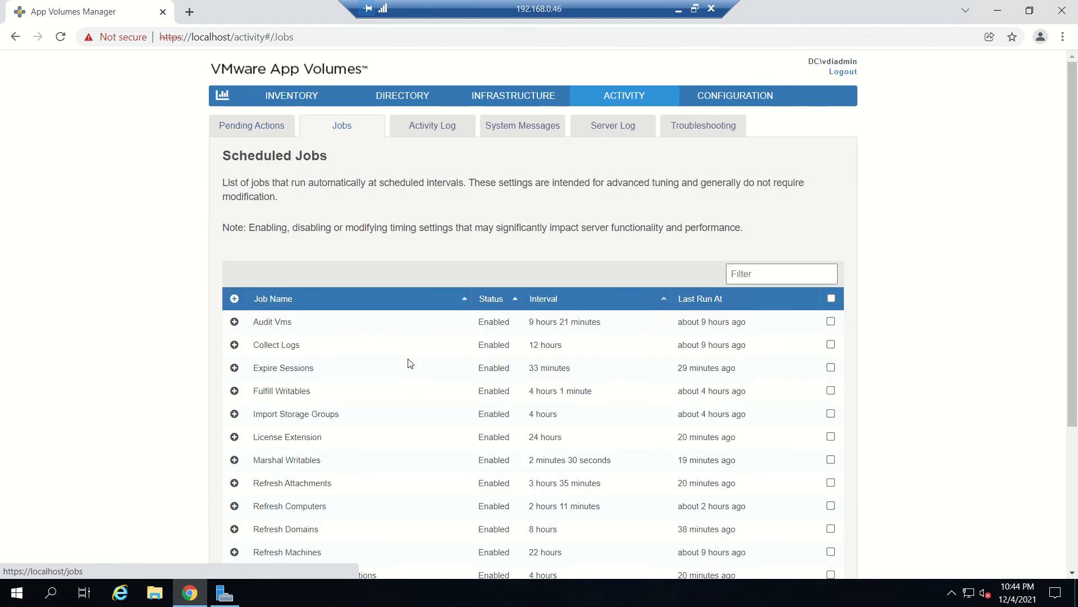
pyautogui.scroll(-3)
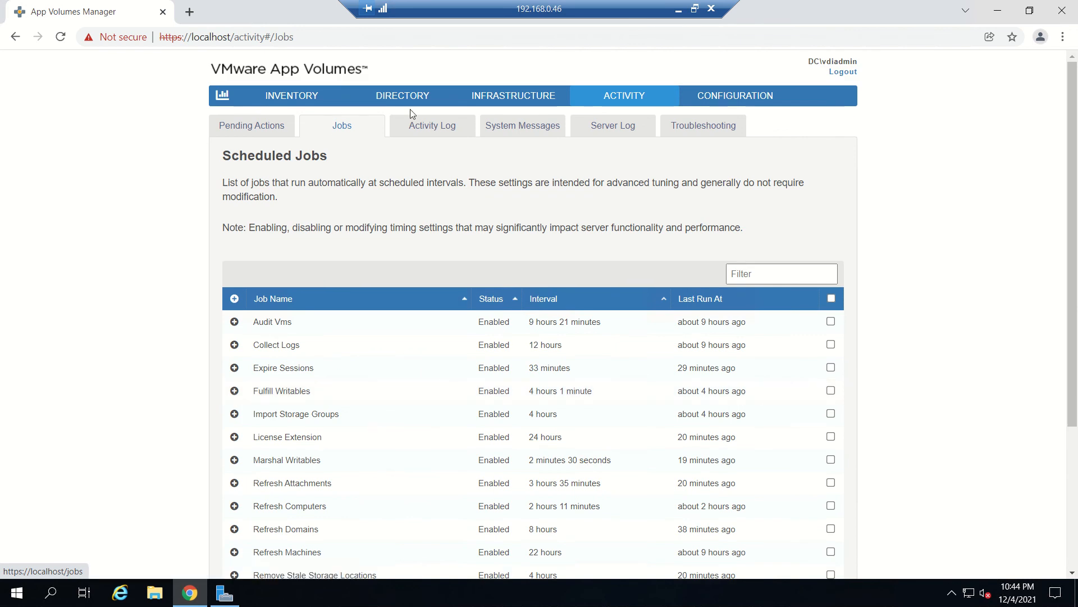
pyautogui.click(431, 125)
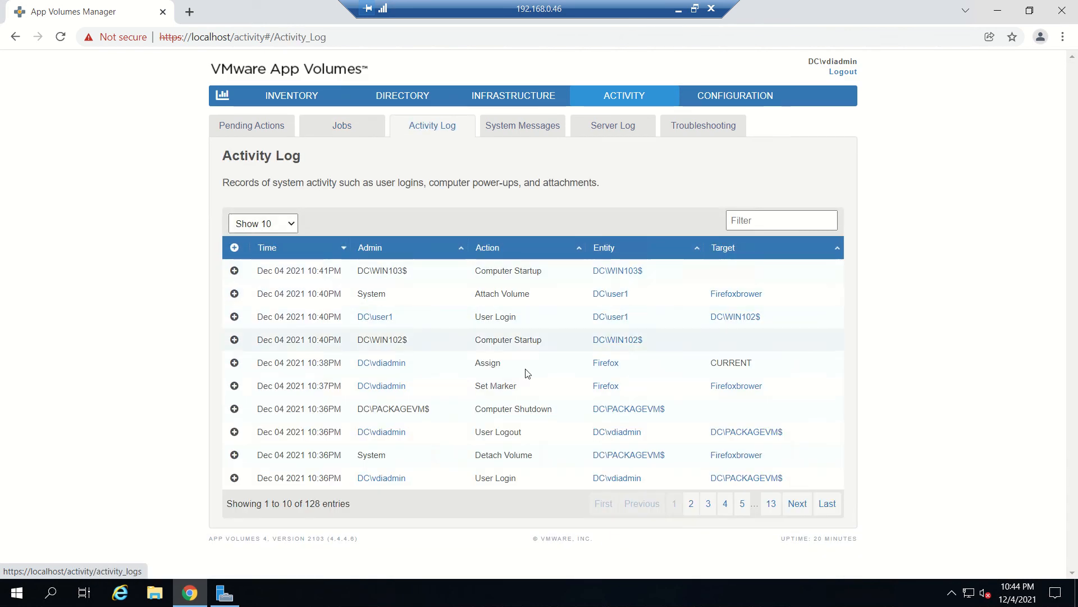
pyautogui.moveTo(529, 395)
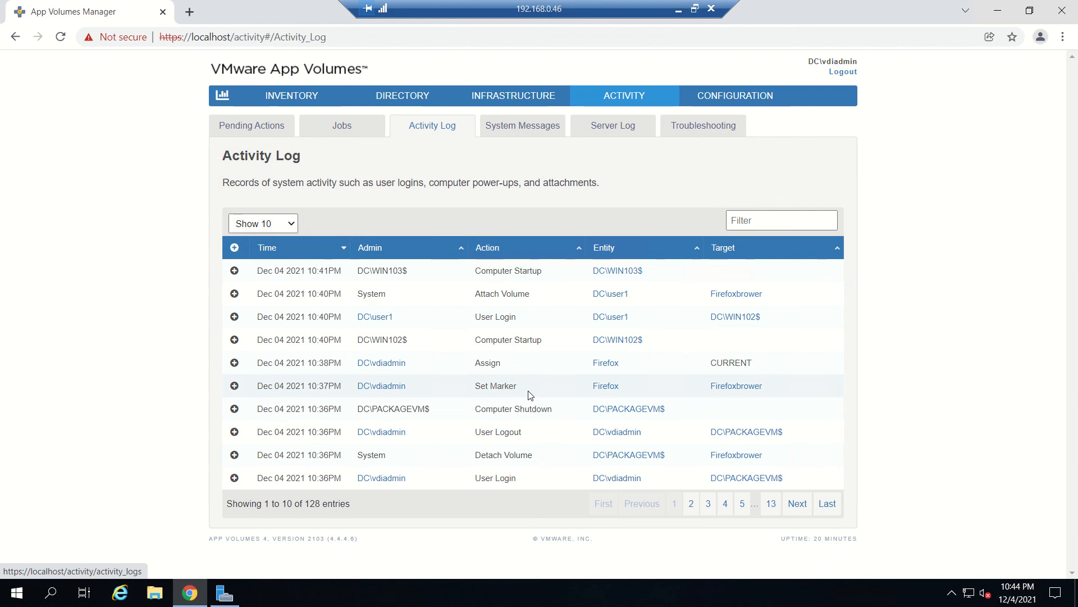
pyautogui.moveTo(496, 390)
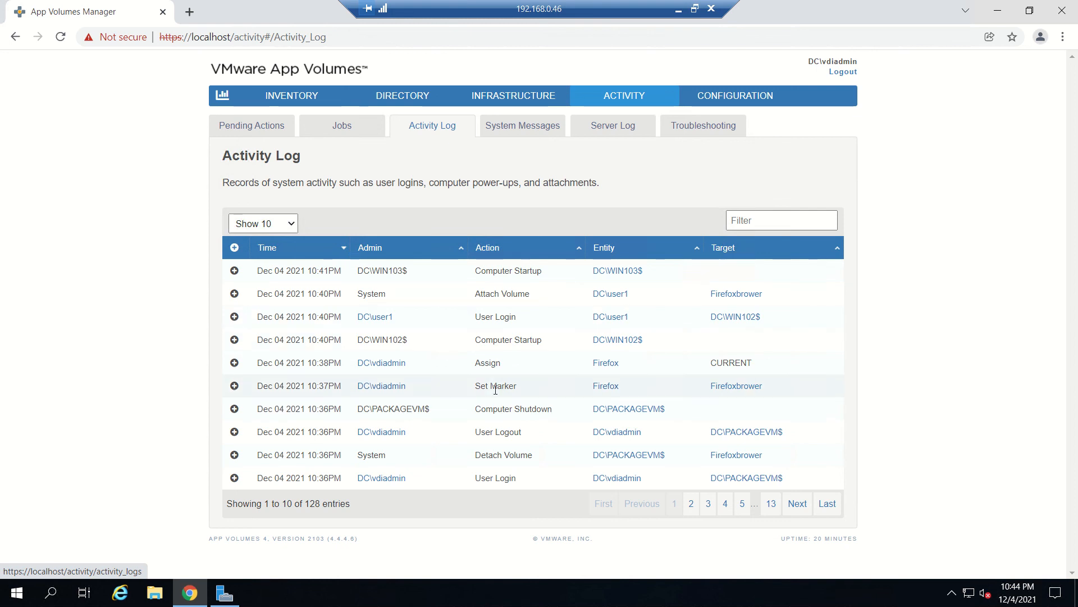
pyautogui.click(522, 125)
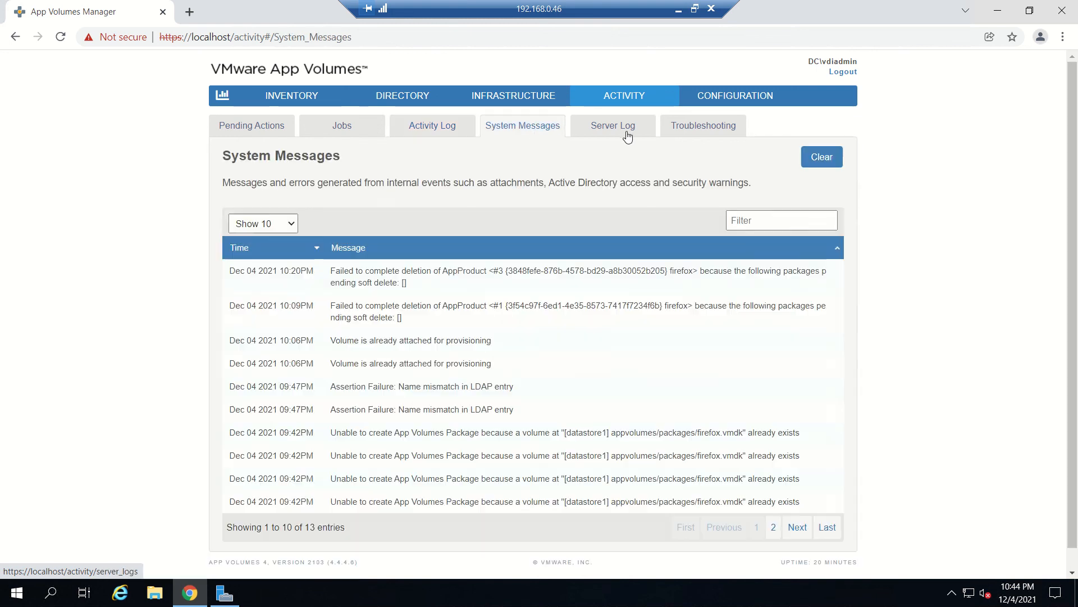
# Review the Server Log and Troubleshooting archives, then Settings showing 30-minute timeout, Pacific time zone
pyautogui.click(612, 125)
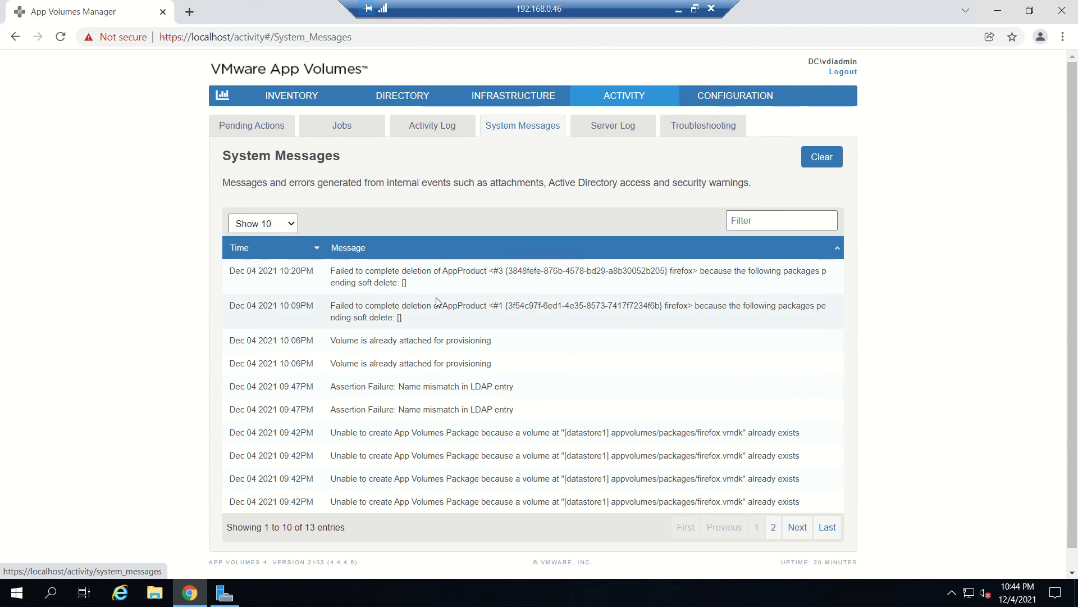
pyautogui.moveTo(611, 125)
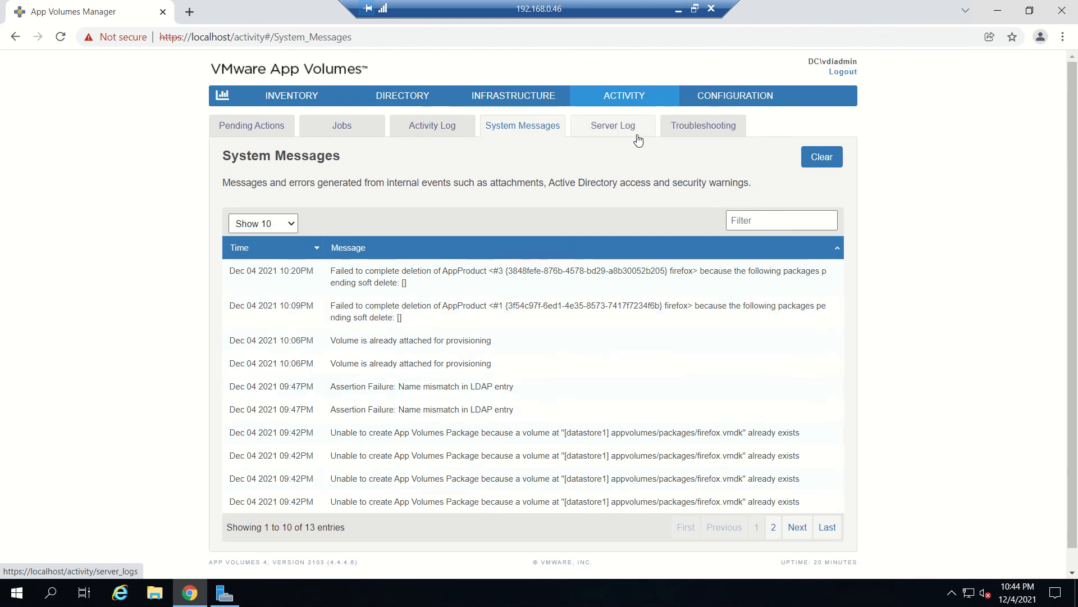
pyautogui.click(611, 124)
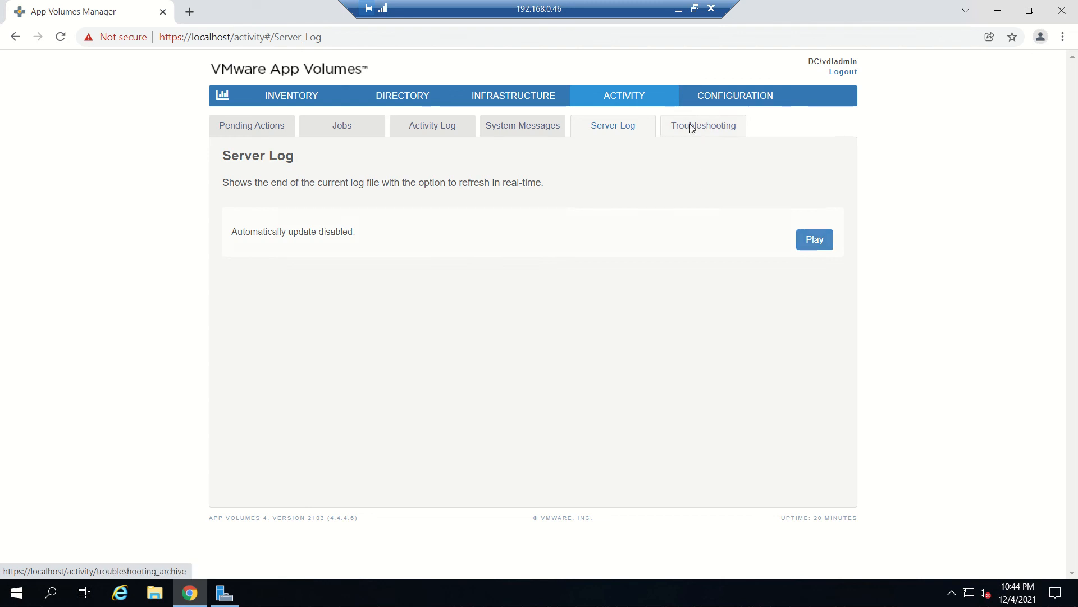
pyautogui.click(703, 125)
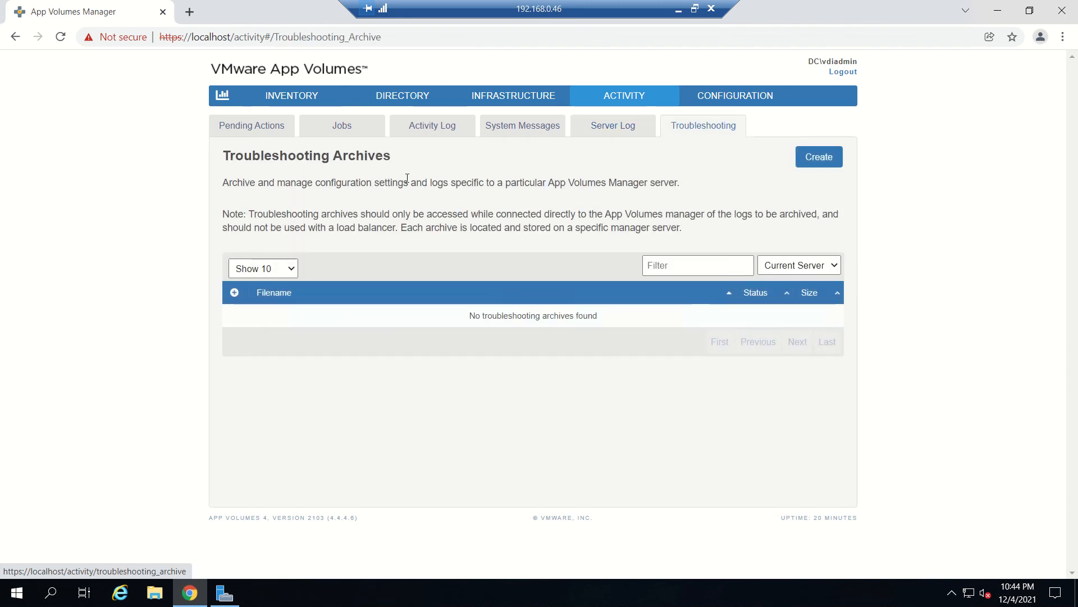
pyautogui.moveTo(252, 125)
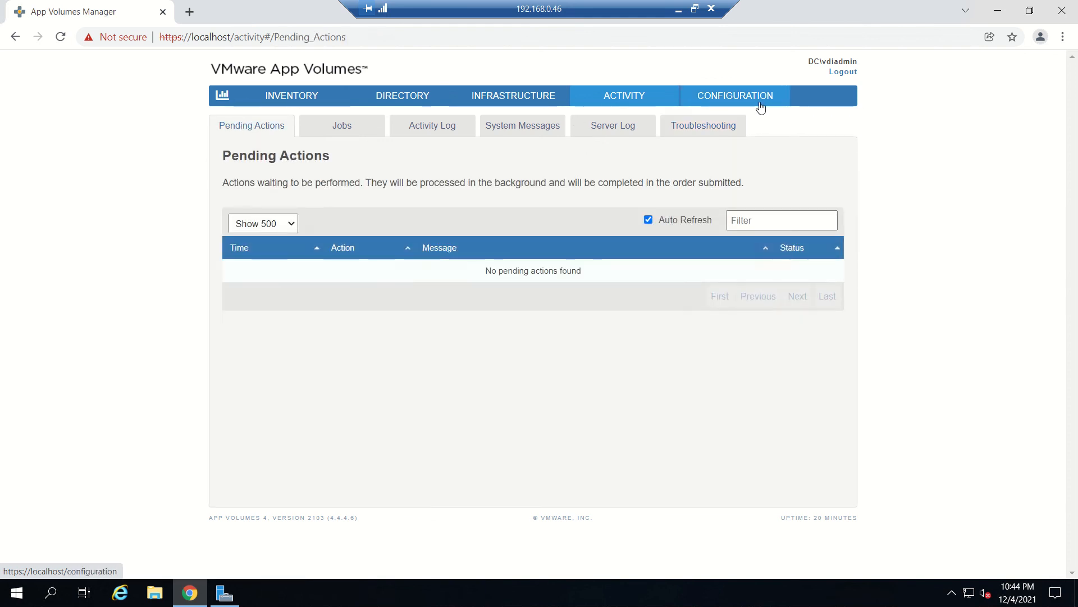
pyautogui.click(735, 95)
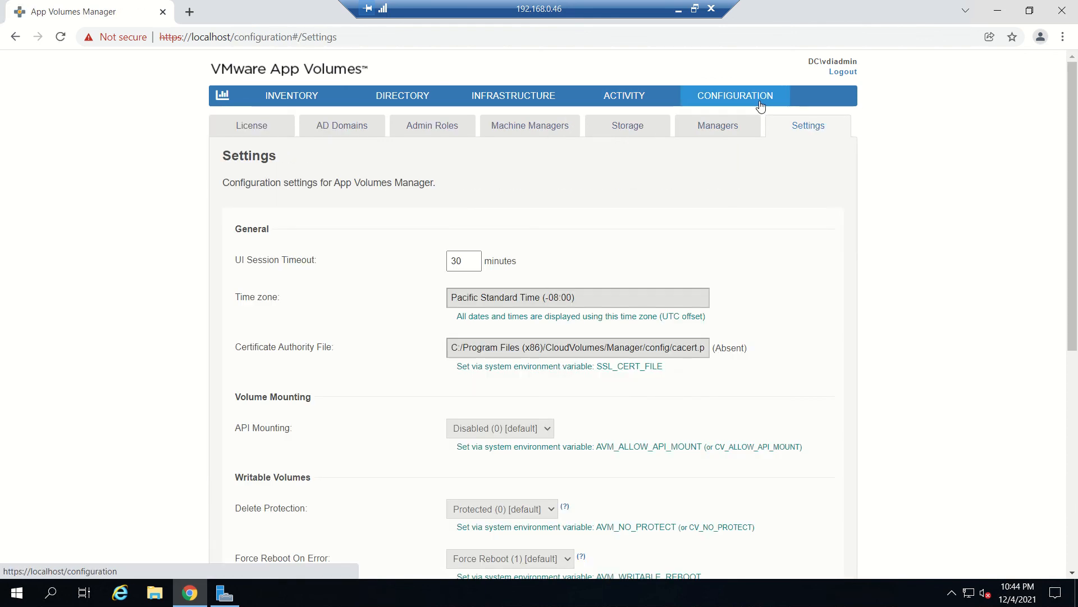